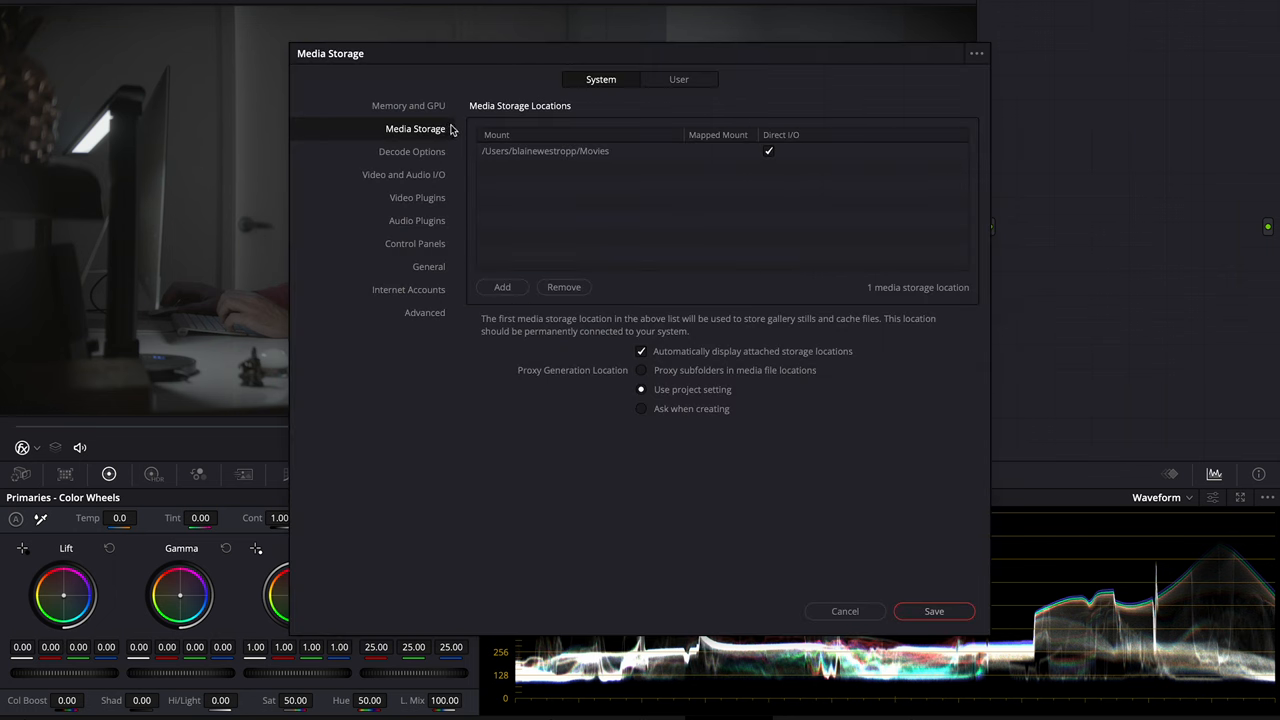
Exit Preferences from the General page and reach Color Management showing DaVinci YRGB, Rec.709 (Scene)
click(428, 266)
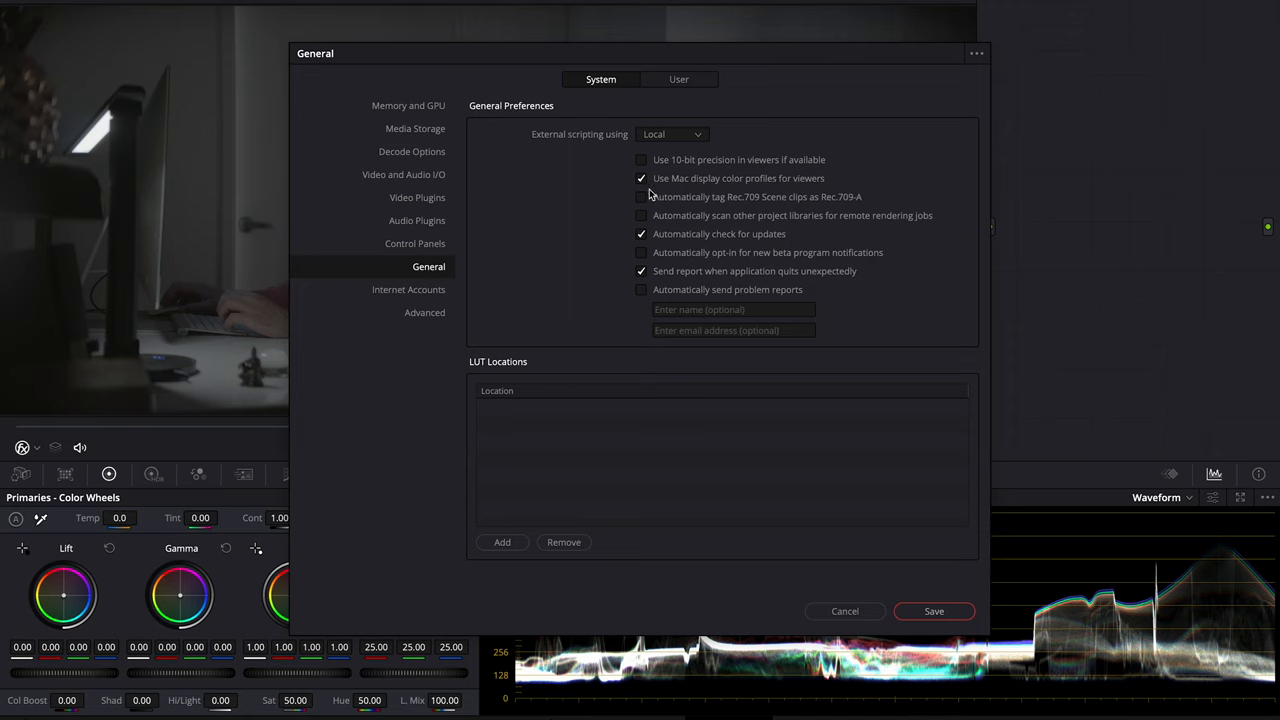
mouse_move(718, 184)
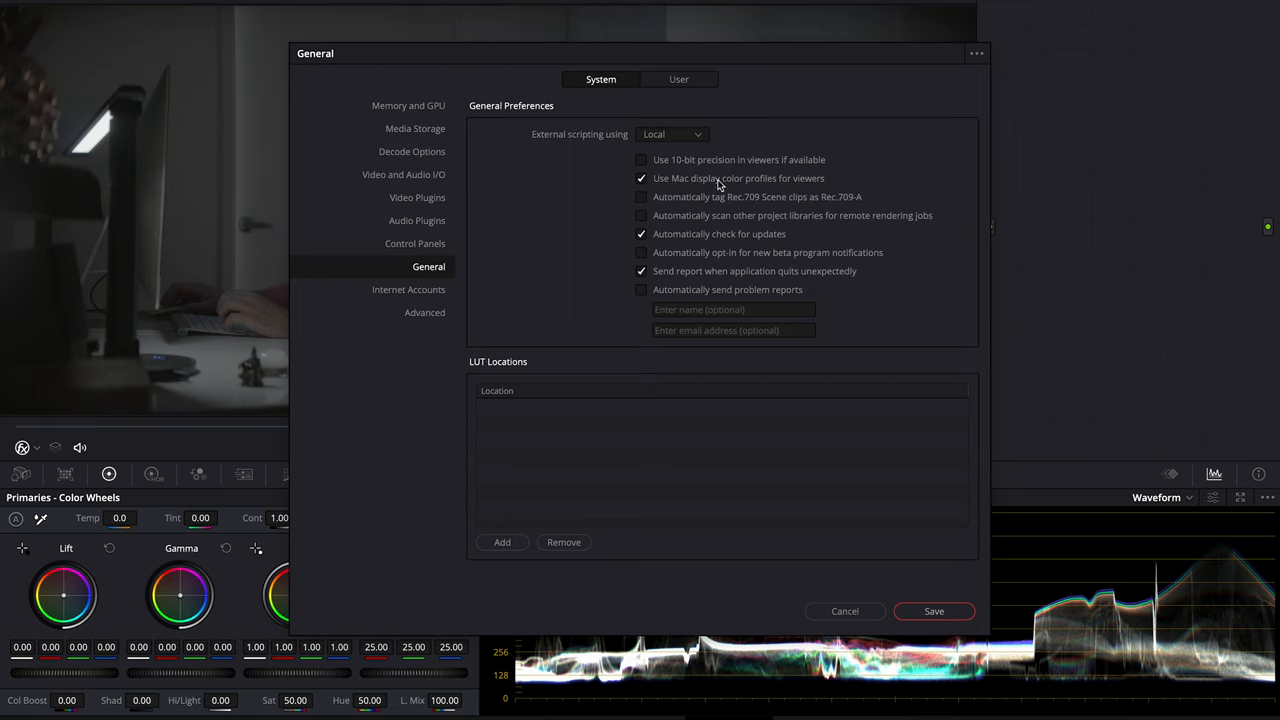
mouse_move(695, 190)
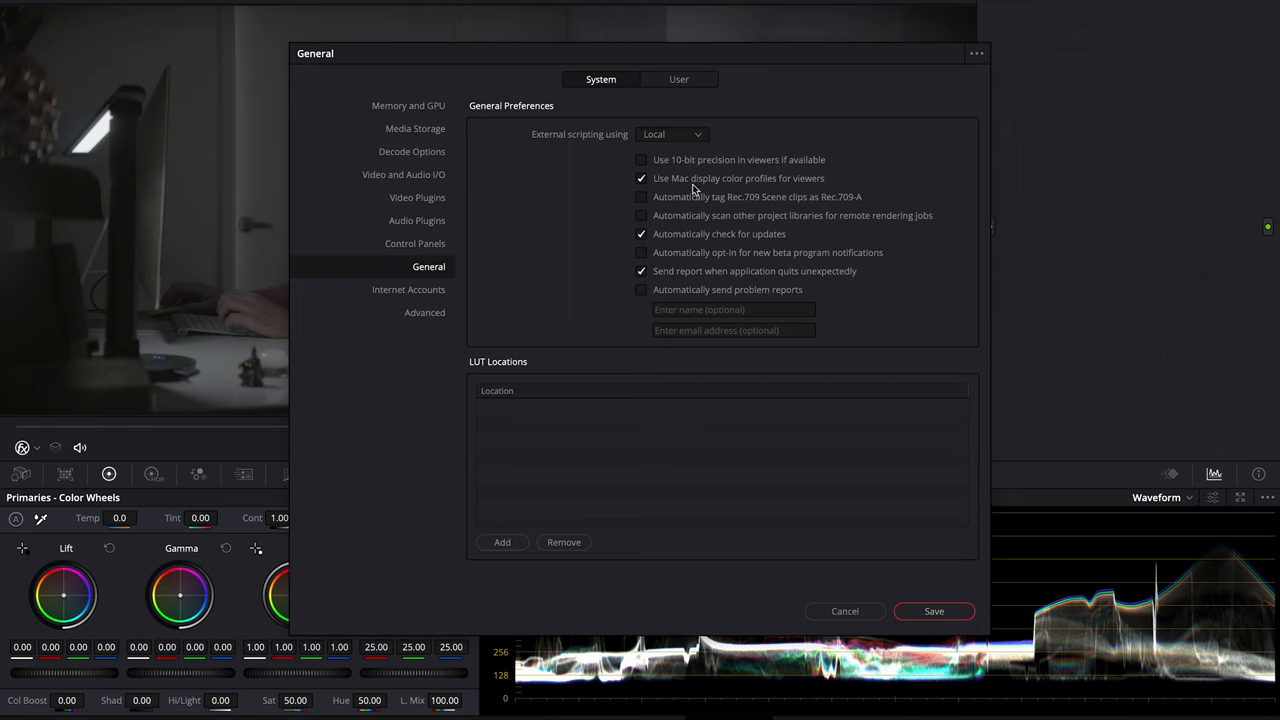
click(844, 611)
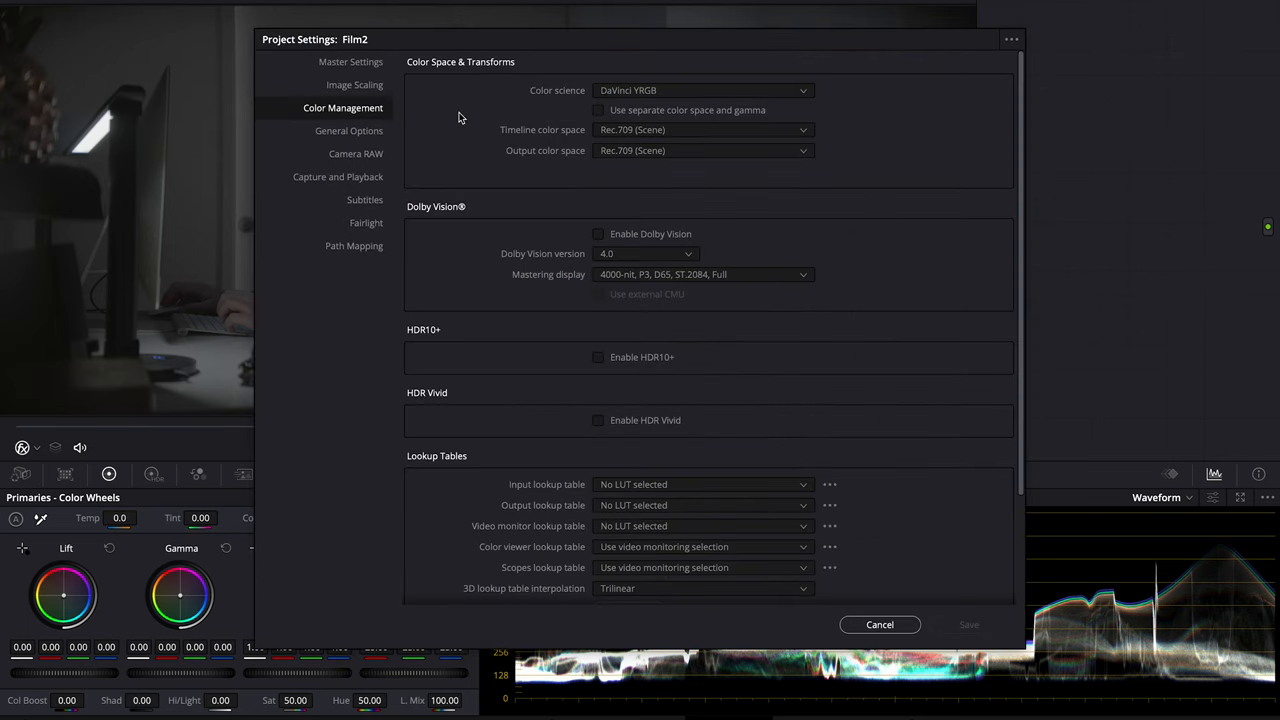
mouse_move(625, 133)
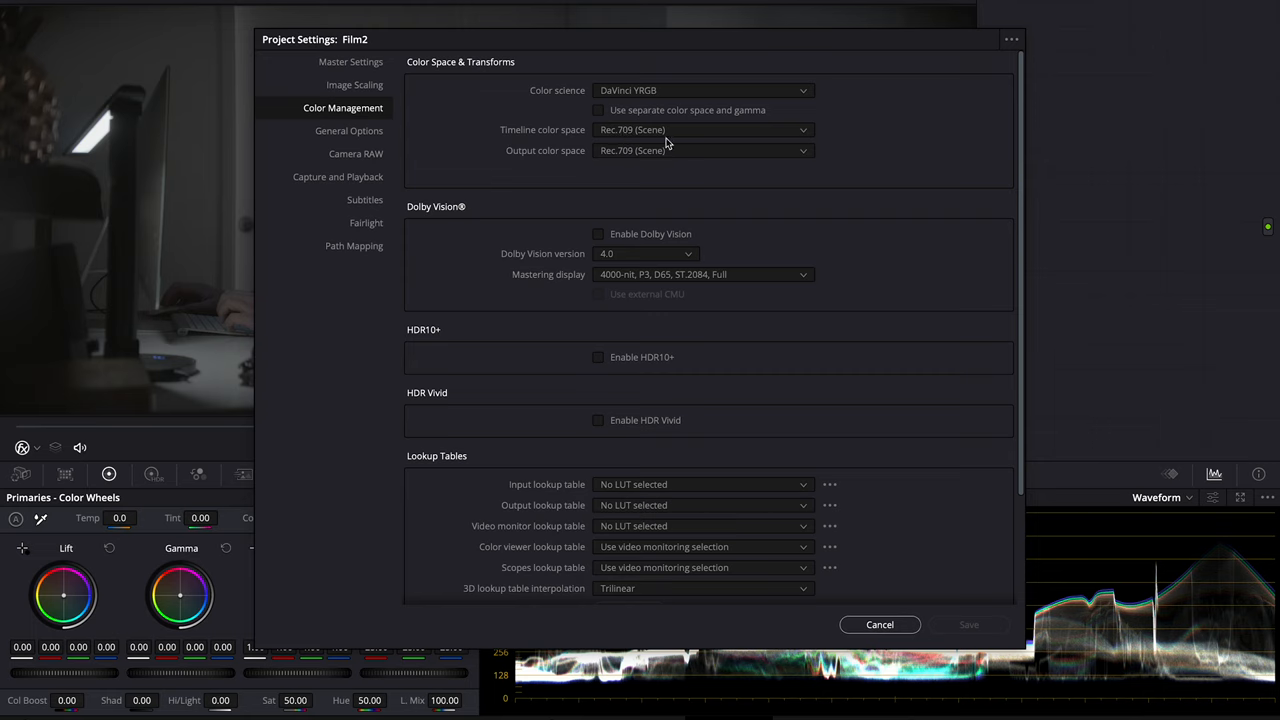
Change the timeline colour space to Rec.709-A and save the project settings
click(703, 129)
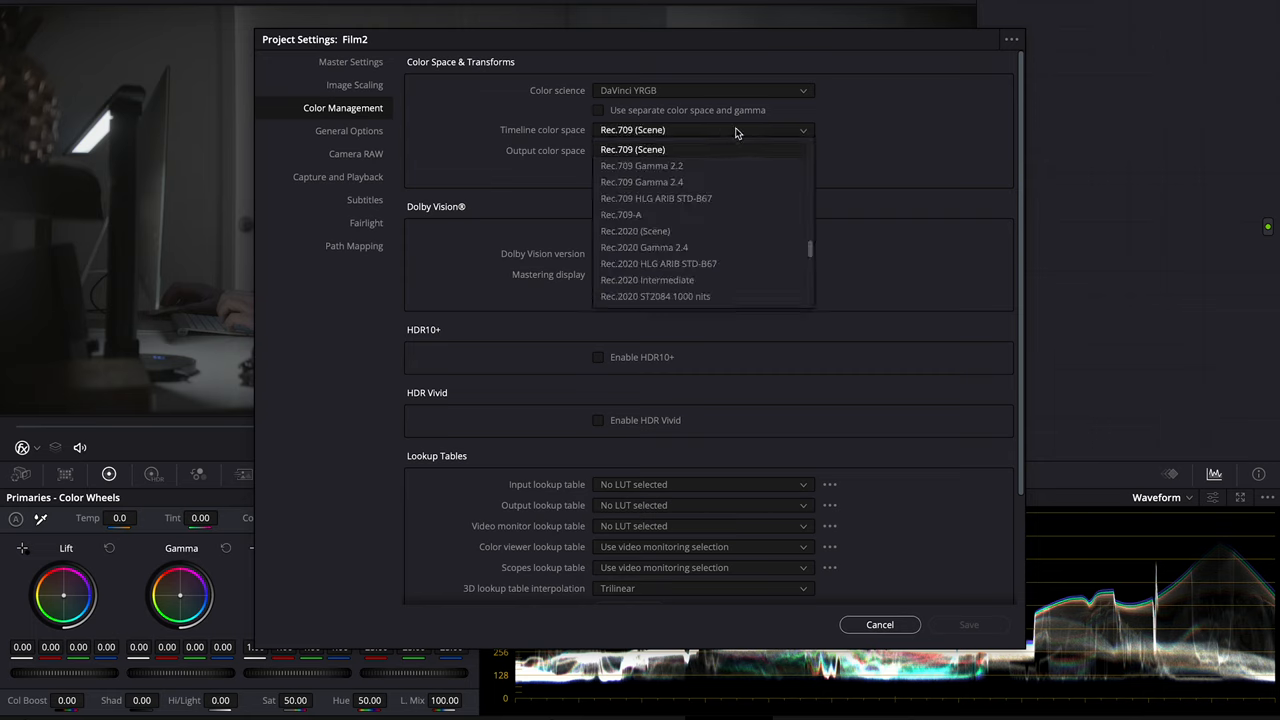
mouse_move(665, 214)
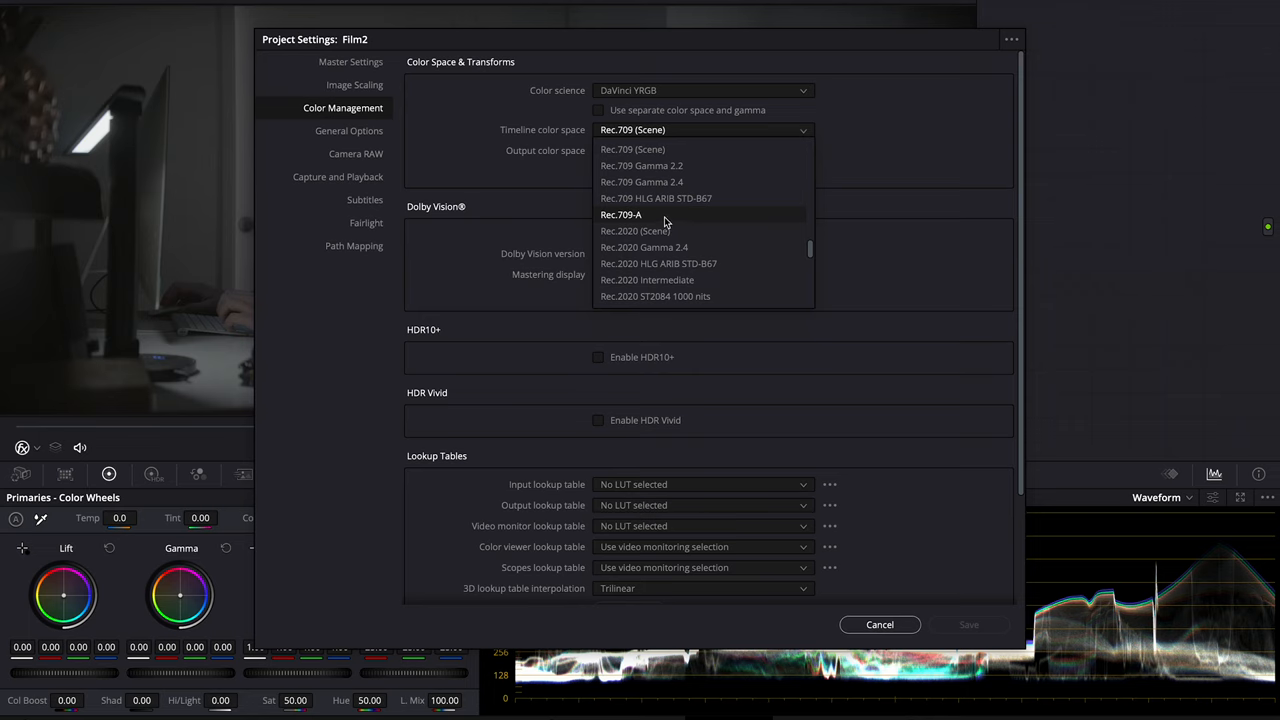
click(620, 214)
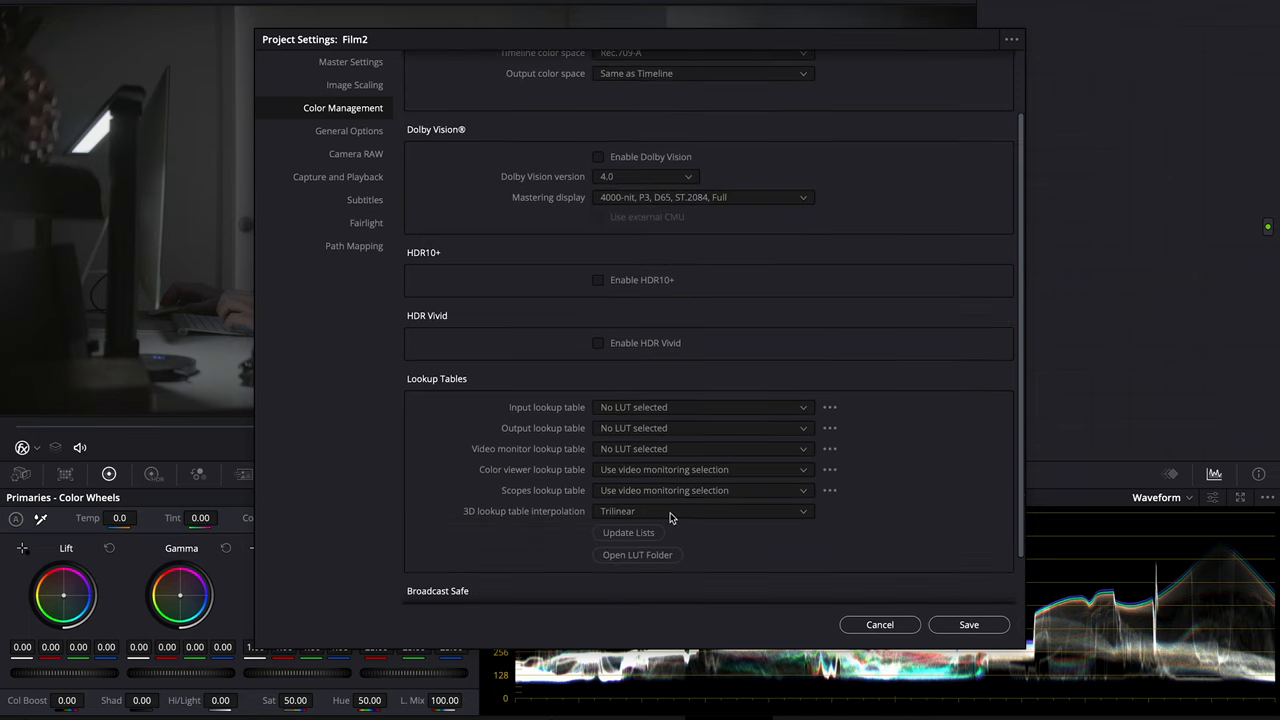
click(703, 511)
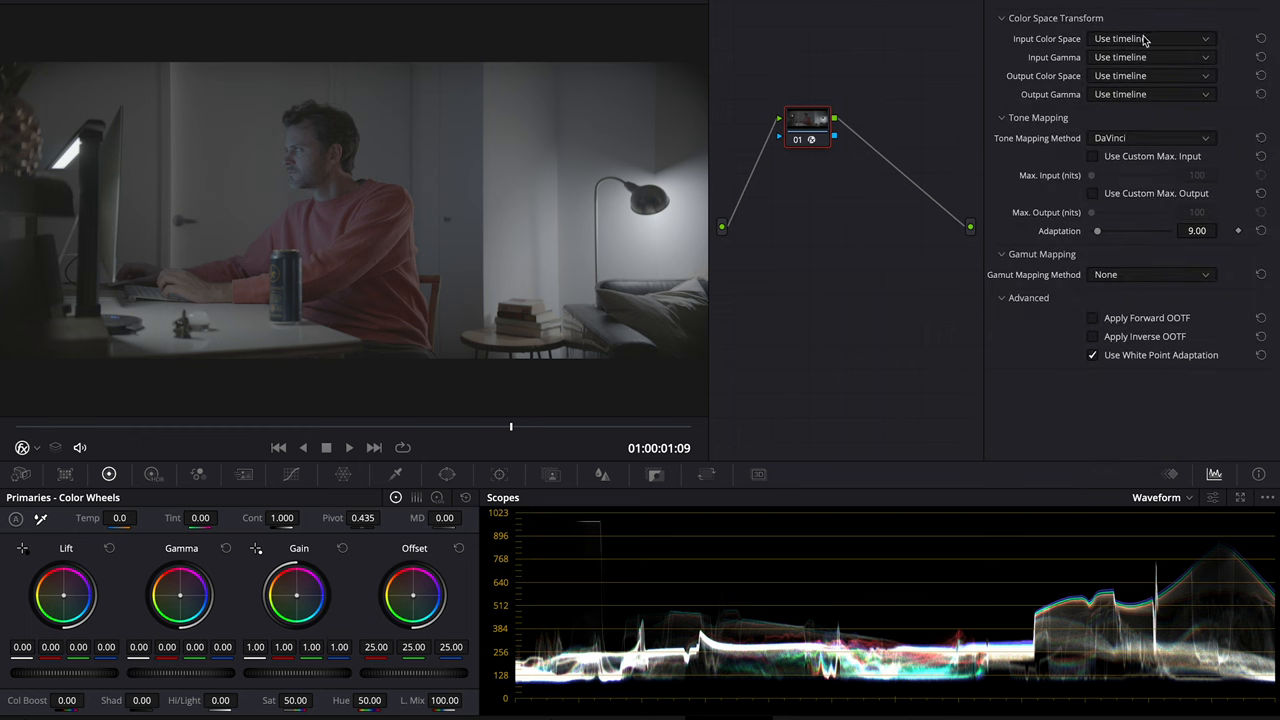
Choose the Color Space Transform input colour space and switch the lower grading panel view
click(1150, 38)
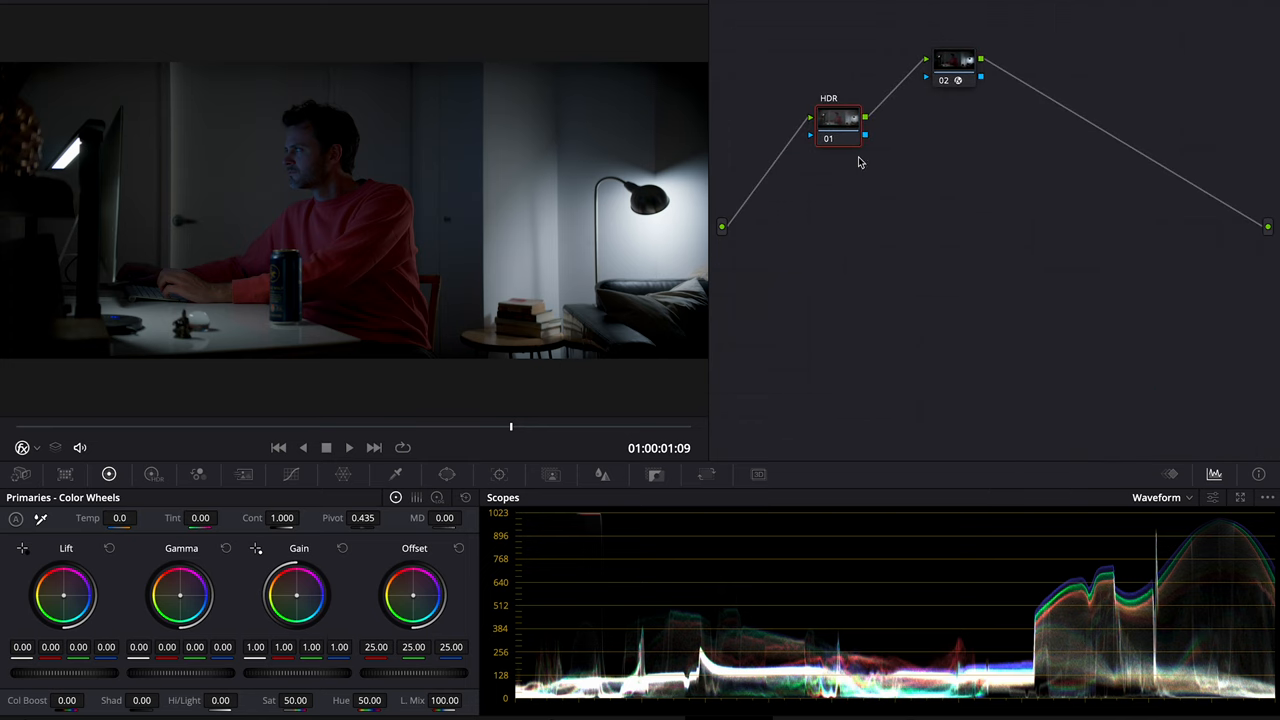
mouse_move(420, 497)
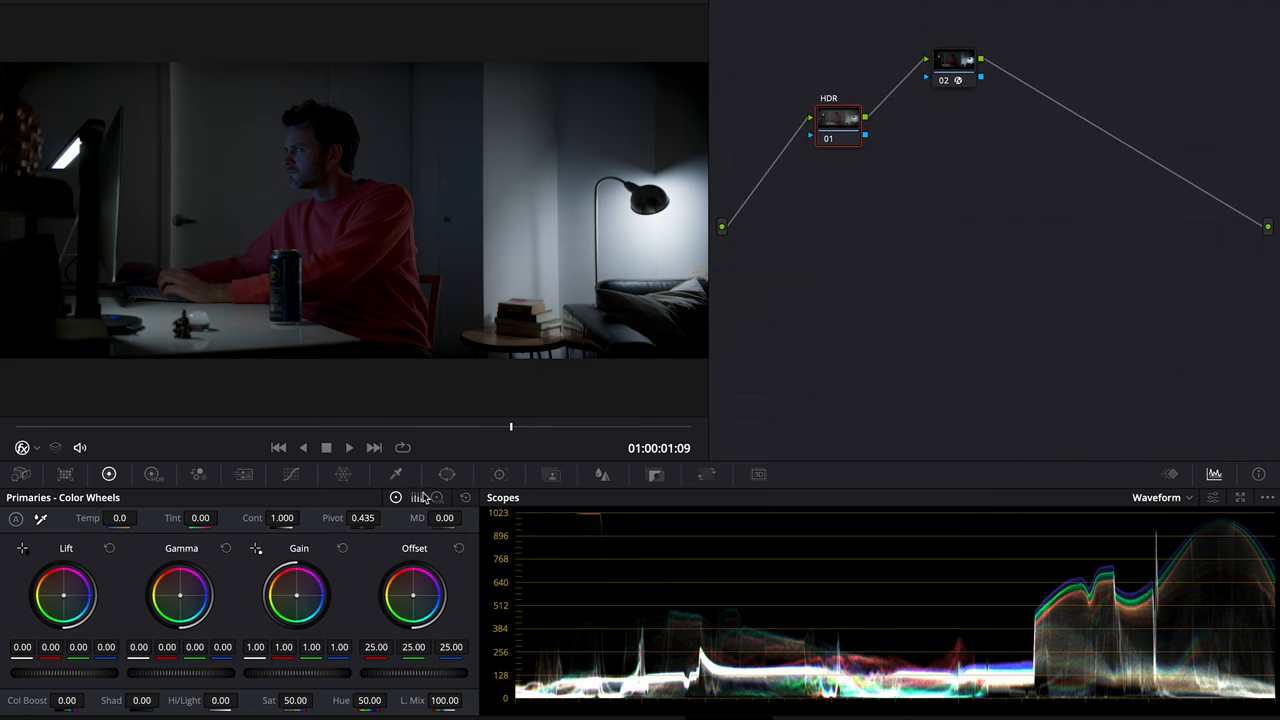
click(152, 474)
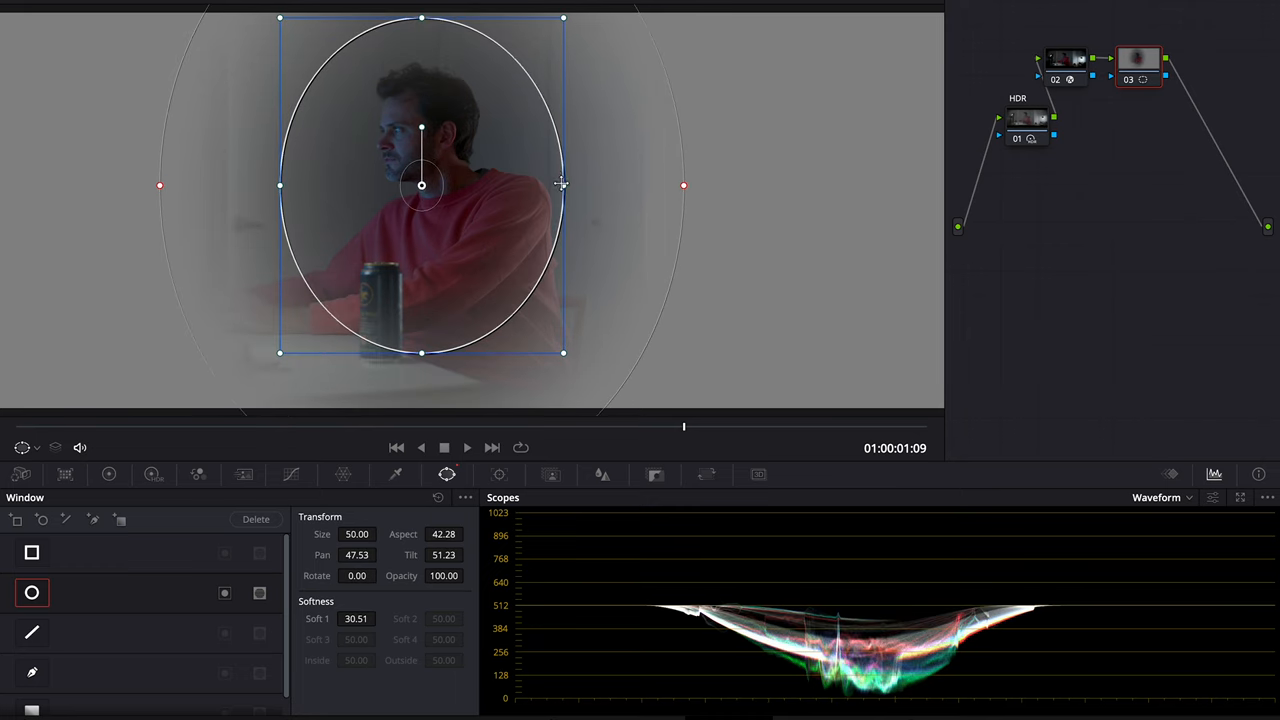
click(109, 474)
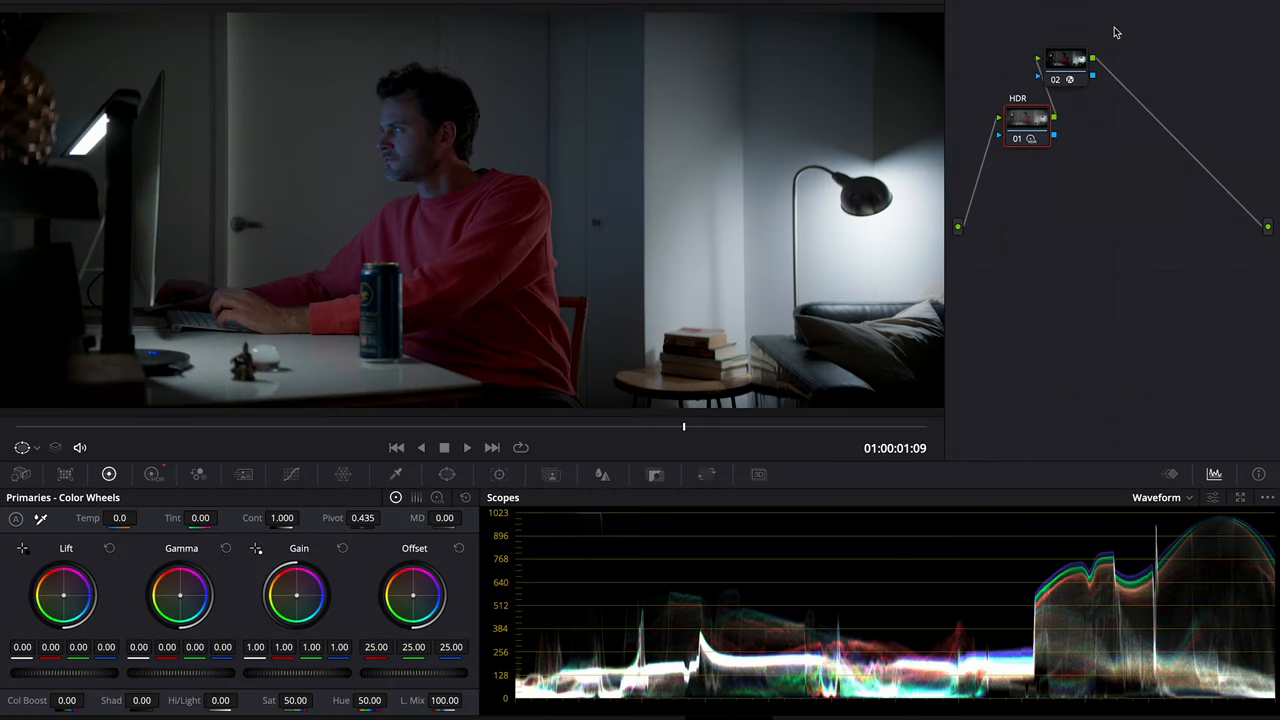
mouse_move(1120, 41)
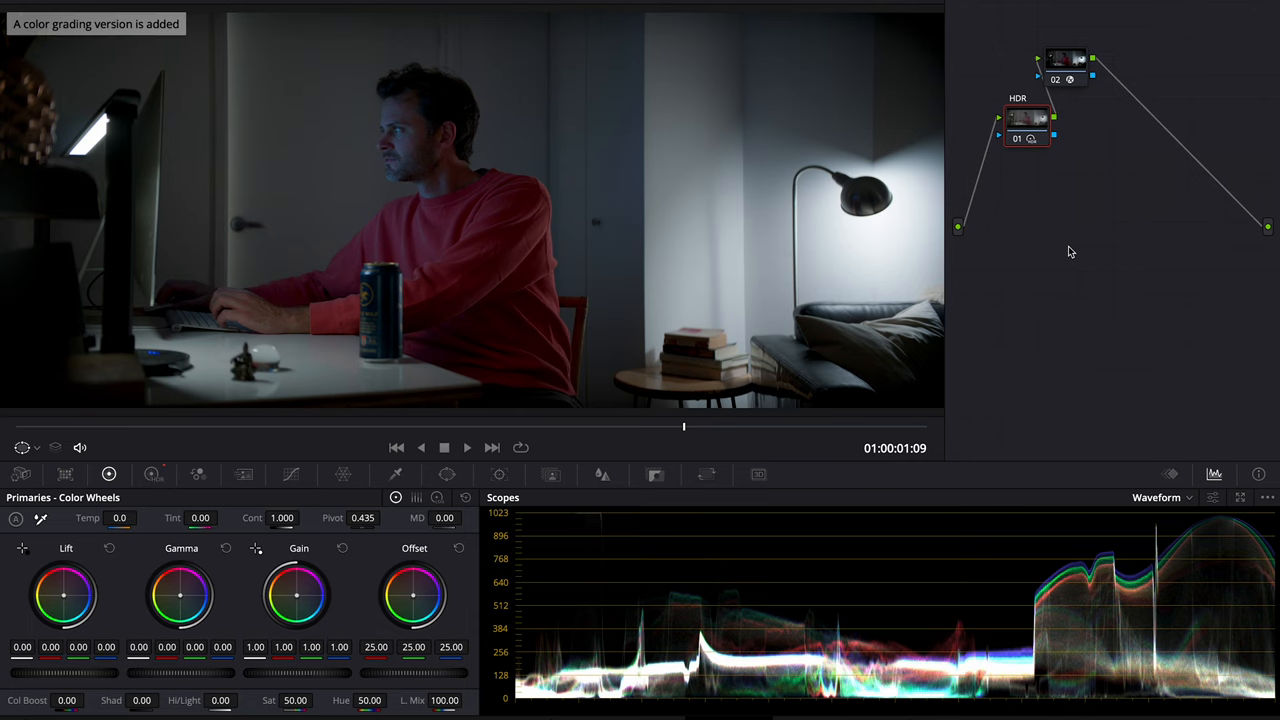
On node 02, set Dehancer's source to camera: Arri Alexa Mini, Log C
click(1065, 60)
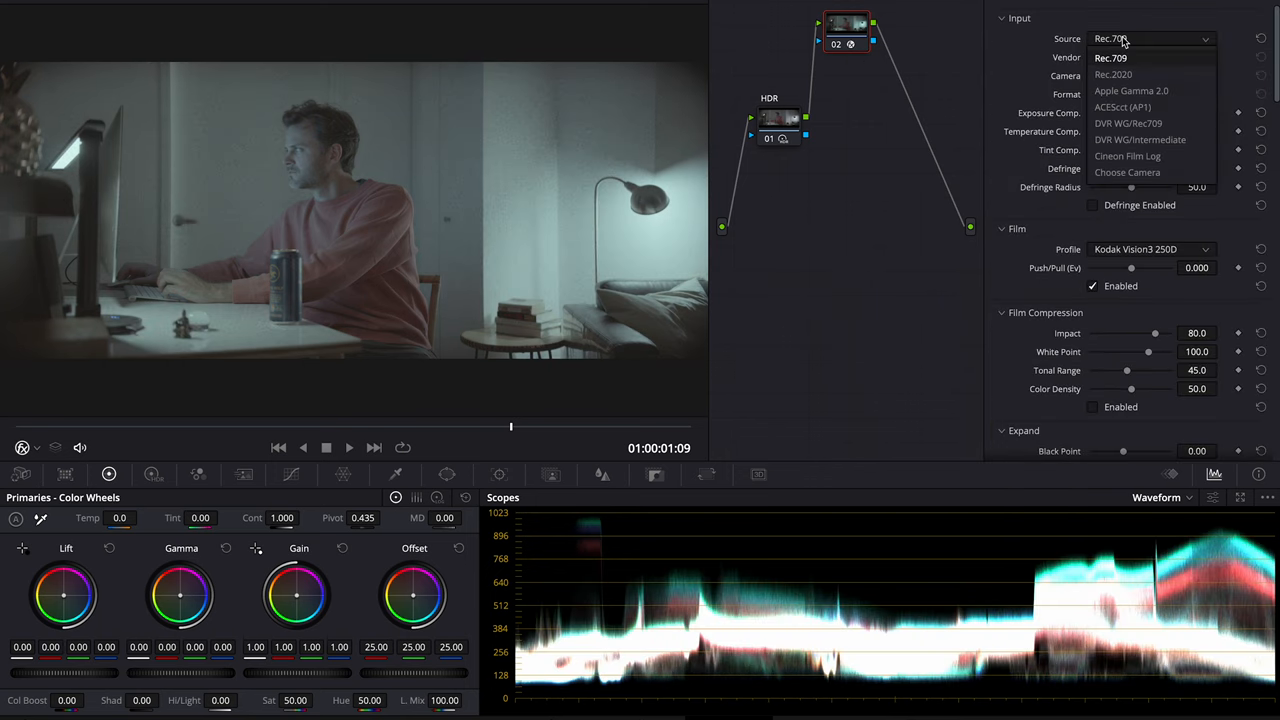
click(1127, 172)
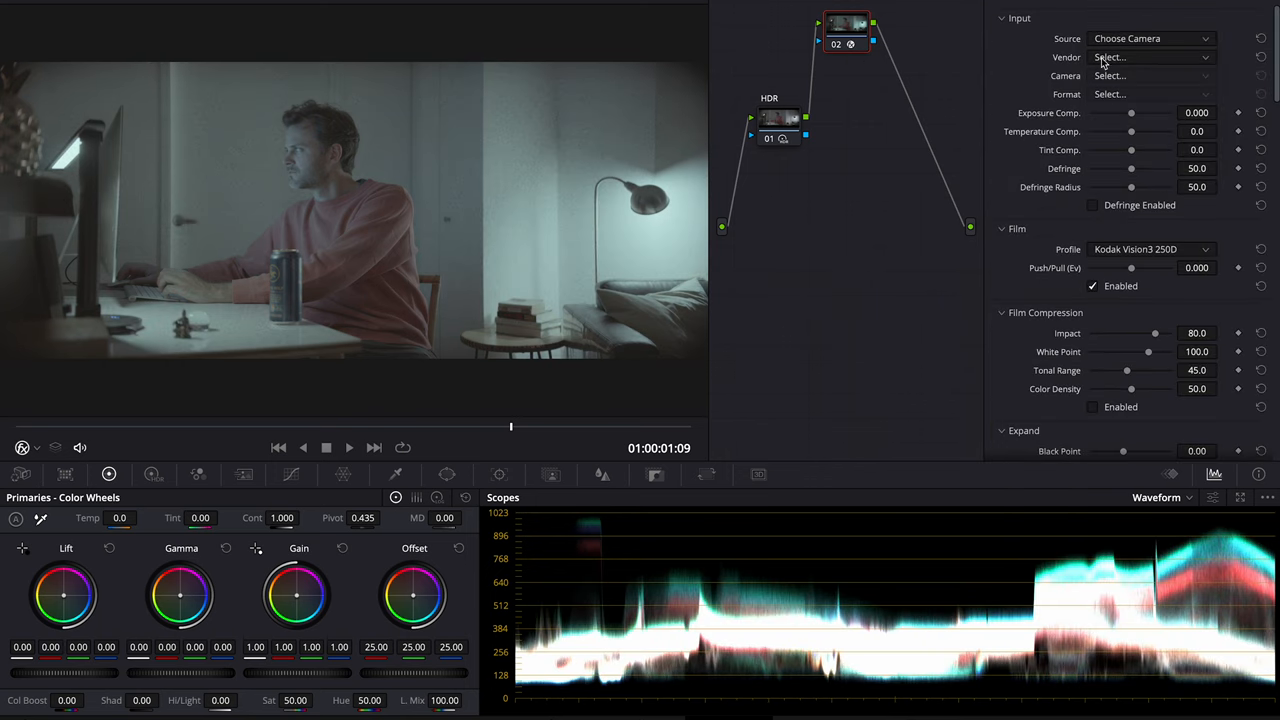
click(1150, 57)
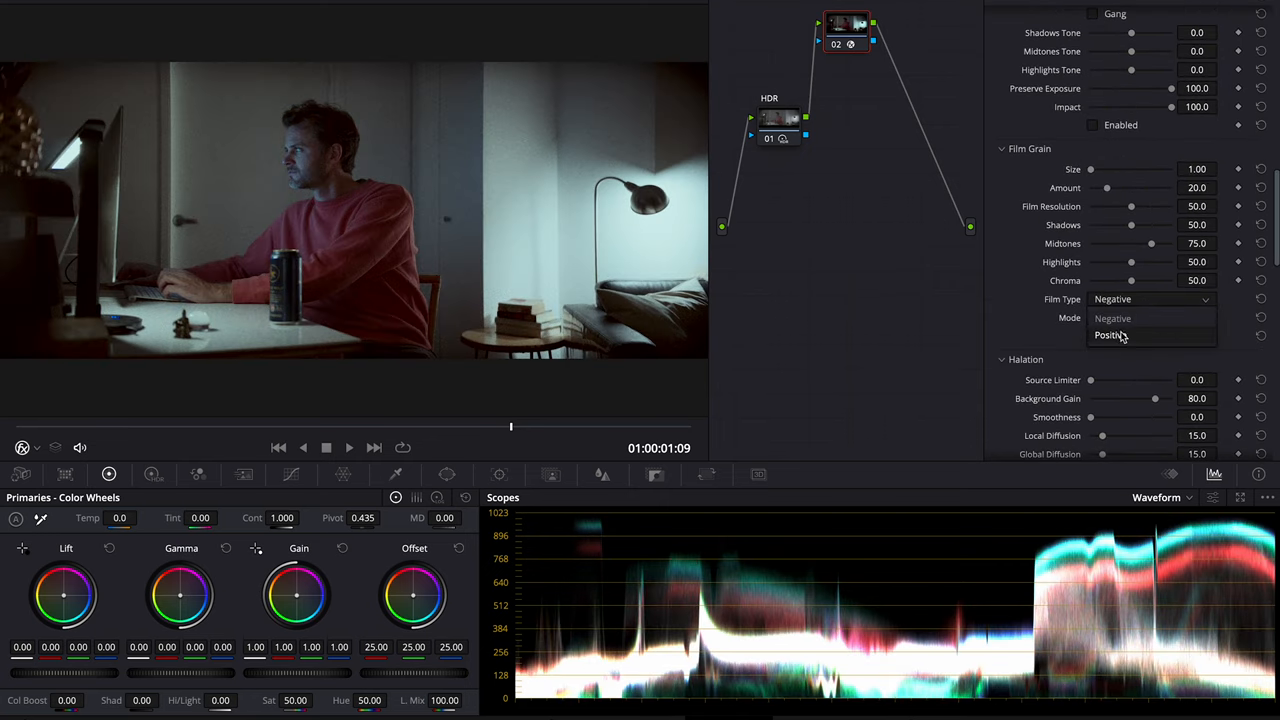
click(1111, 335)
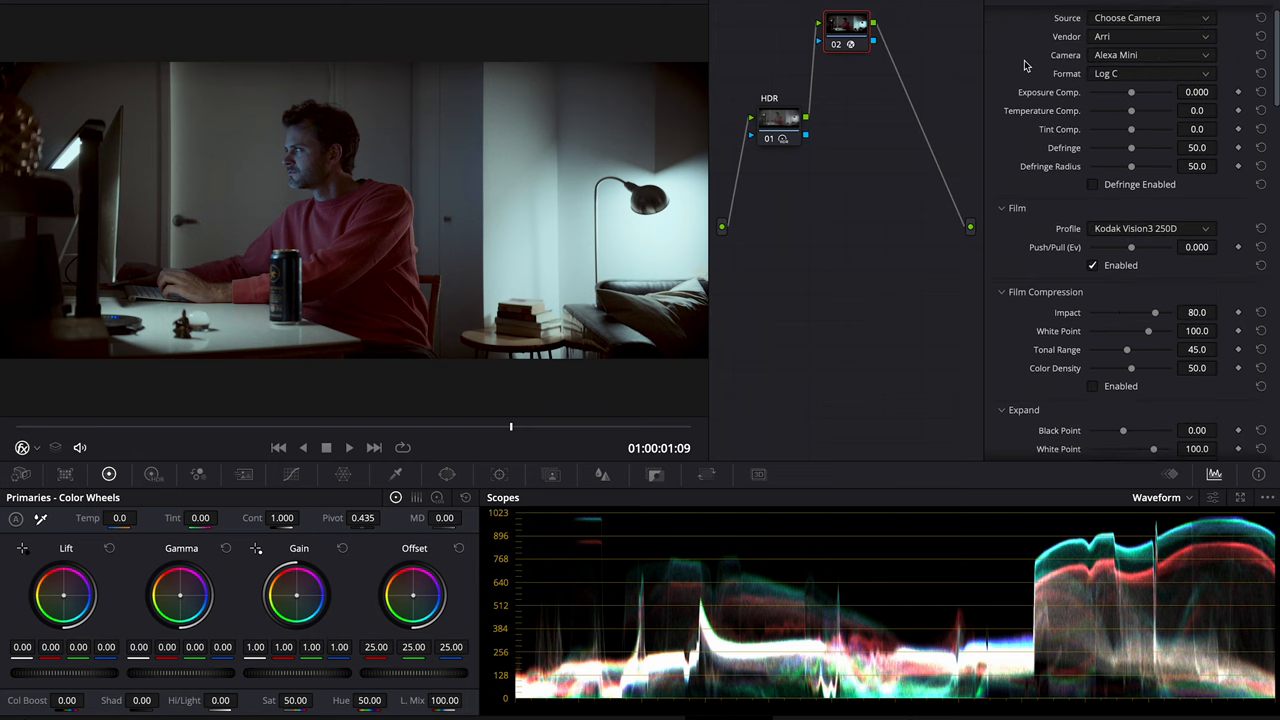
Uncheck Film Enabled and choose Kodak 2383 Print Film as Dehancer's print profile
scroll(down, 3)
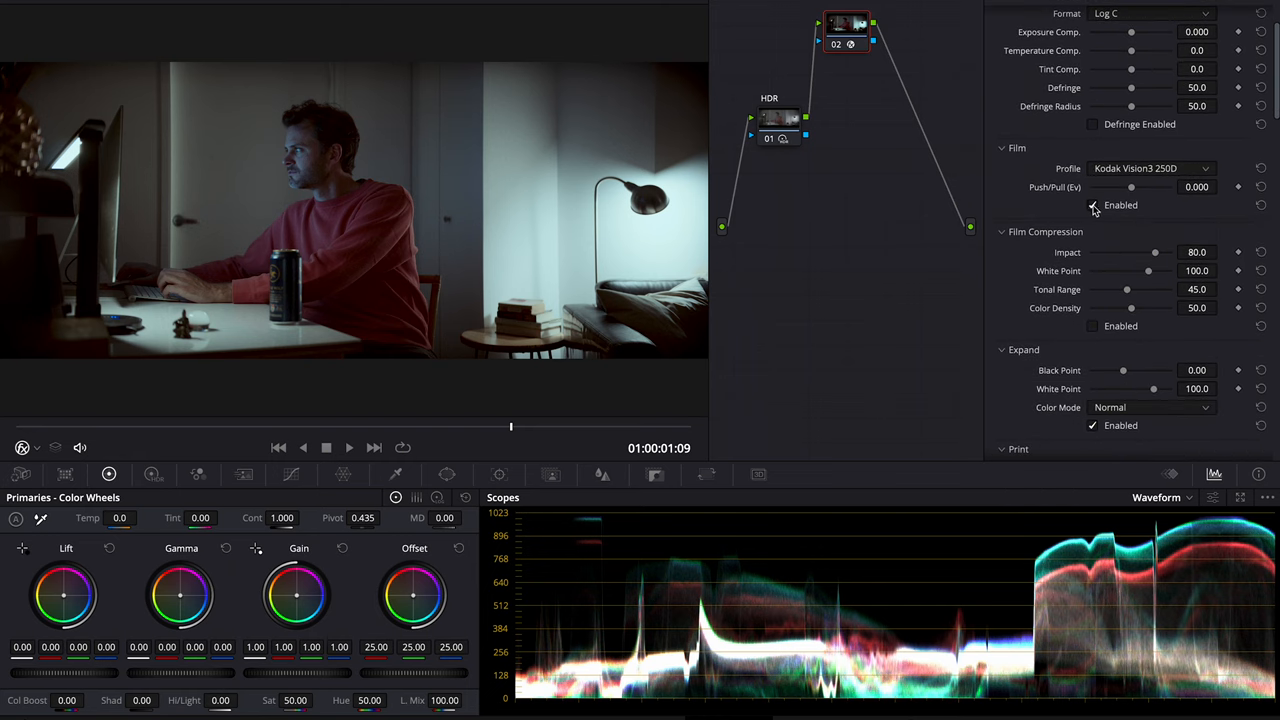
click(1092, 205)
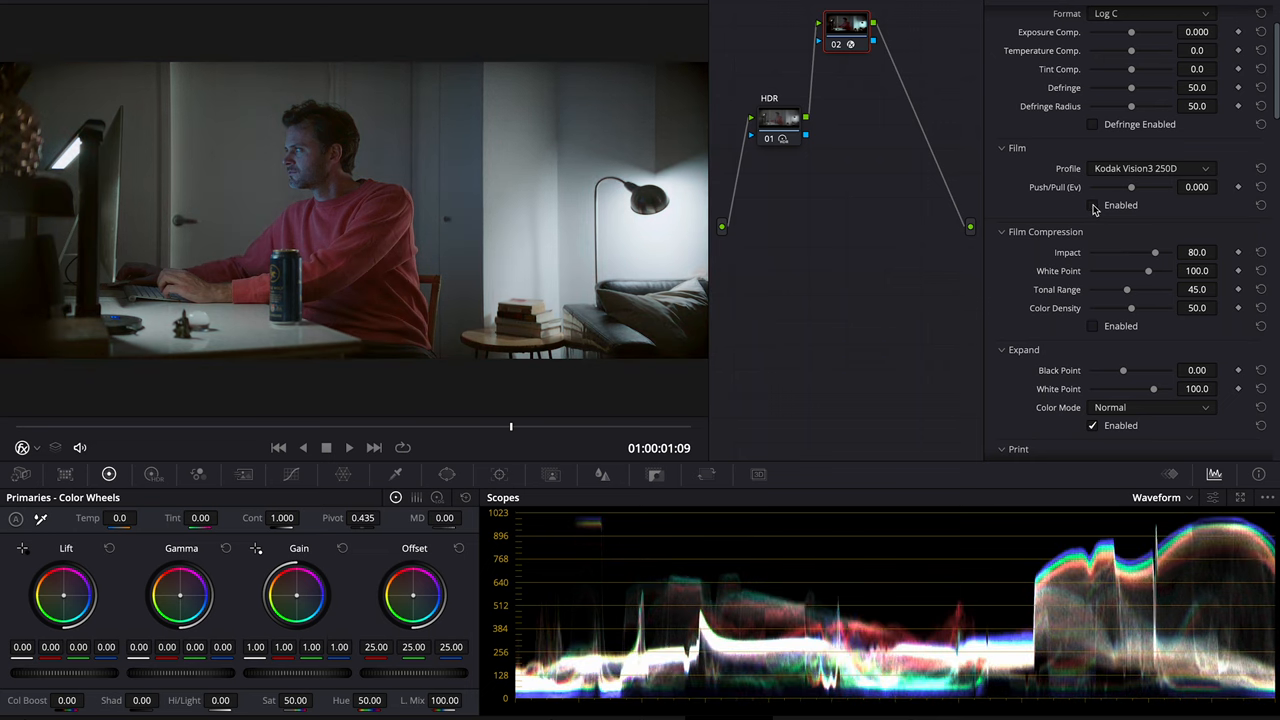
click(1150, 243)
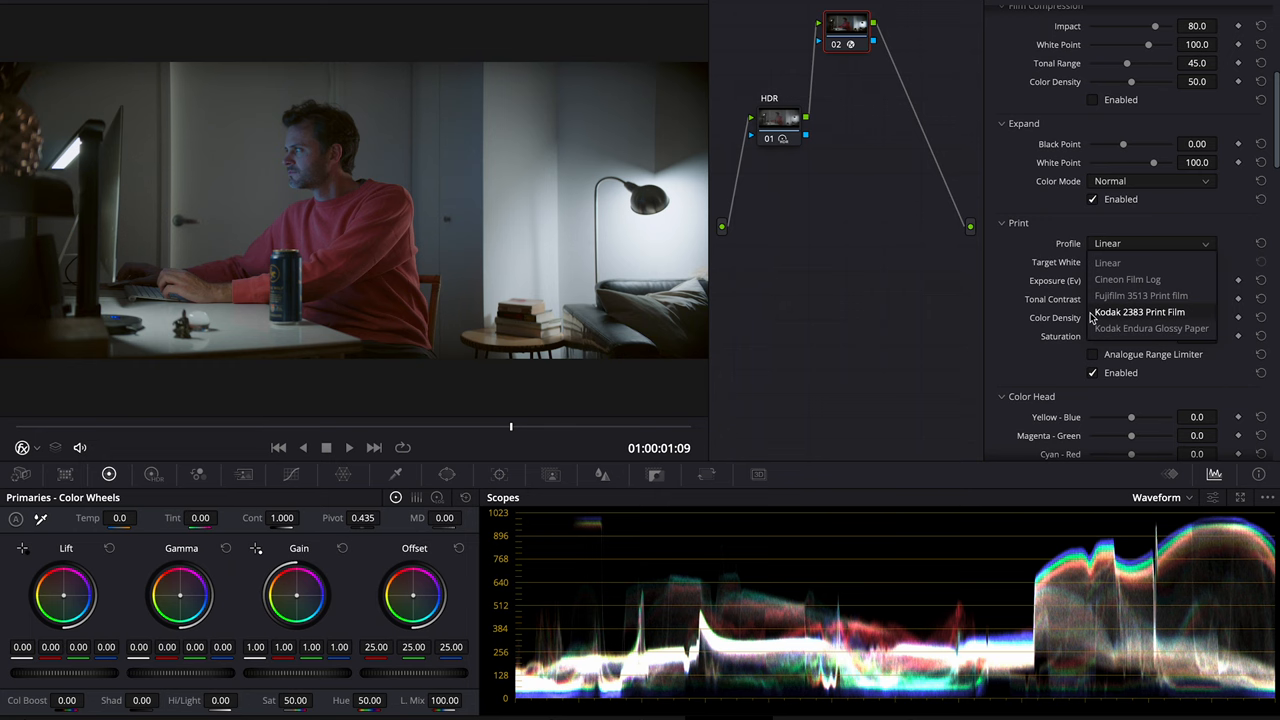
click(1138, 312)
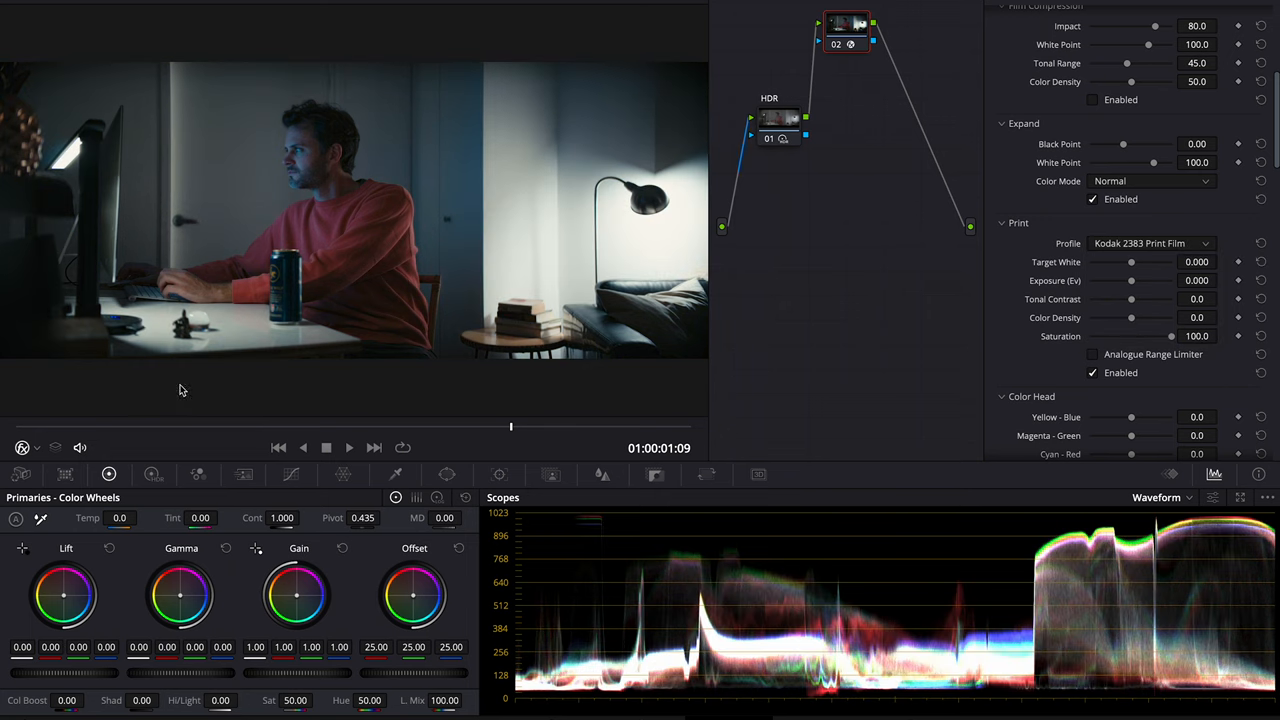
click(22, 474)
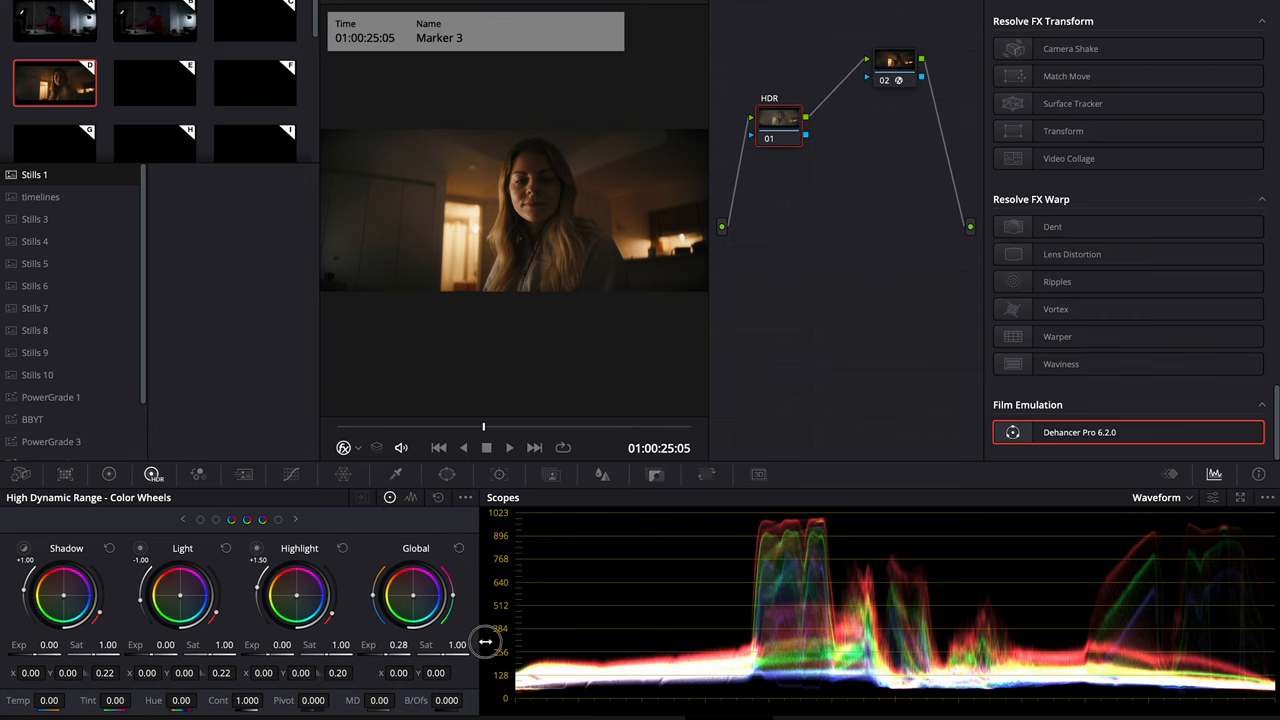
Switch to the Marker 3 clip of the woman's dim interior
click(894, 65)
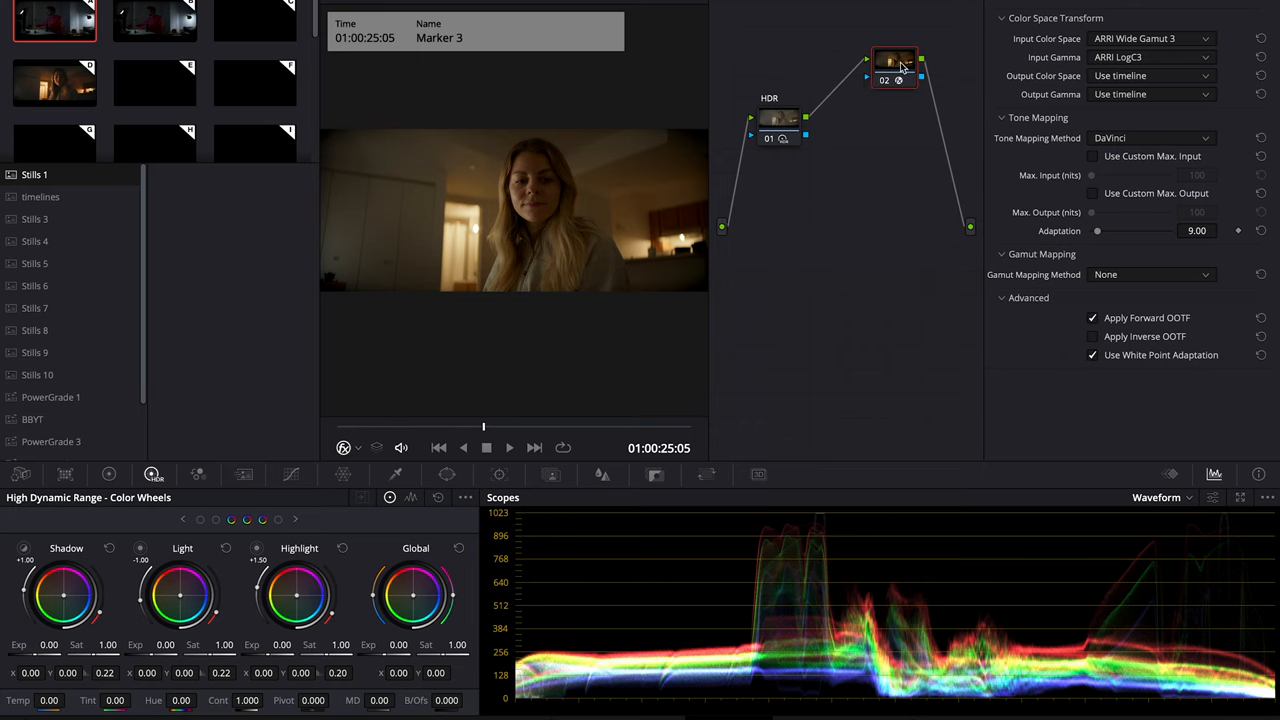
mouse_move(1041, 64)
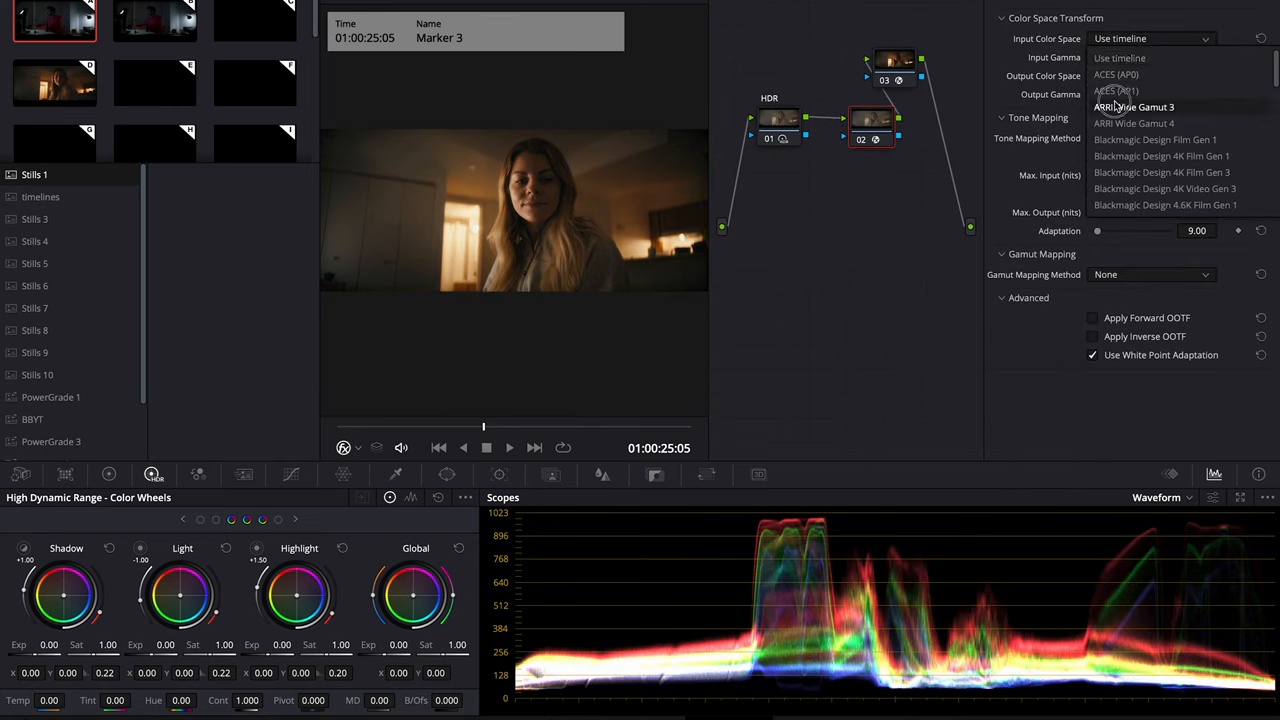
Set Dehancer Pro's source to Rec.709 on node 03 and expand its Output settings
click(1133, 107)
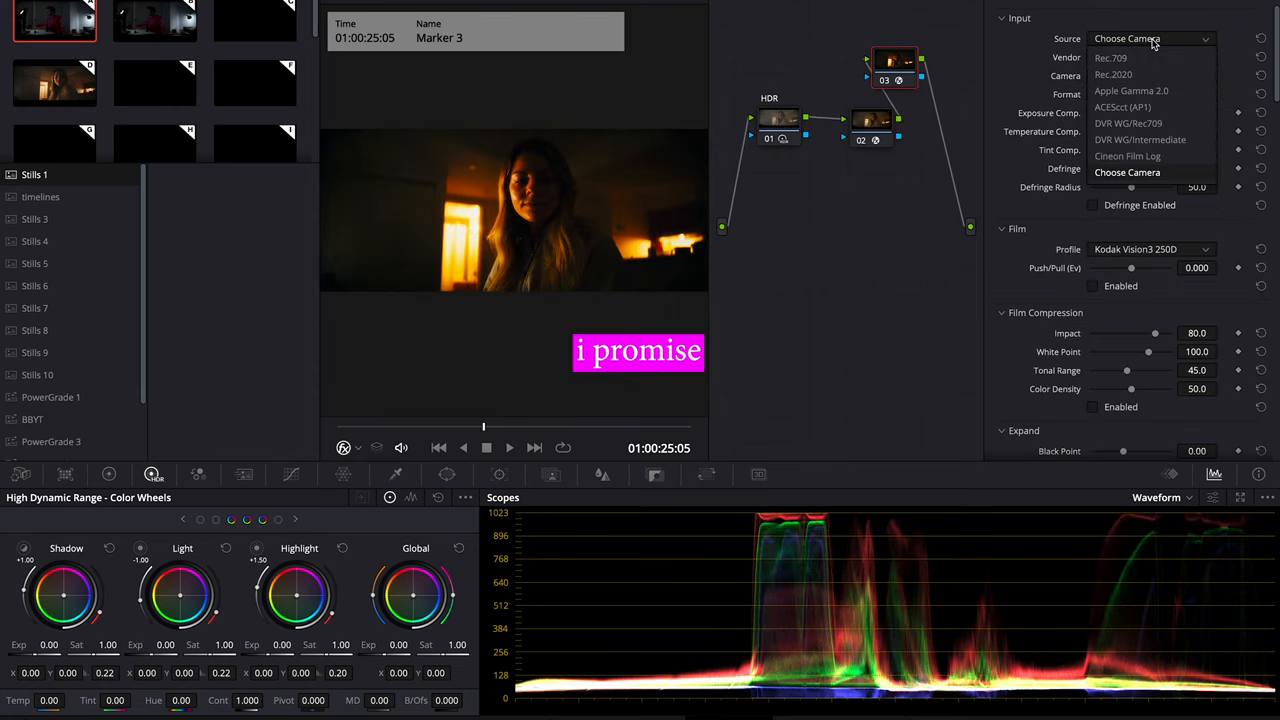
click(1110, 57)
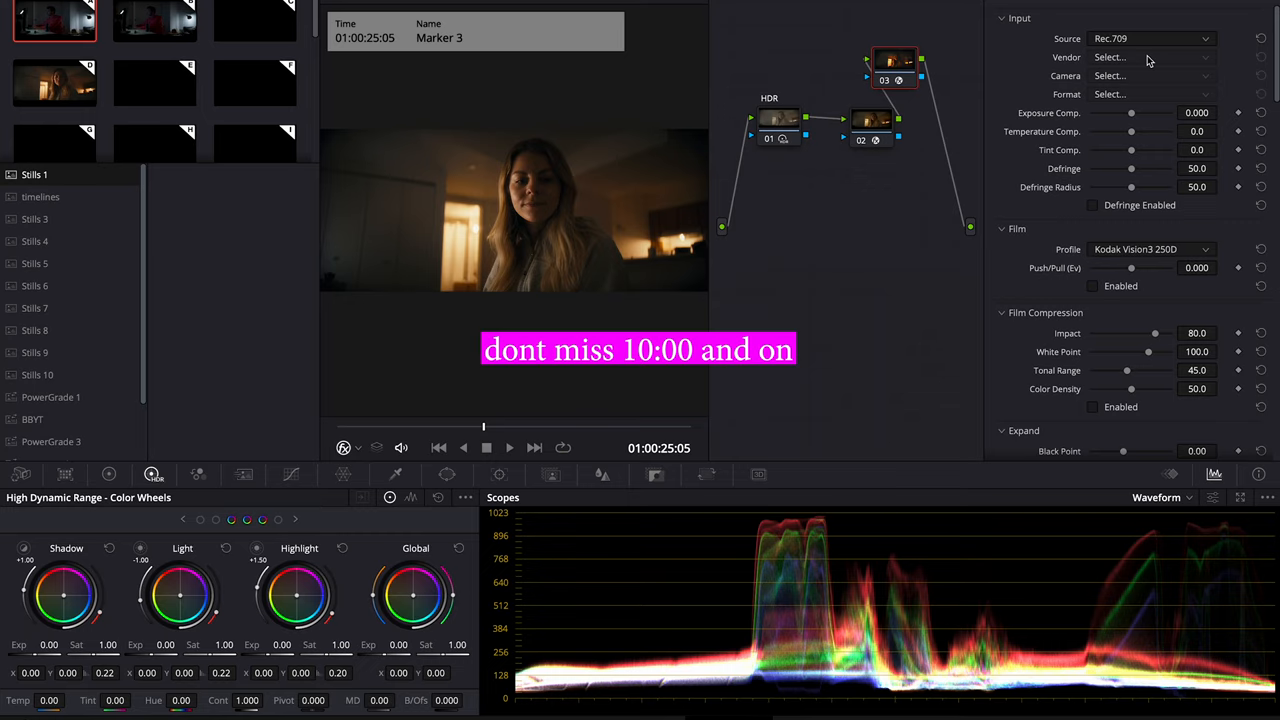
click(872, 123)
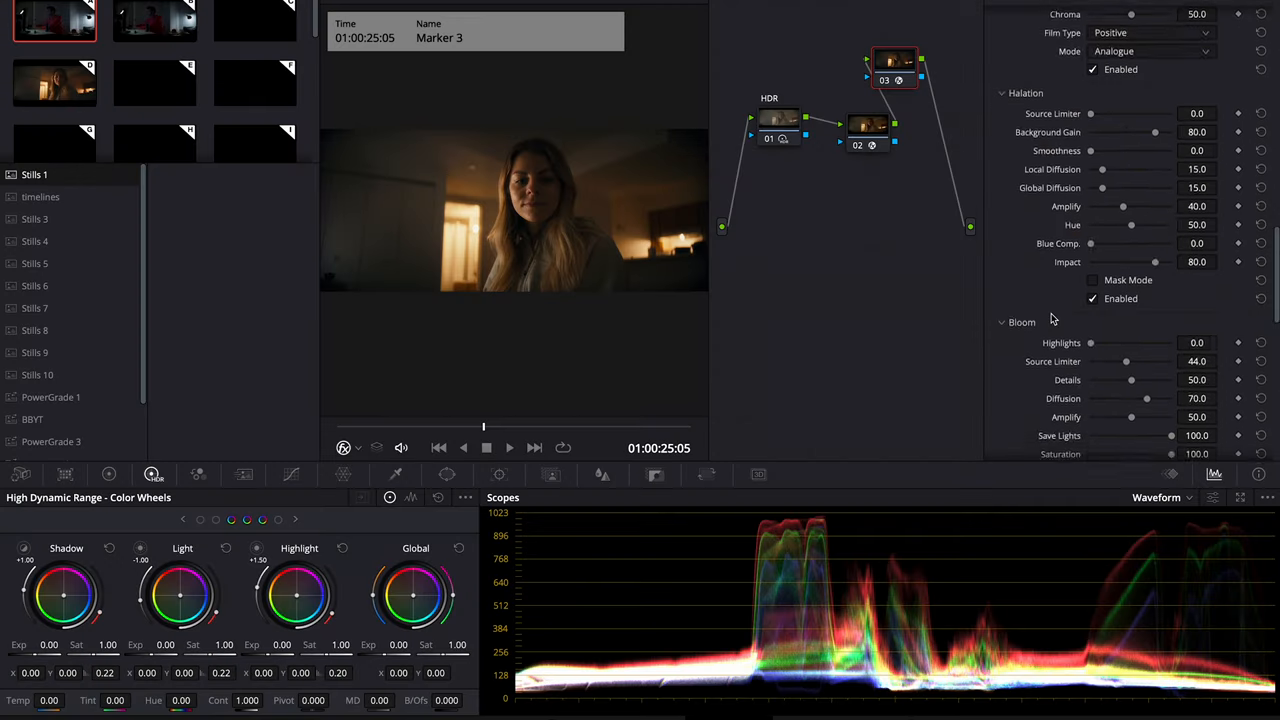
scroll(down, 3)
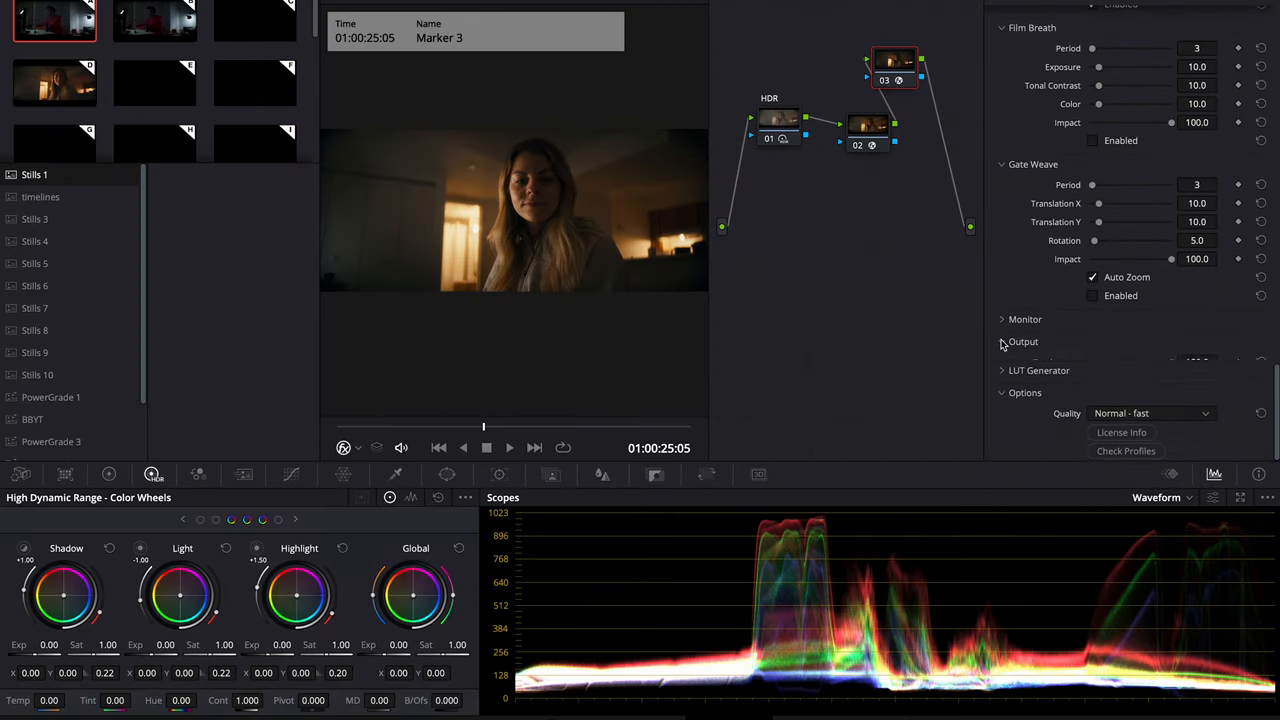
click(1001, 341)
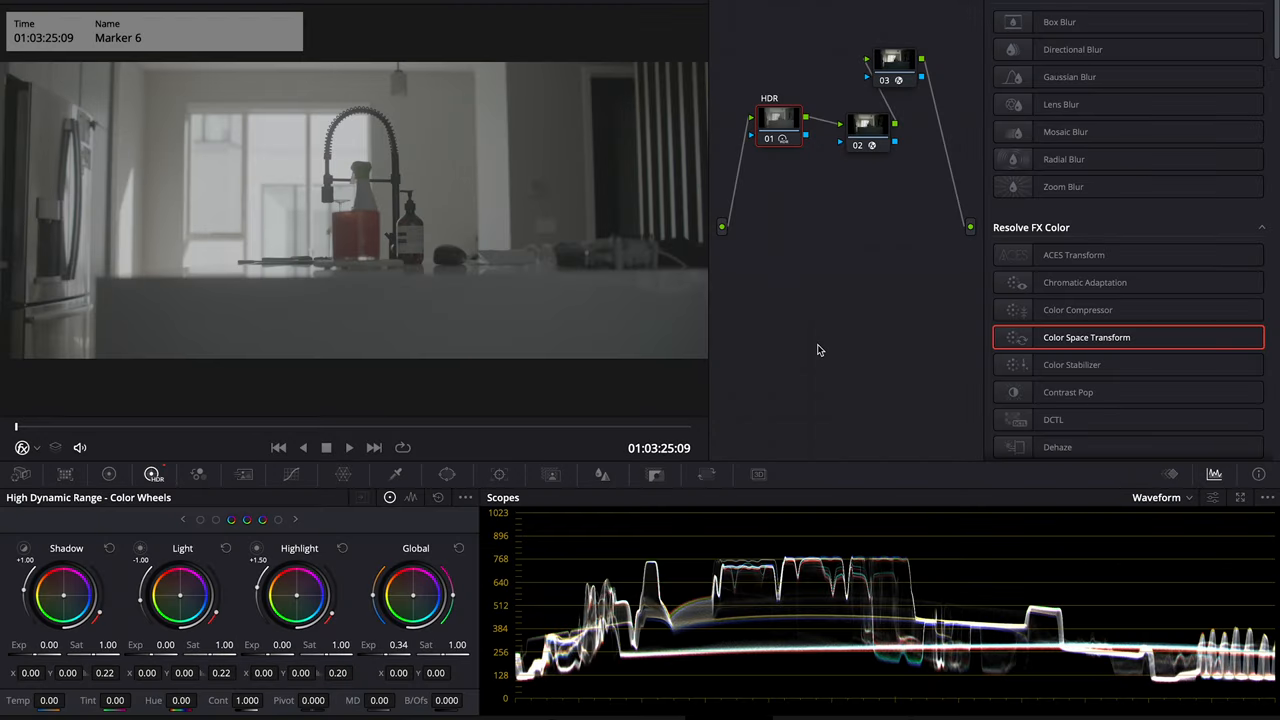
Enable Dehancer film emulation using the Kodak Pro Image 100 profile on the sky portrait
click(465, 497)
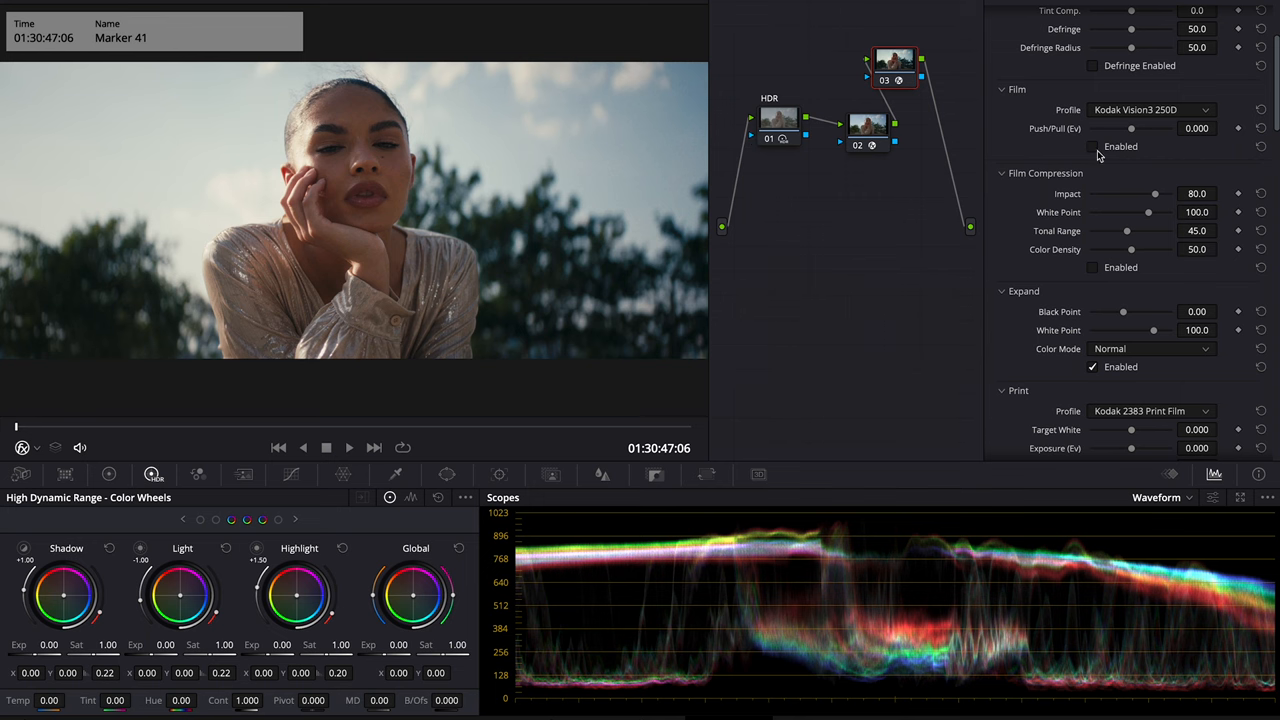
click(1092, 146)
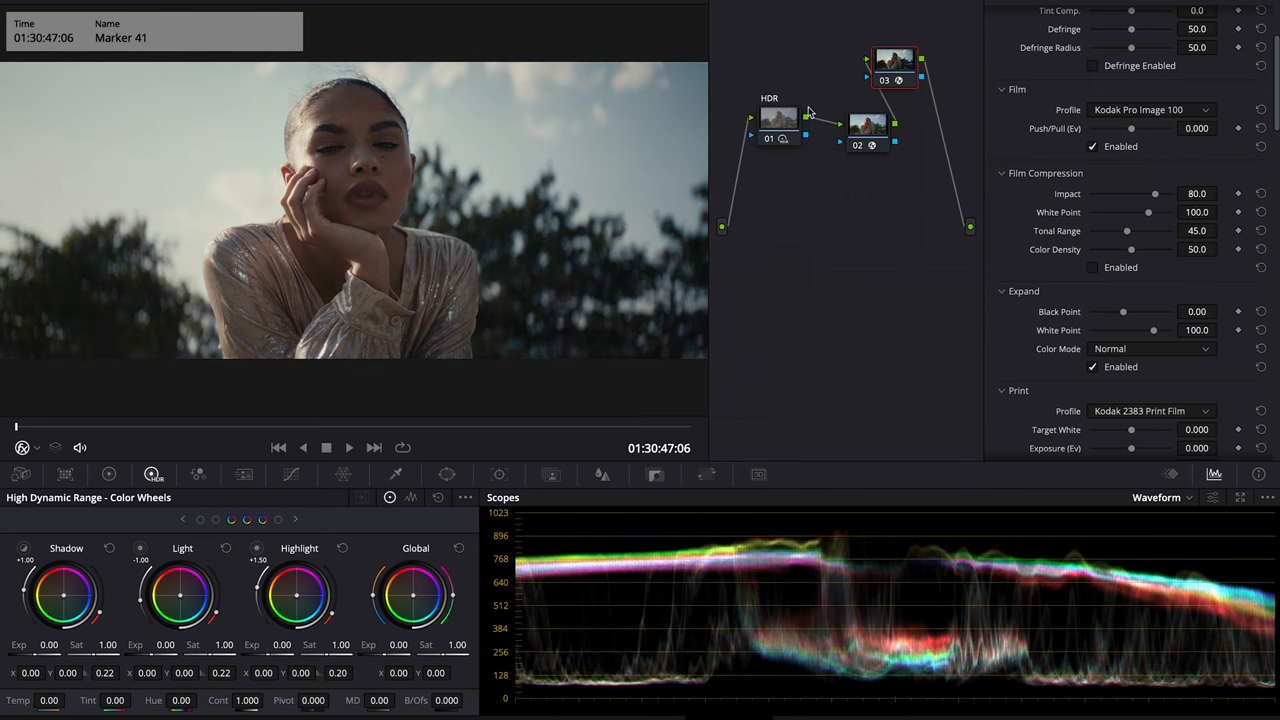
click(778, 120)
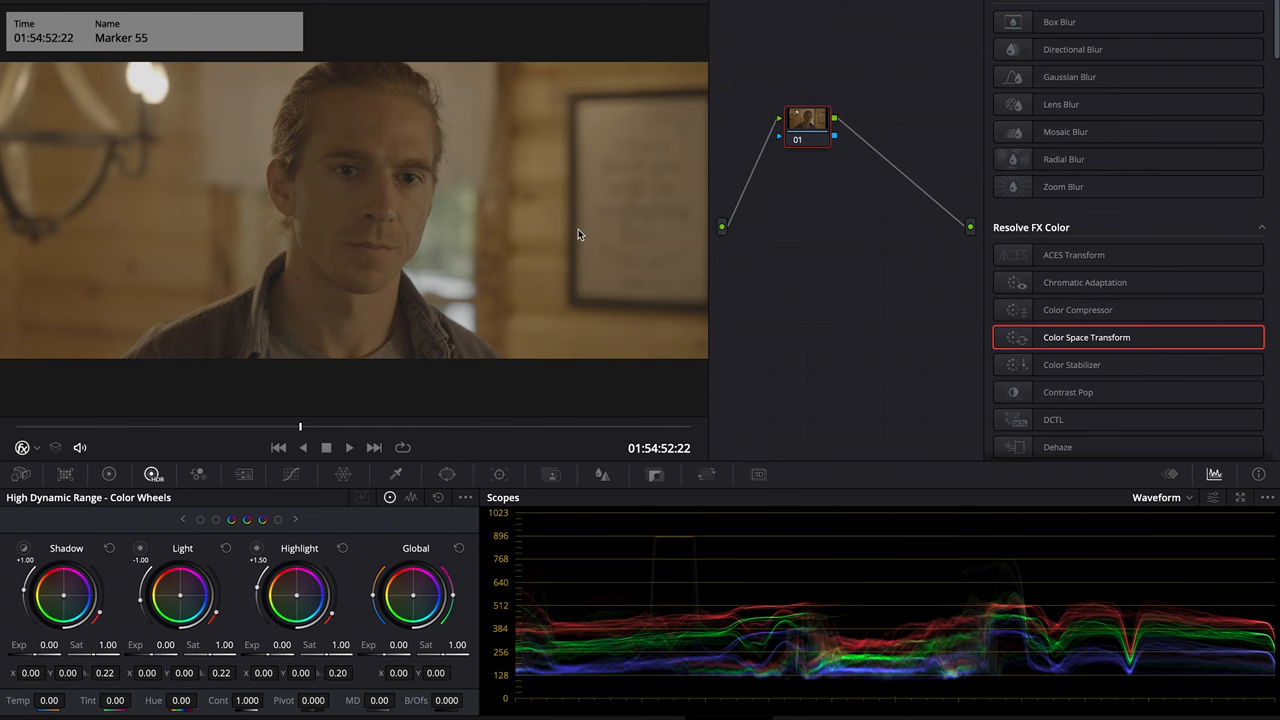
mouse_move(473, 218)
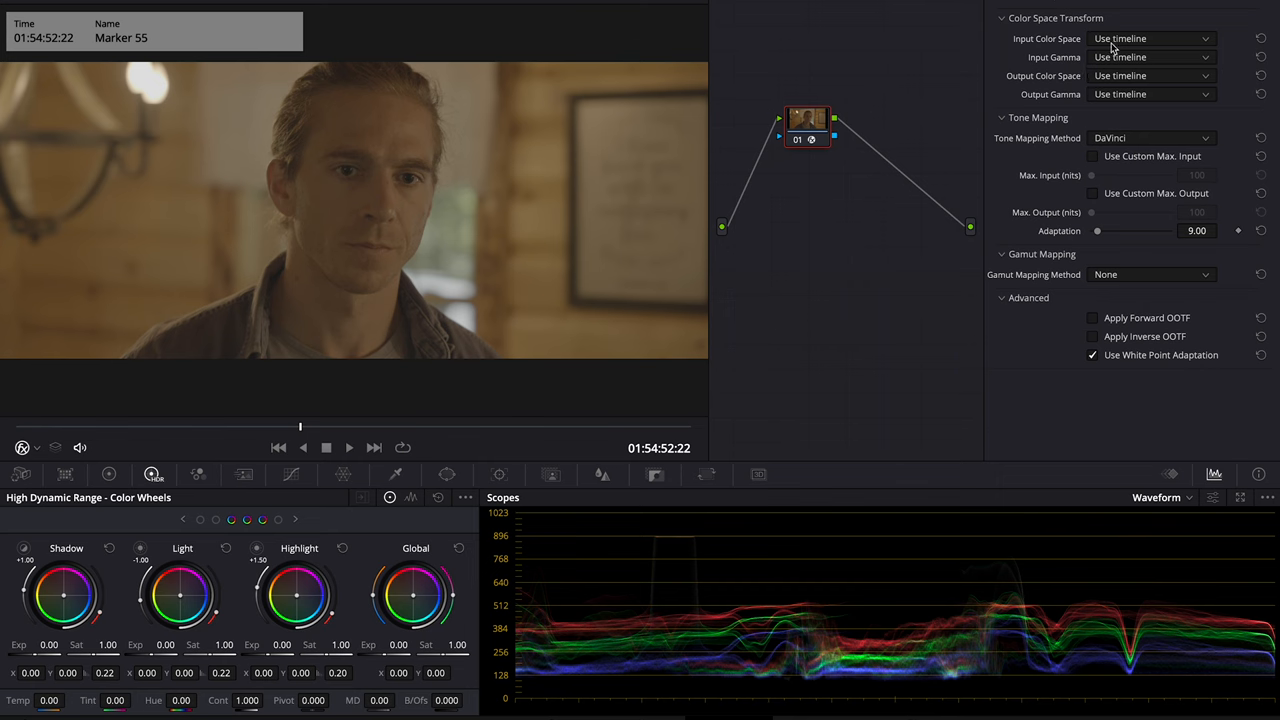
Set the close-up's source colour space and lower Temp in Primaries
click(1150, 38)
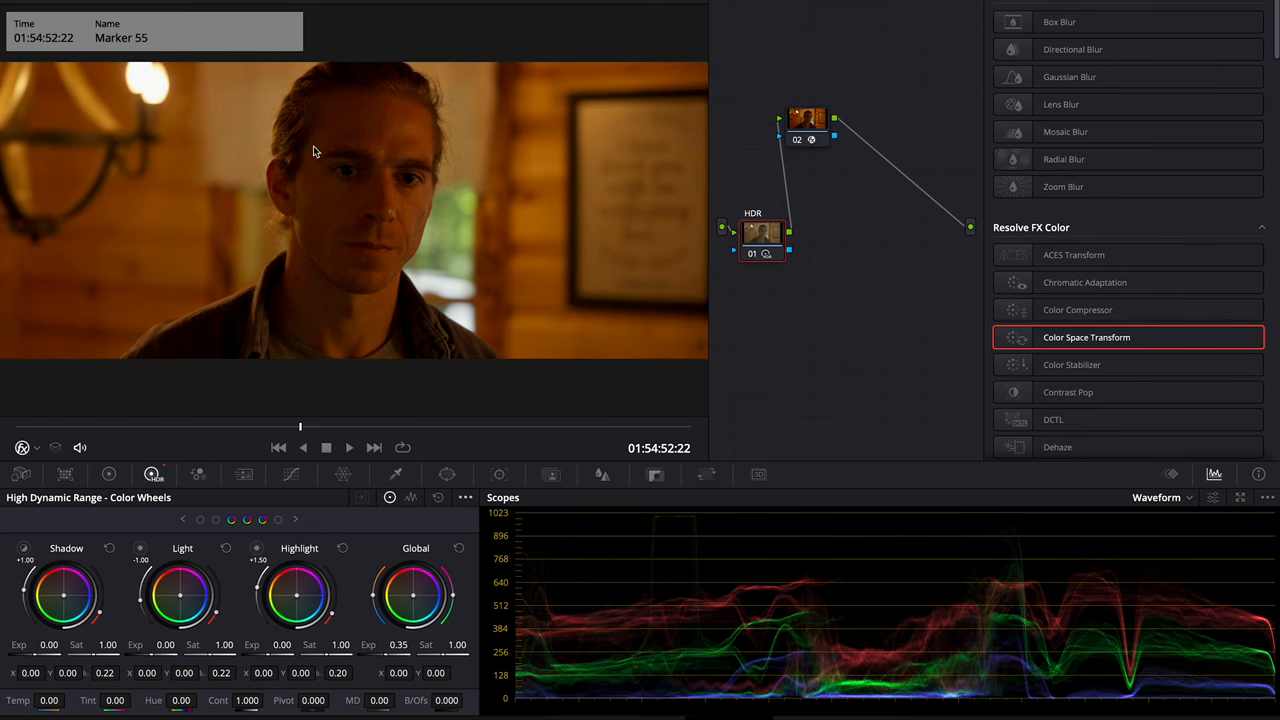
mouse_move(327, 203)
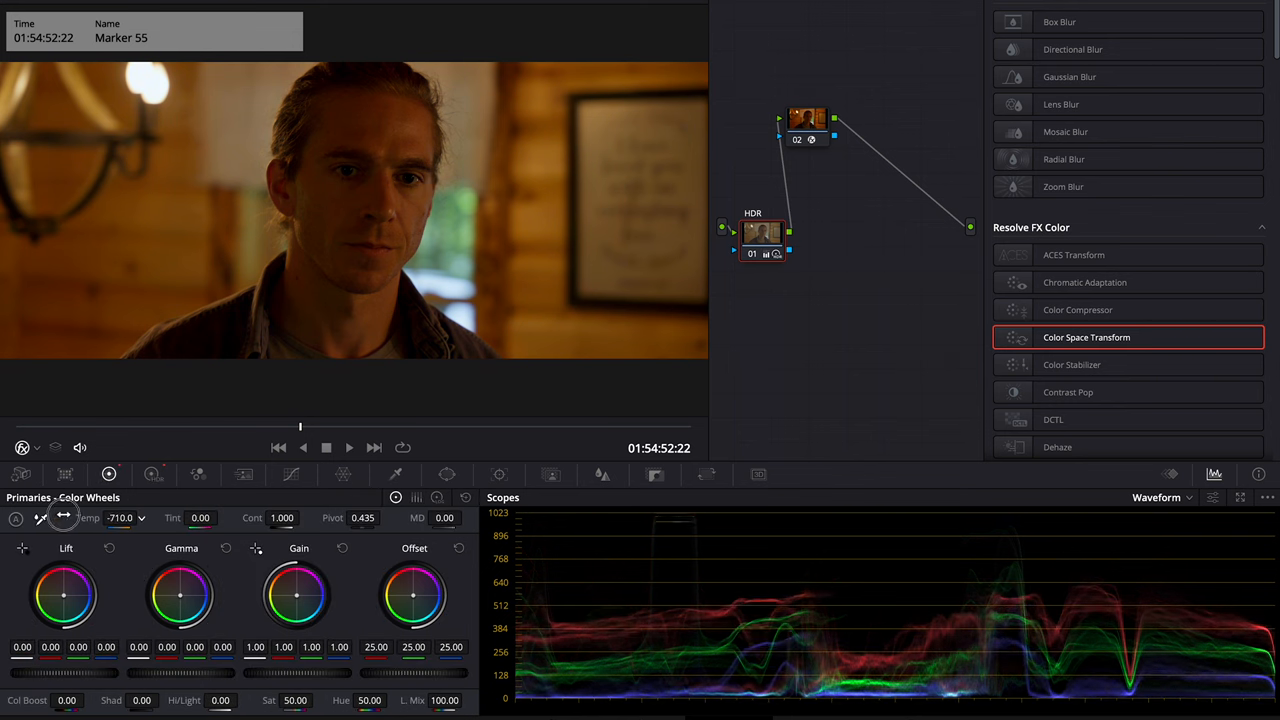
drag(110, 517, 60, 517)
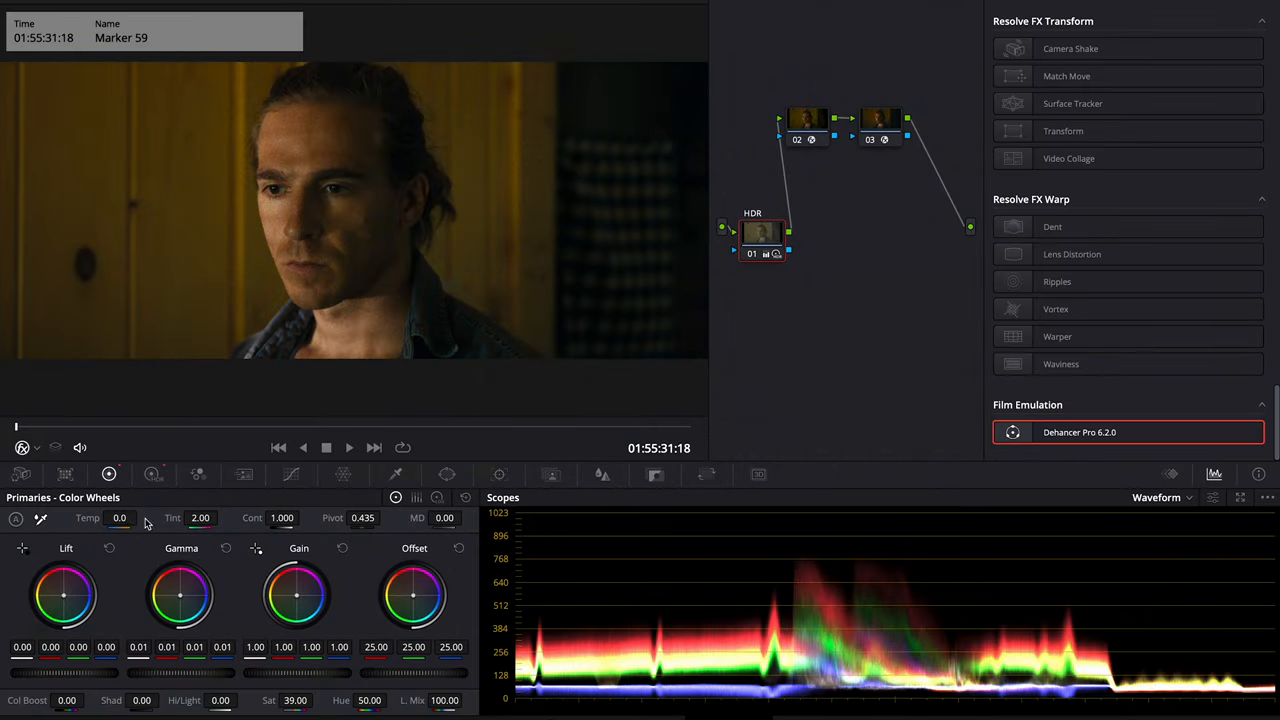
Lower Temp, raise Tint and adjust saturation on the wooden-wall close-up
drag(200, 517, 210, 517)
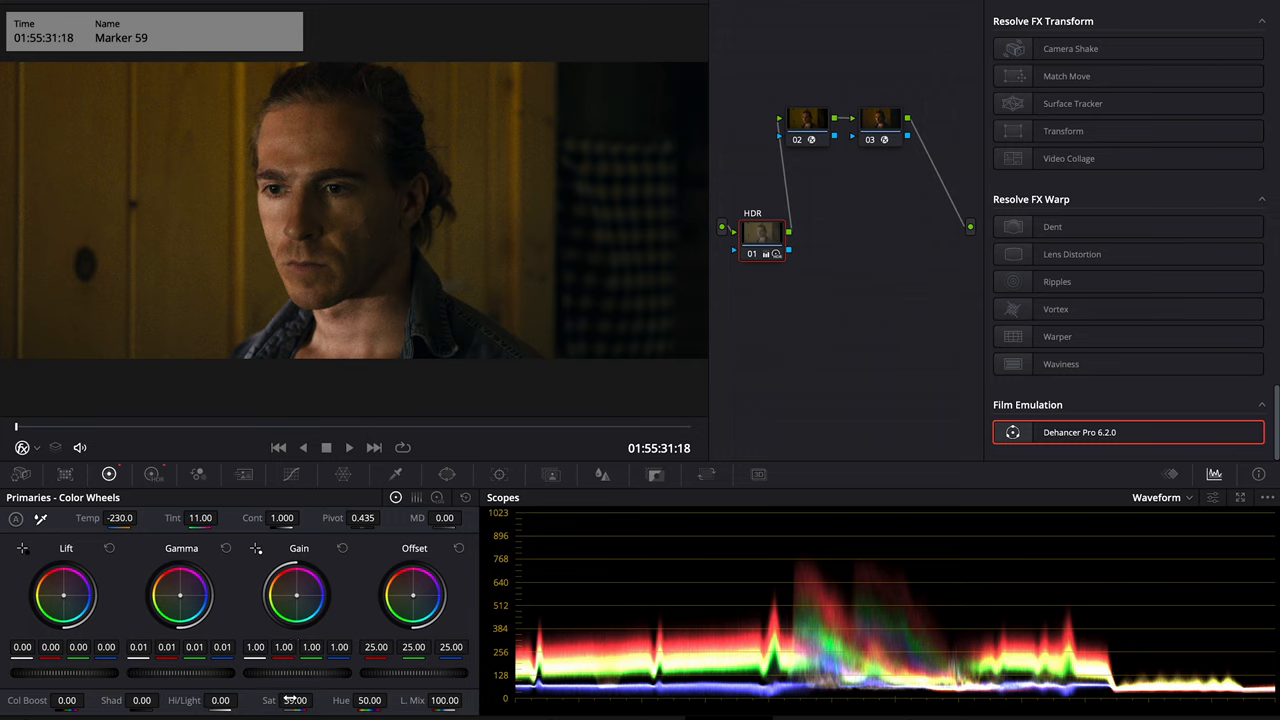
drag(295, 700, 265, 700)
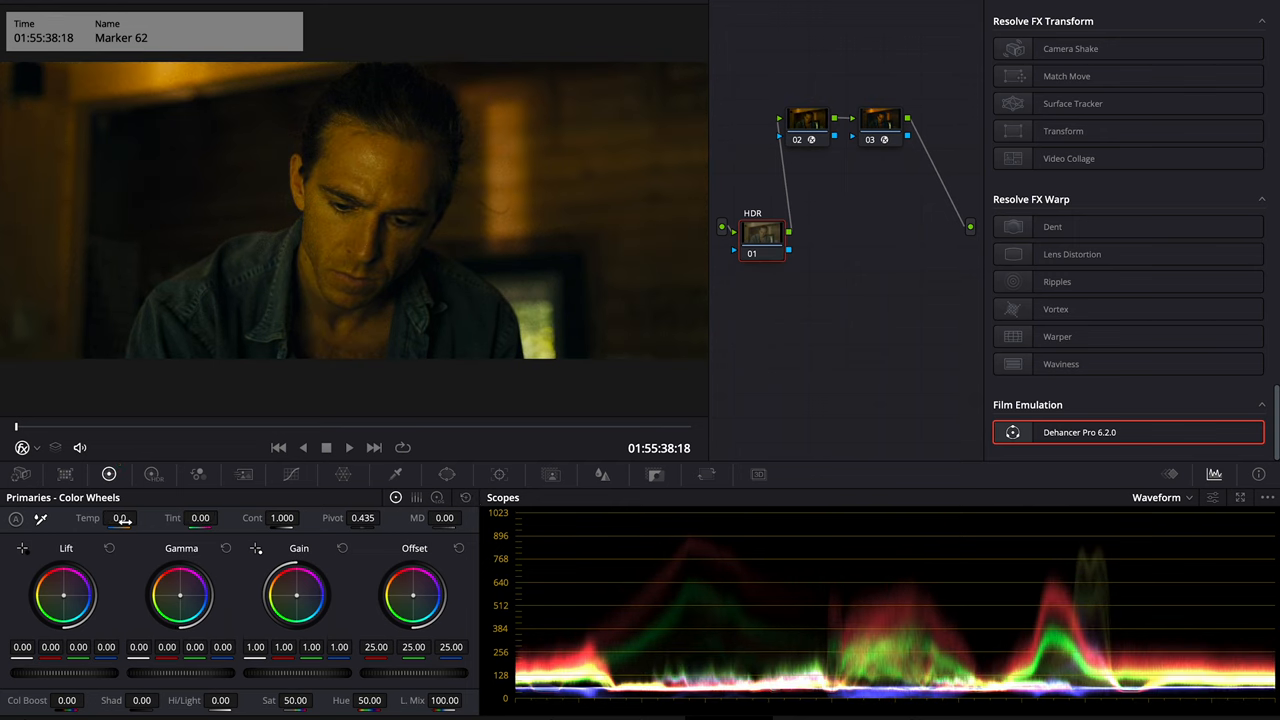
drag(120, 517, 80, 517)
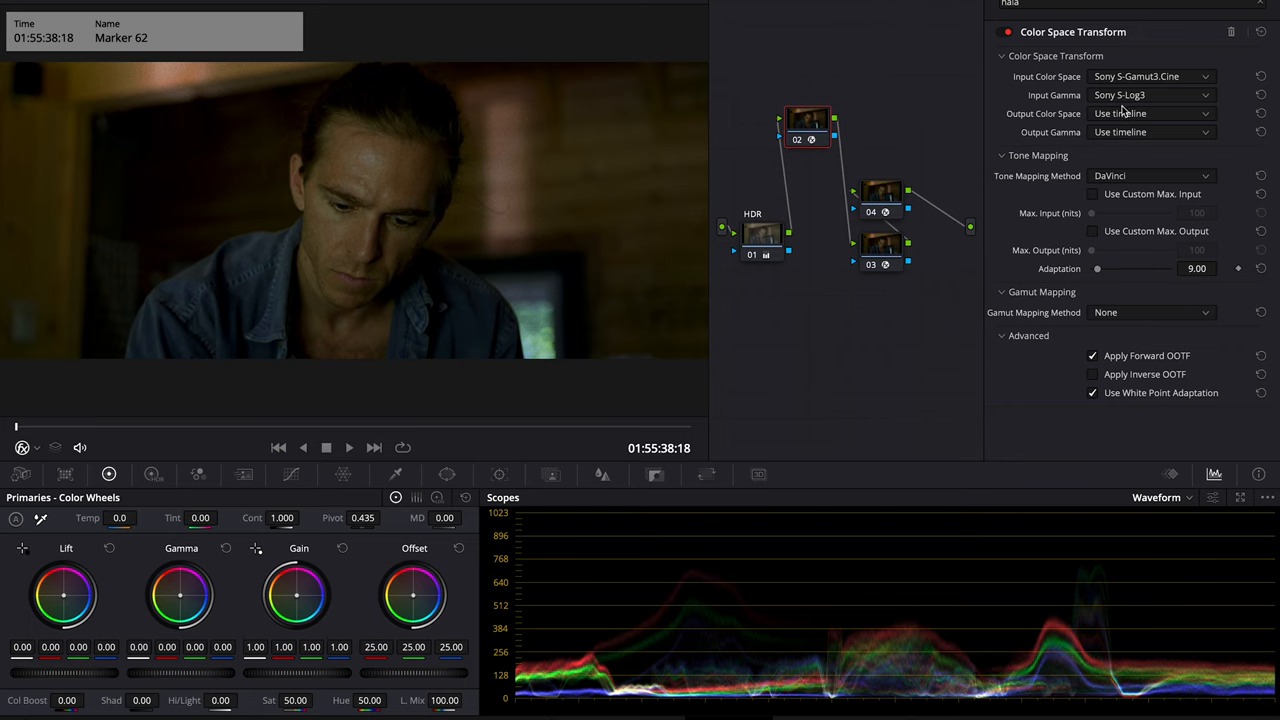
mouse_move(1098, 119)
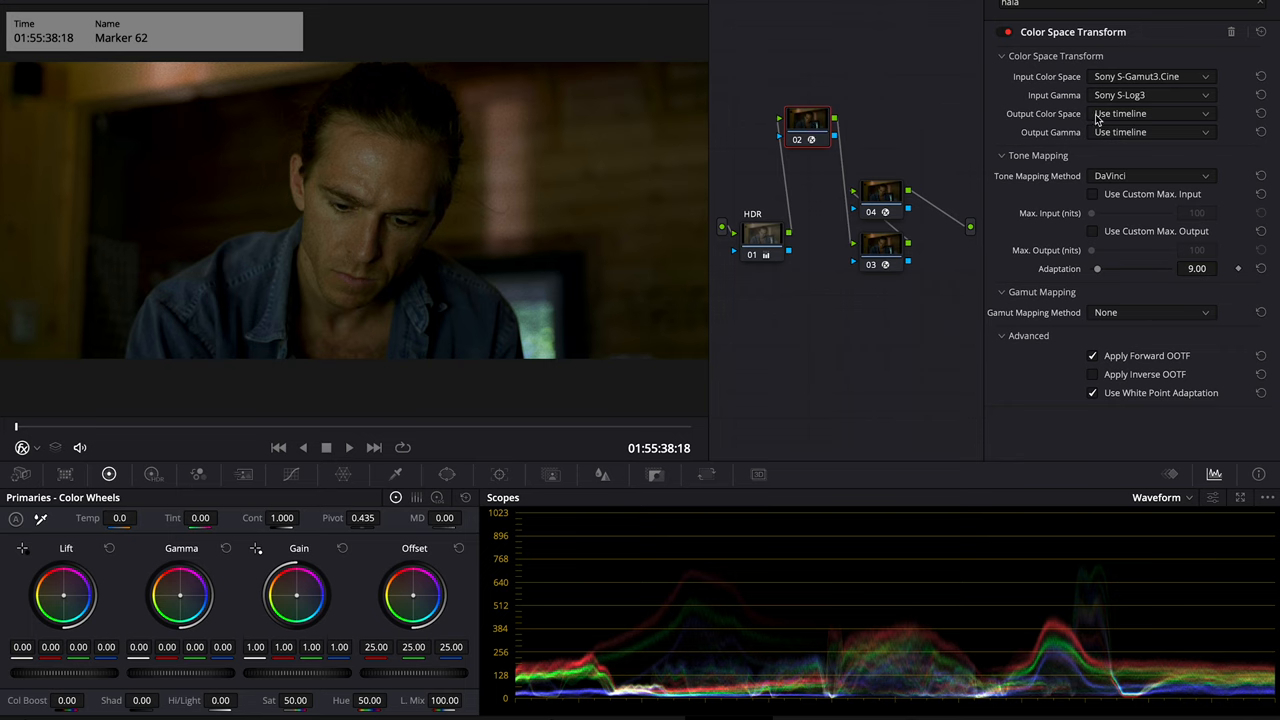
Convert from Sony S-Gamut3.Cine/S-Log3 and apply the Rec709 Kodak 2383 D60 film look
click(1150, 132)
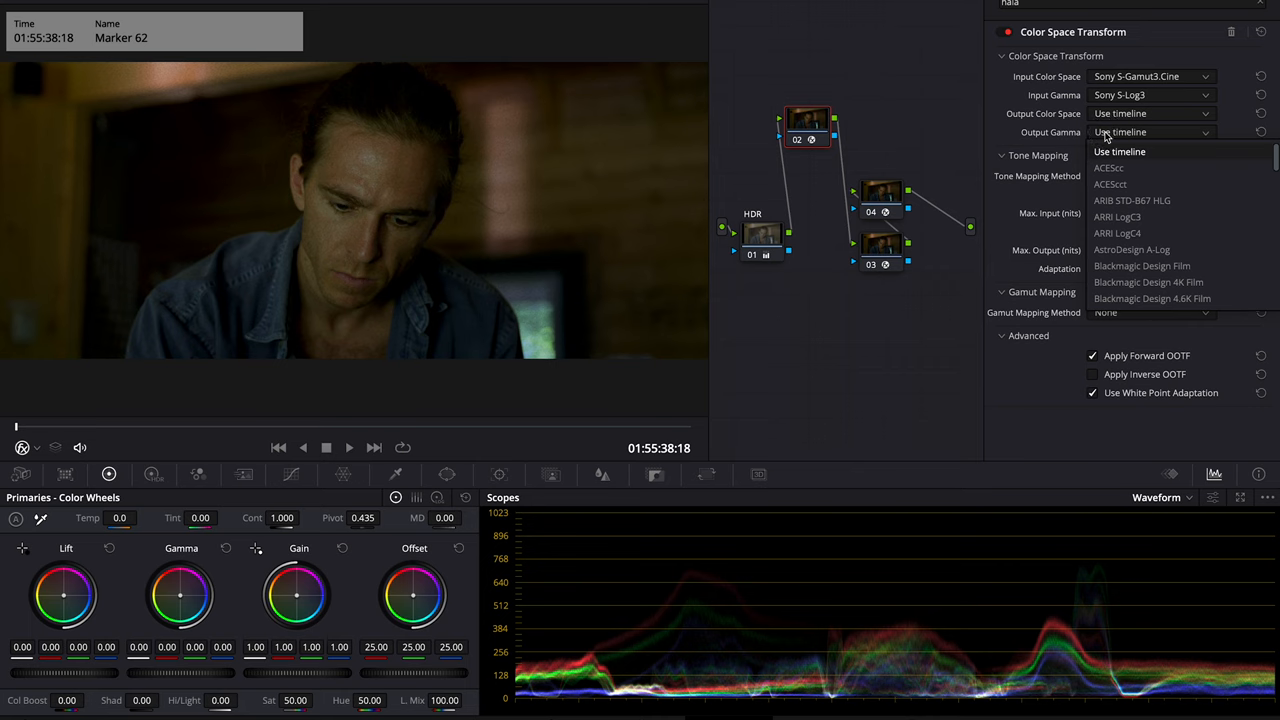
right_click(880, 118)
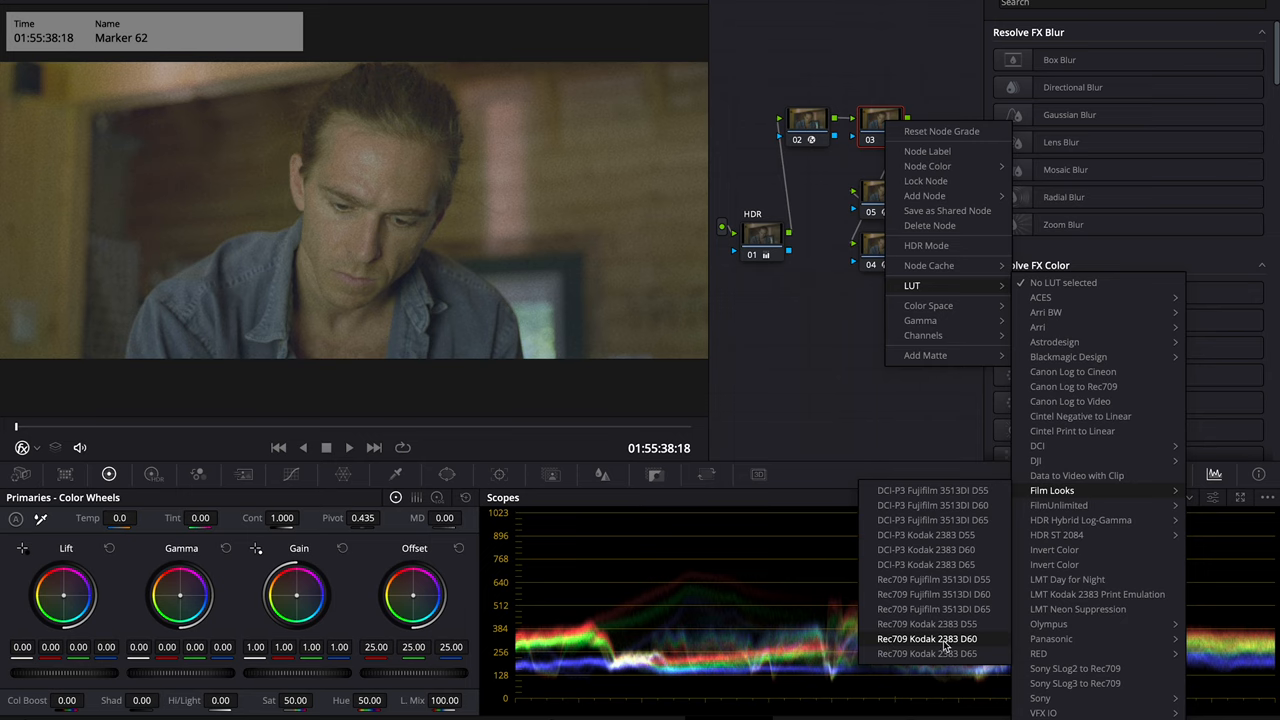
click(926, 638)
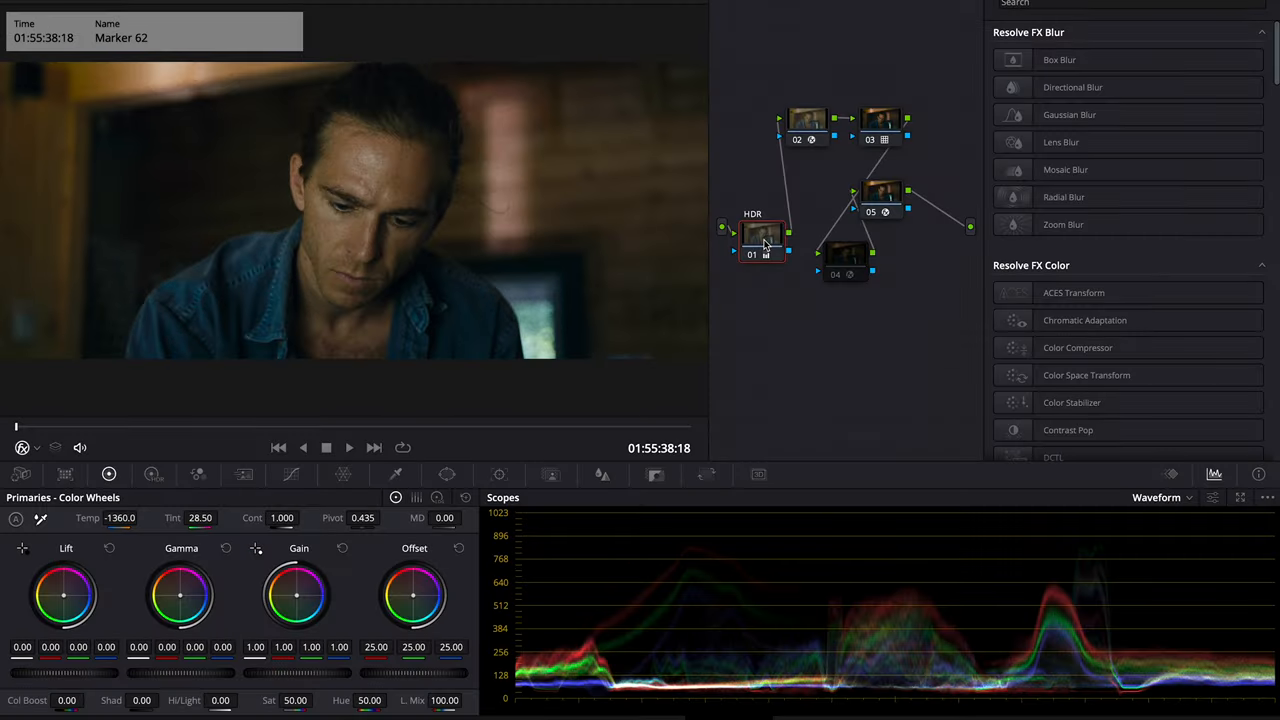
Darken the leaning man's shot with Global Exp in the HDR wheels
click(152, 474)
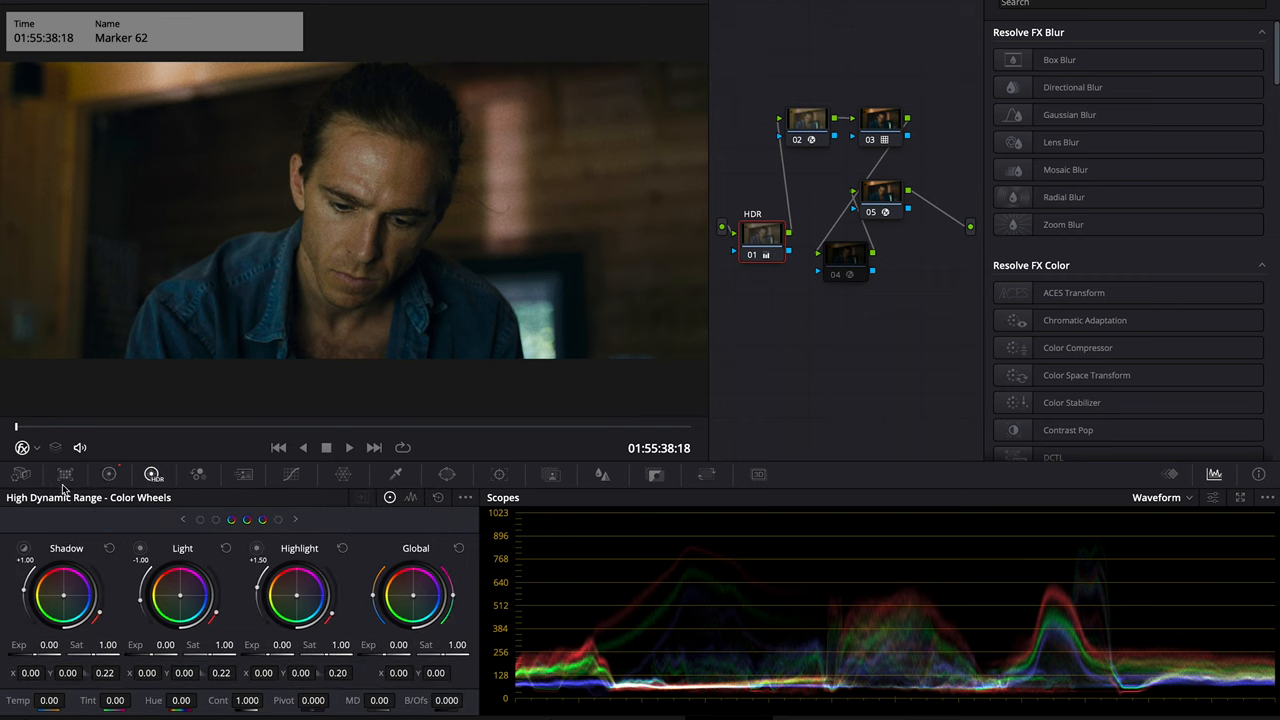
drag(280, 645, 265, 655)
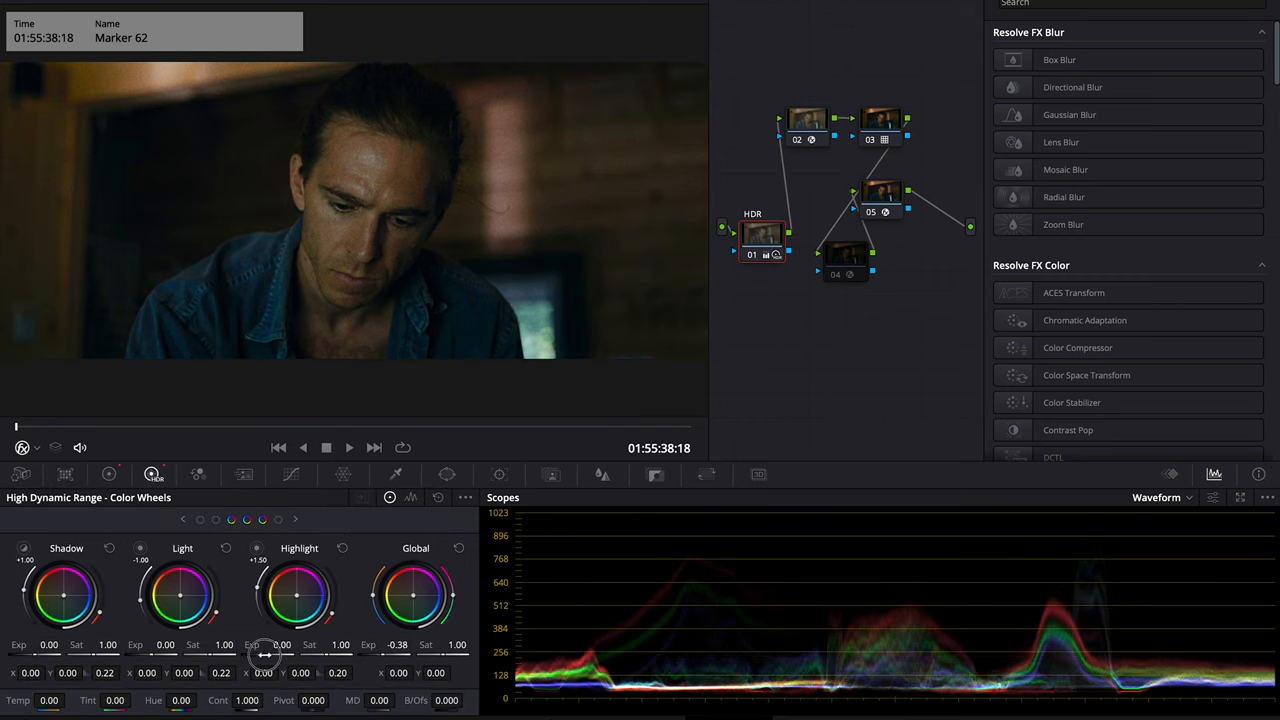
click(881, 122)
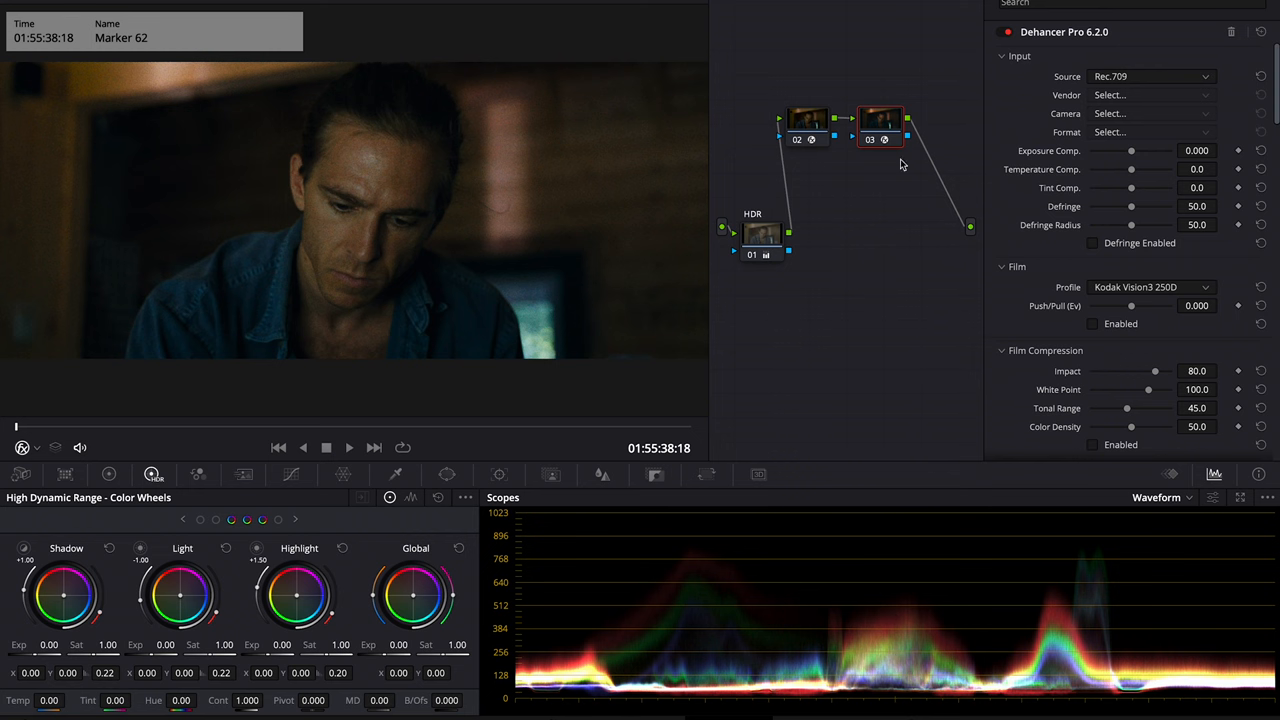
mouse_move(1100, 318)
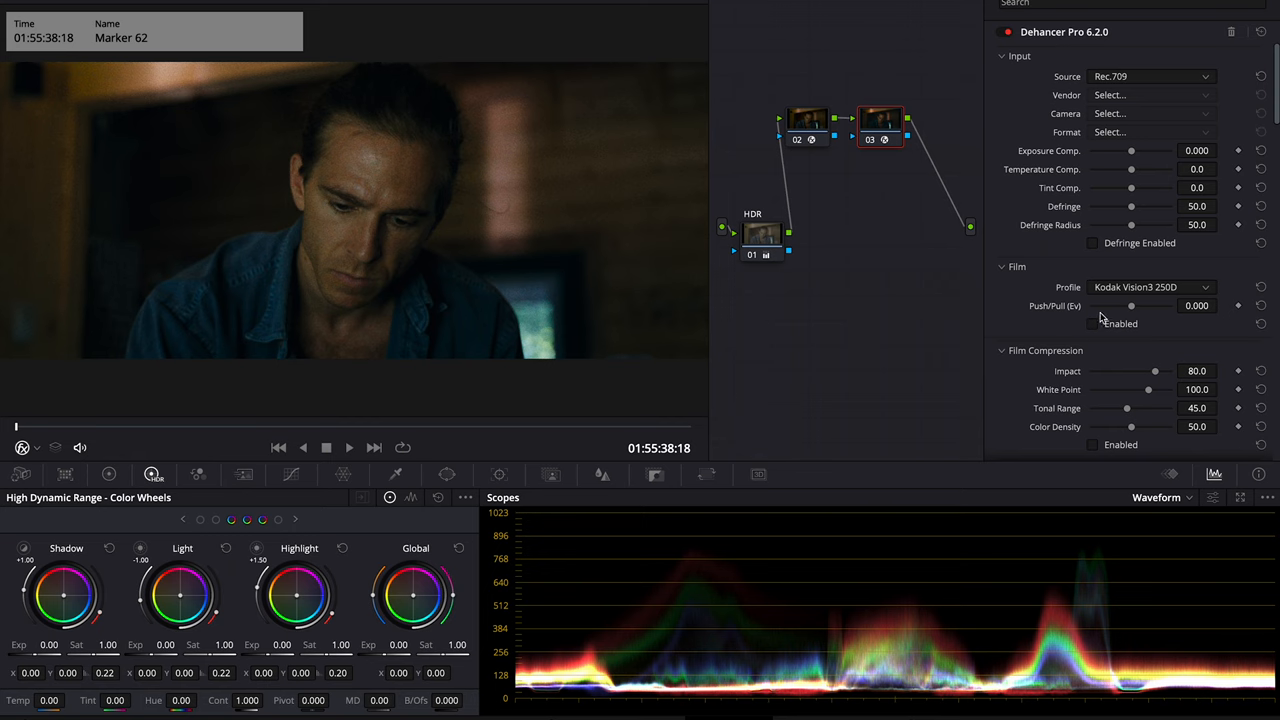
Raise the leaning man's Global Exp in the HDR wheels
scroll(down, 3)
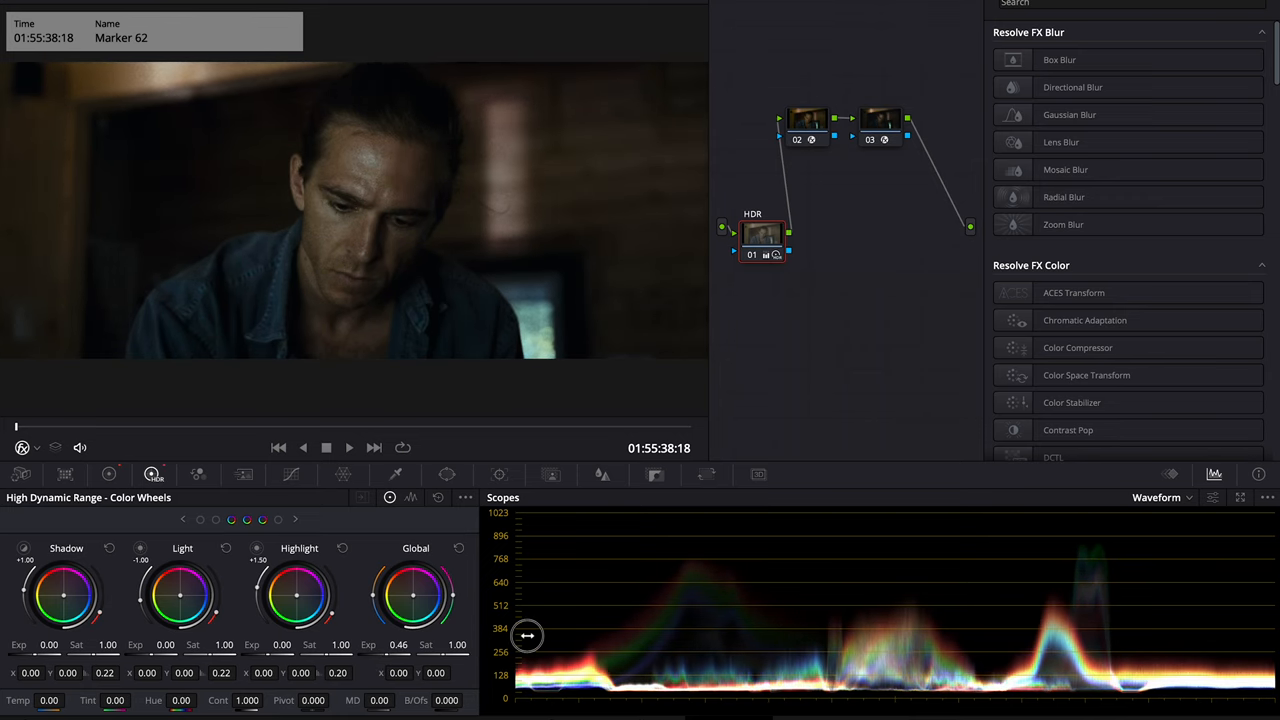
click(291, 474)
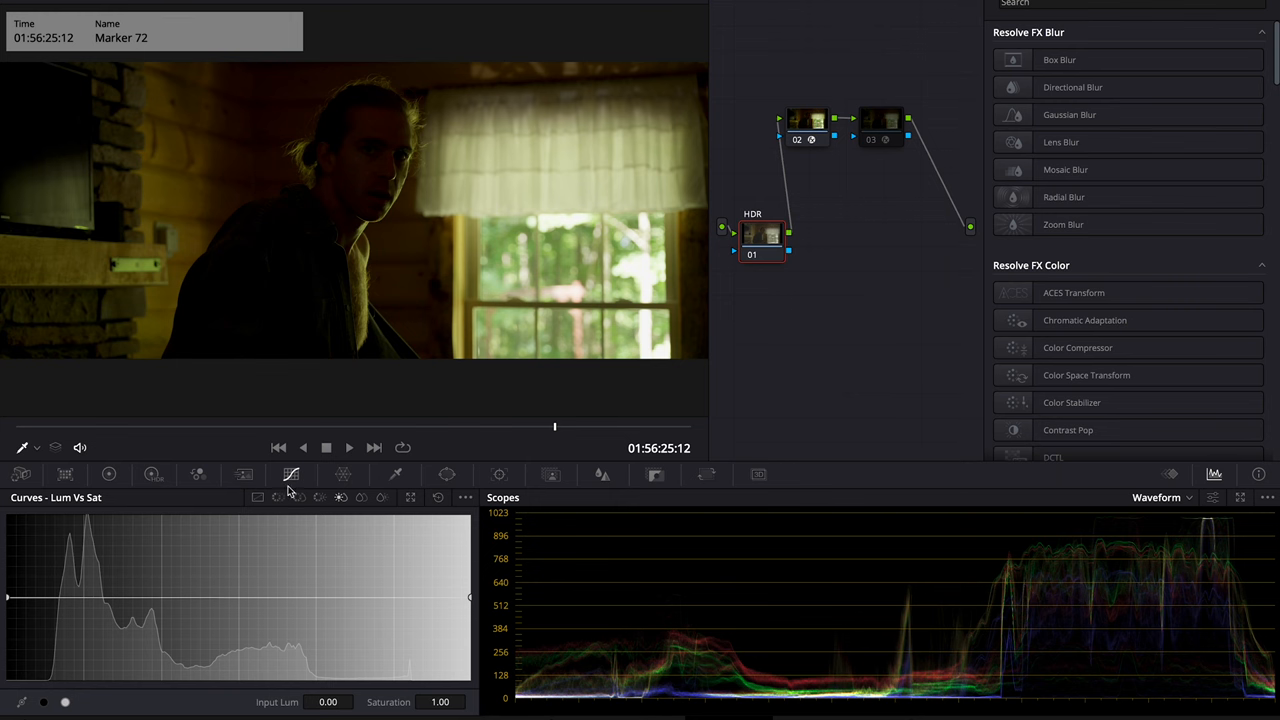
Enable grading nodes on the window shot, add a local grade version, and show custom curves
click(291, 474)
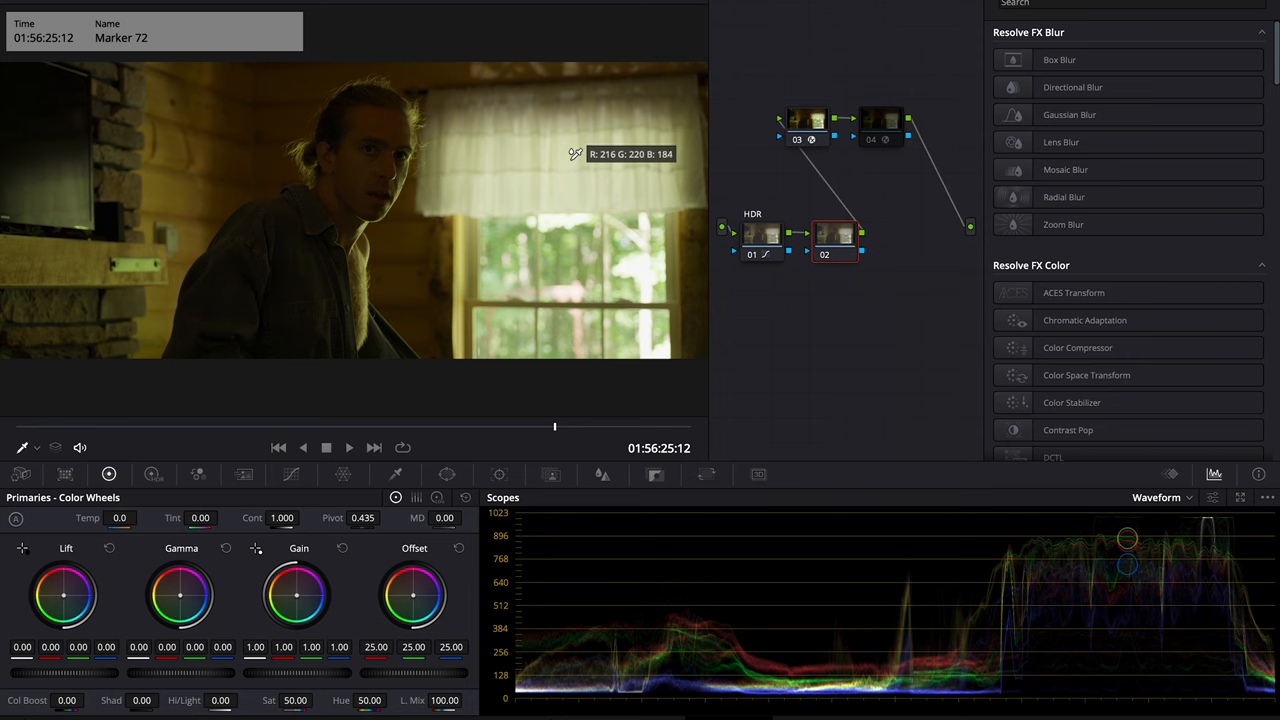
click(881, 125)
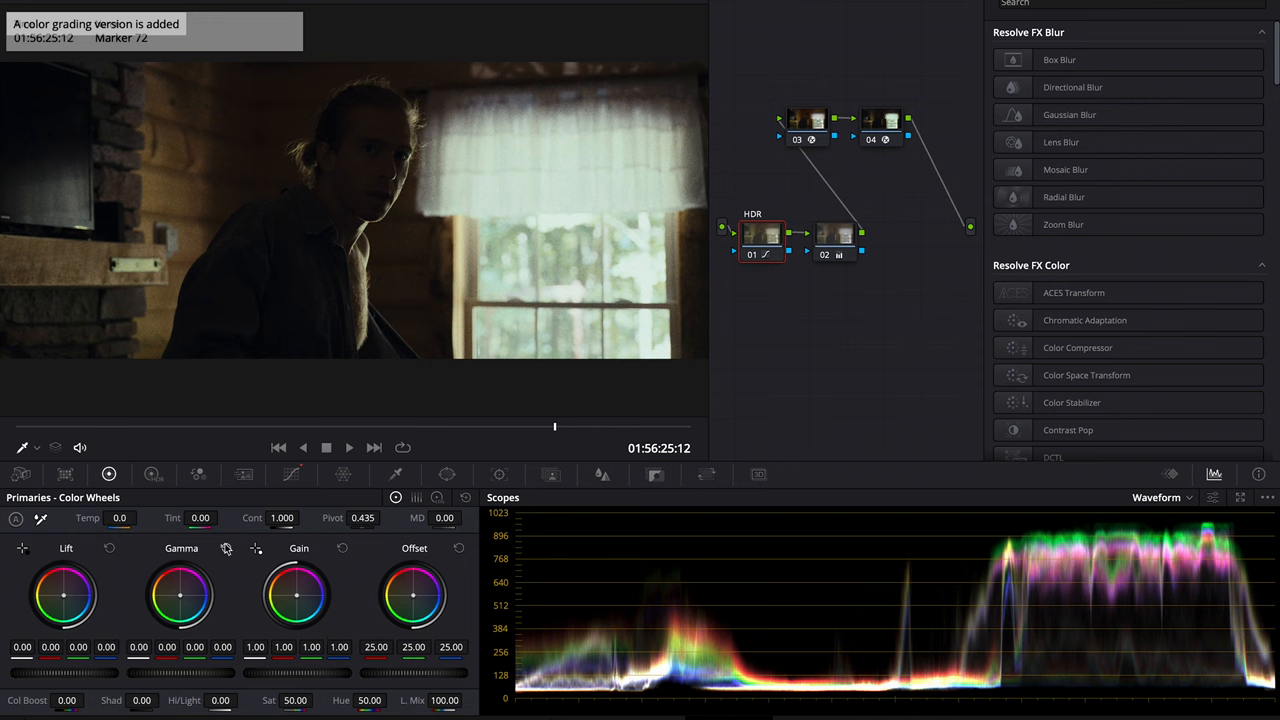
click(291, 474)
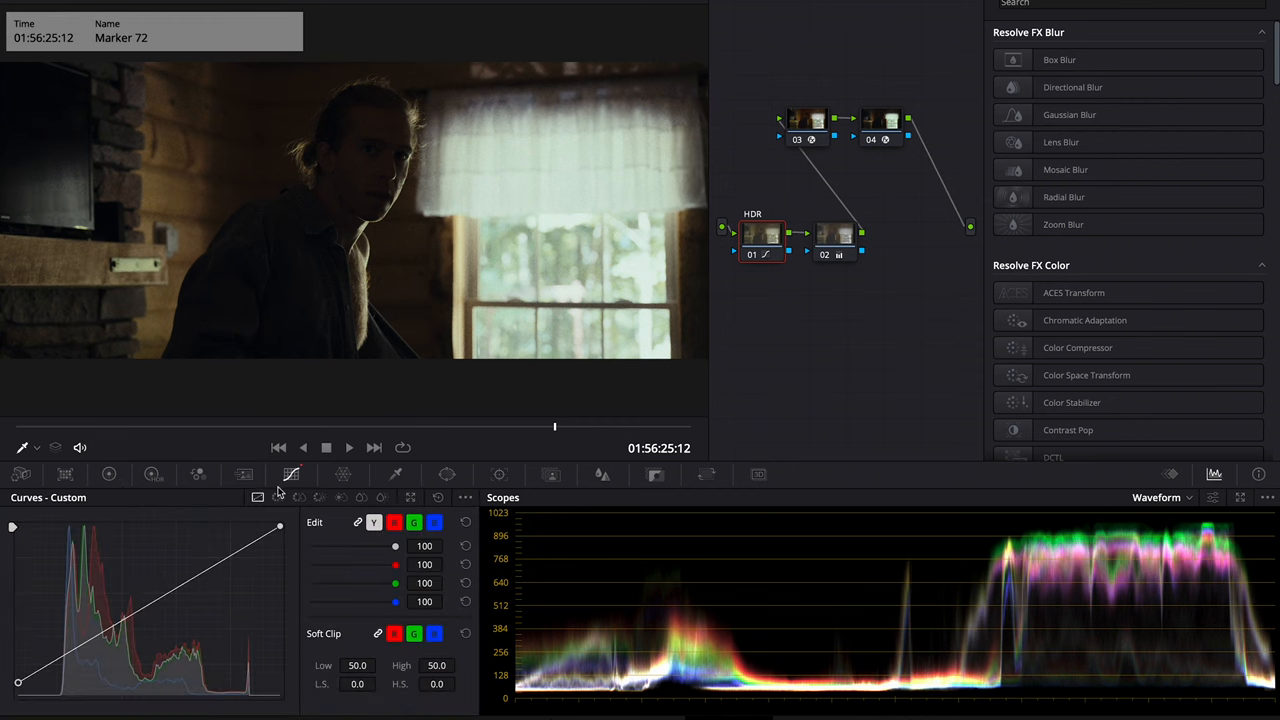
click(881, 119)
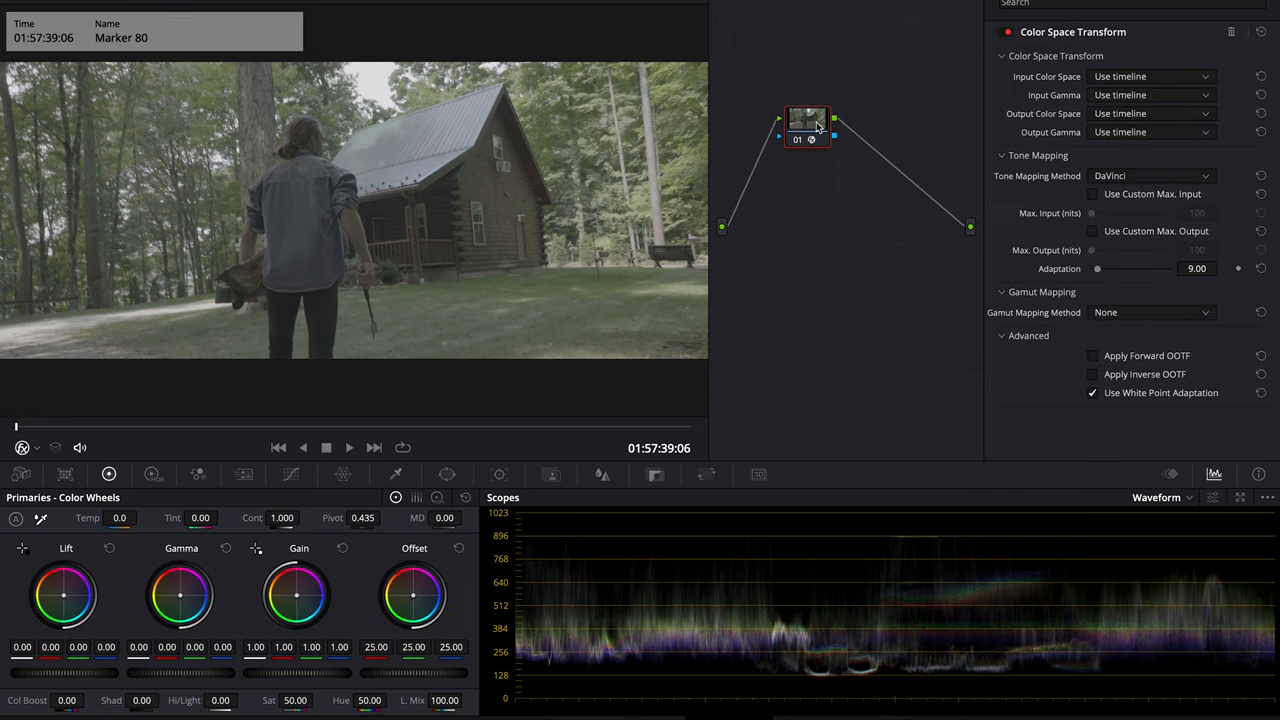
Add Dehancer Pro to the cabin exterior node with Film emulation (Kodak Vision3 250D) enabled
right_click(807, 172)
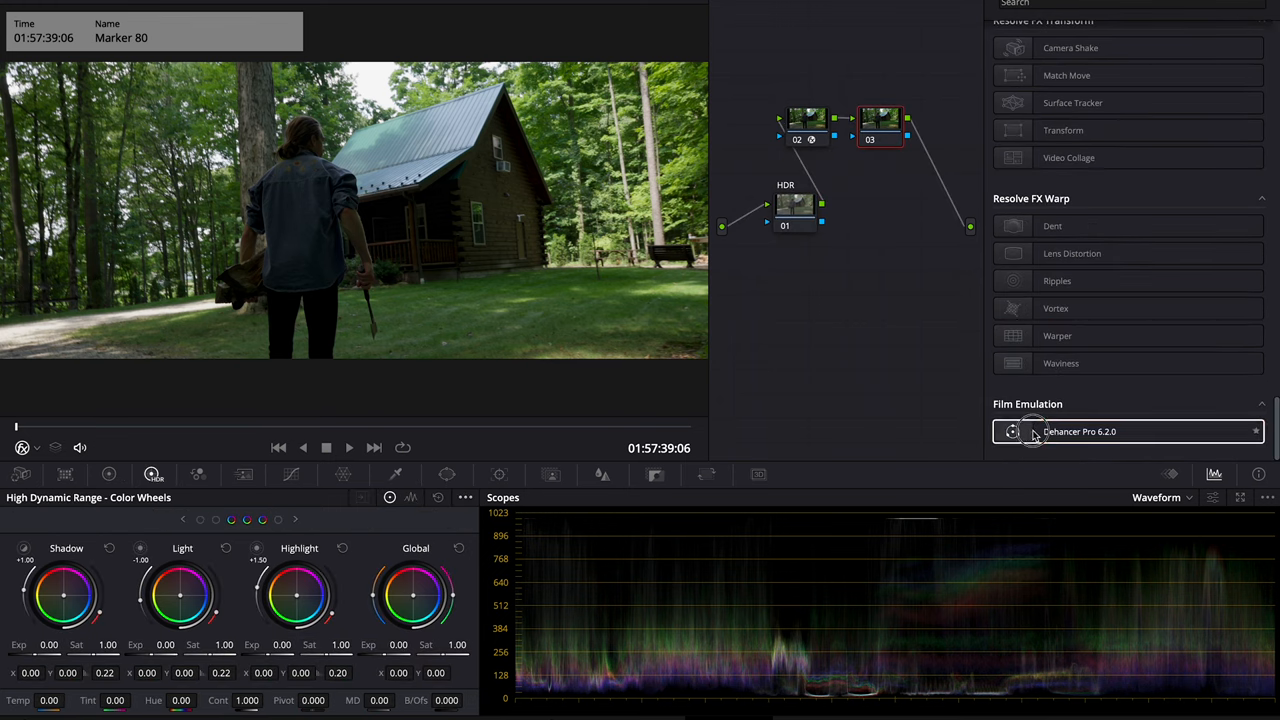
click(1080, 431)
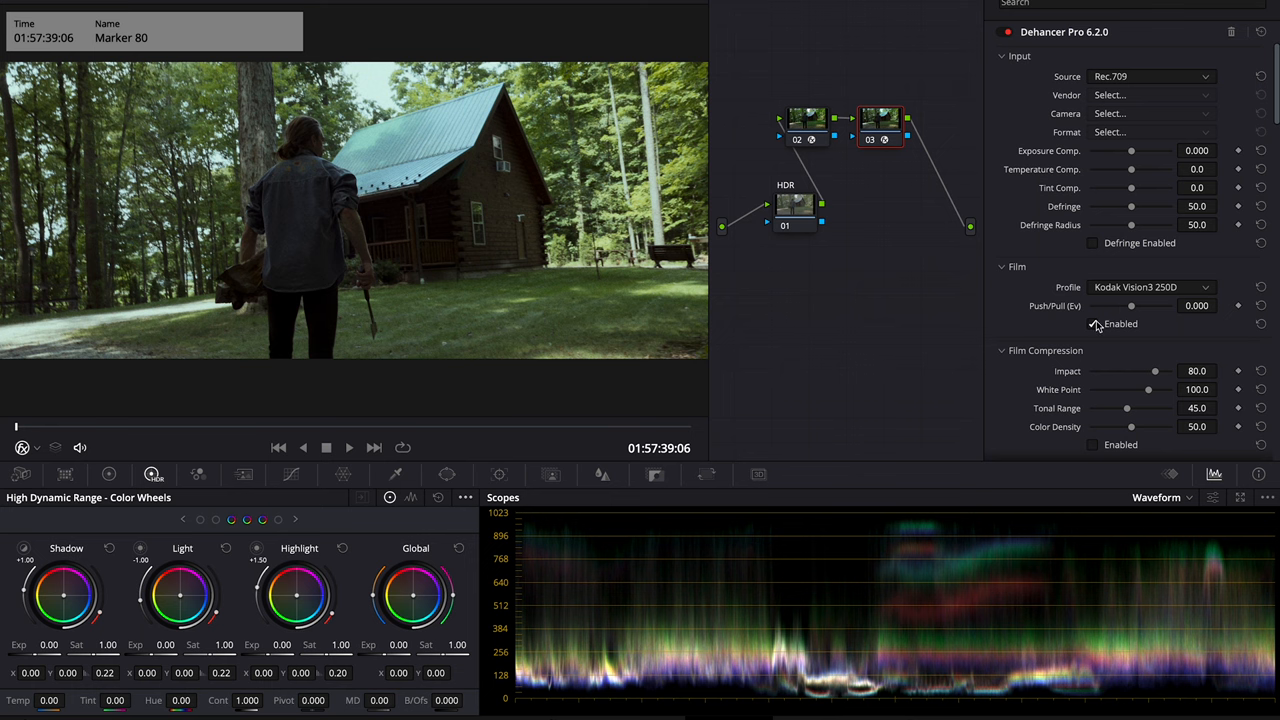
click(1150, 206)
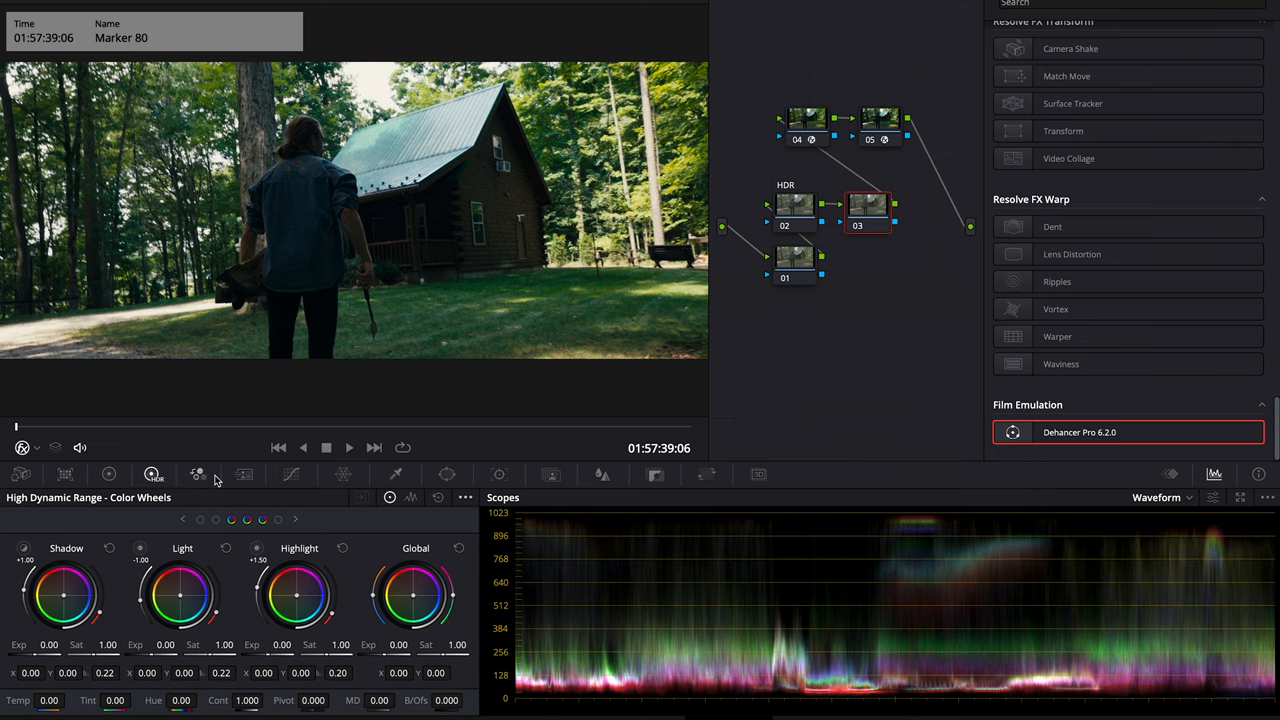
click(108, 473)
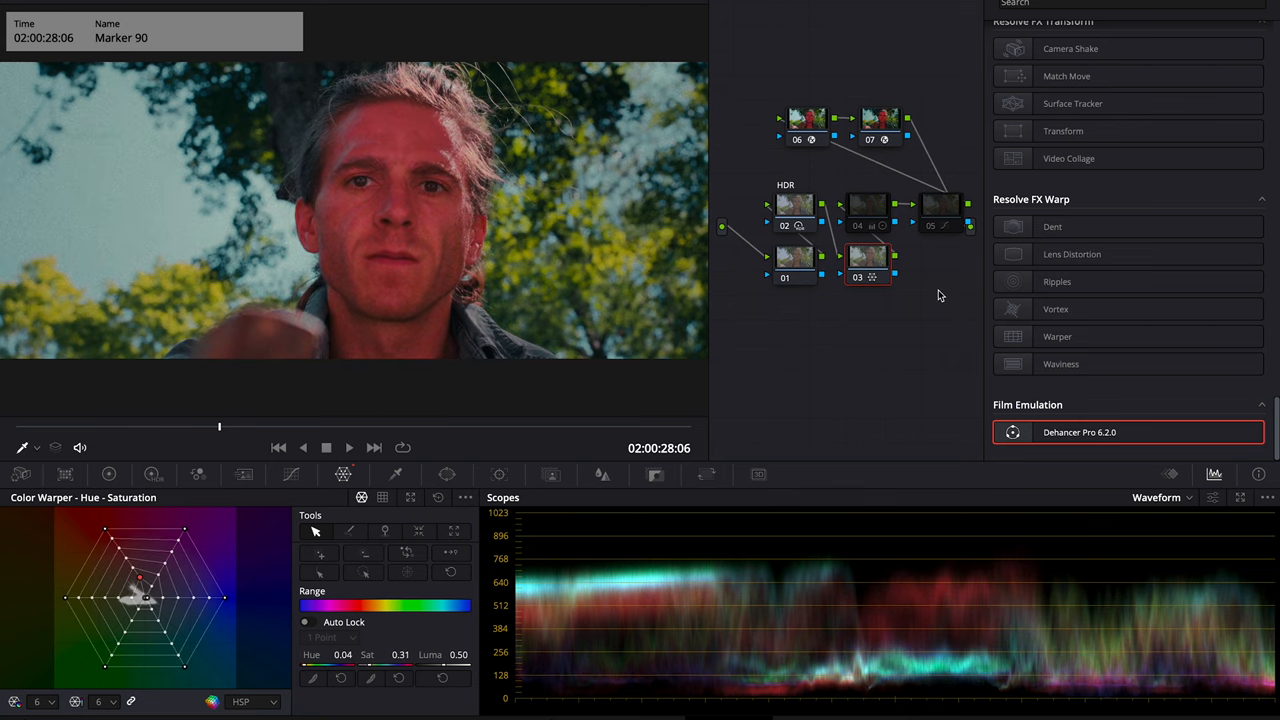
Move grid points in the Color Warper Hue-Saturation palette on node 03
click(153, 473)
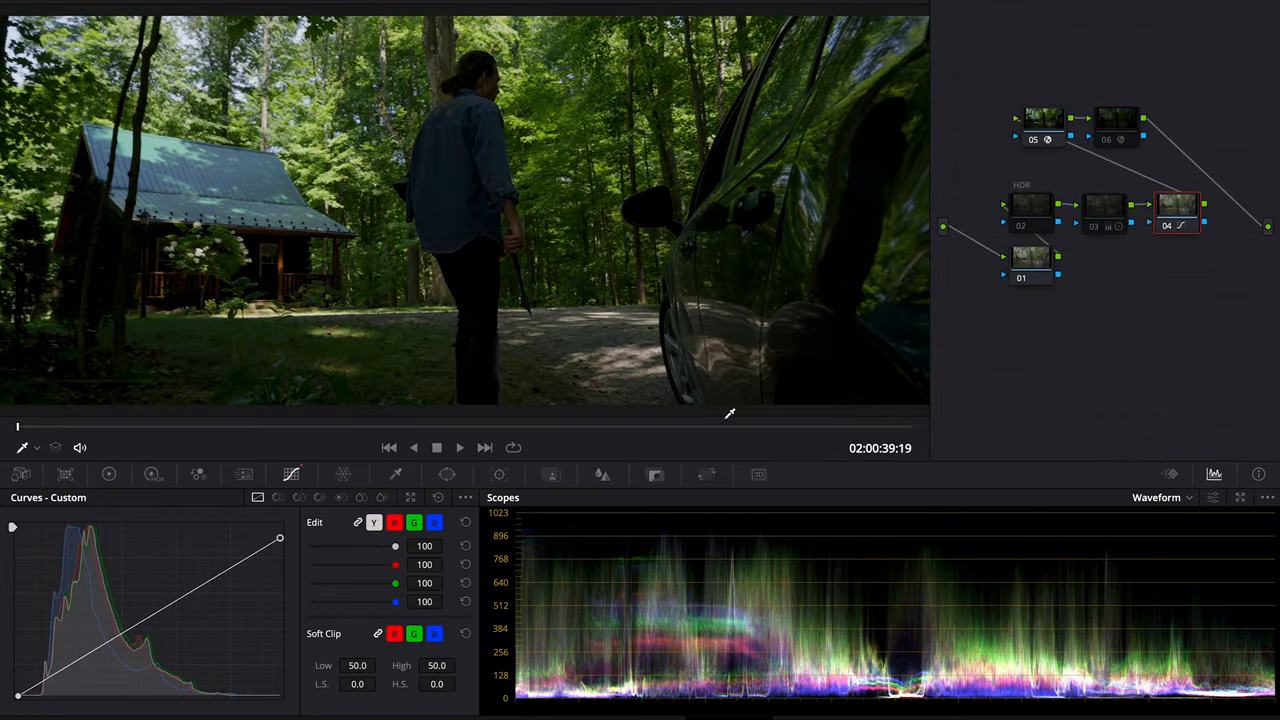
mouse_move(1123, 134)
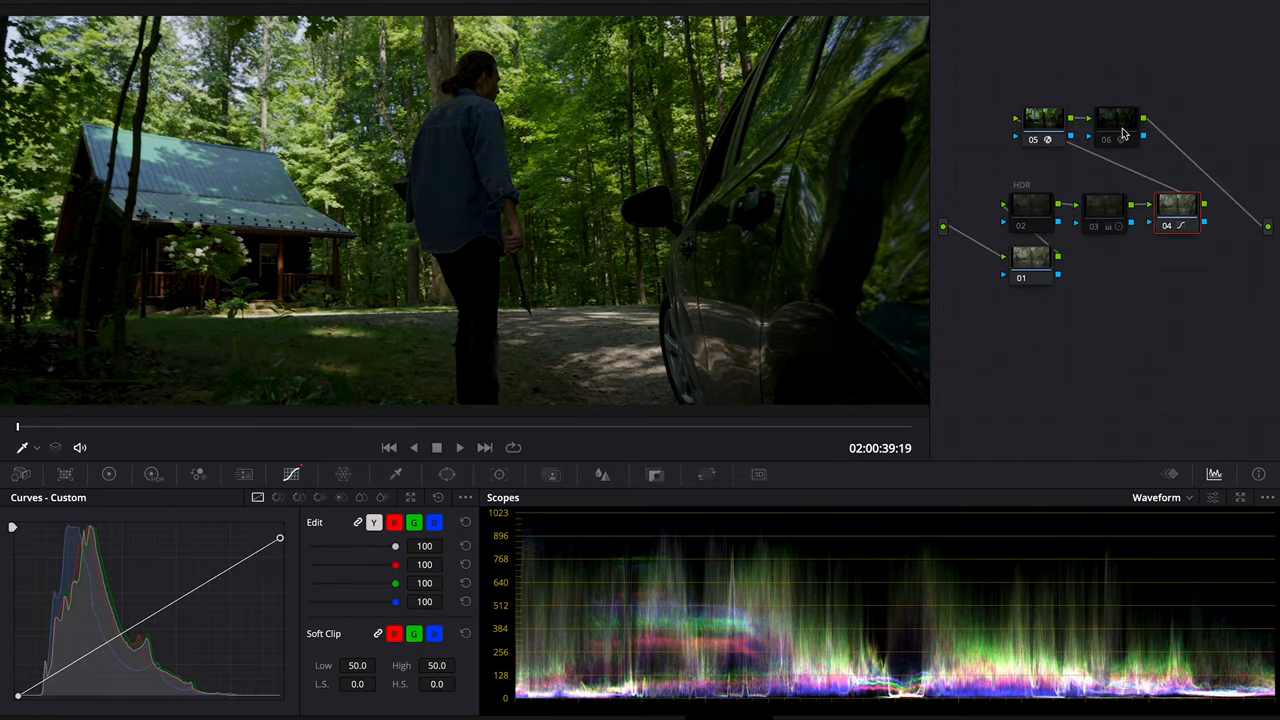
Select node 06 in the car shot's node tree
click(1103, 207)
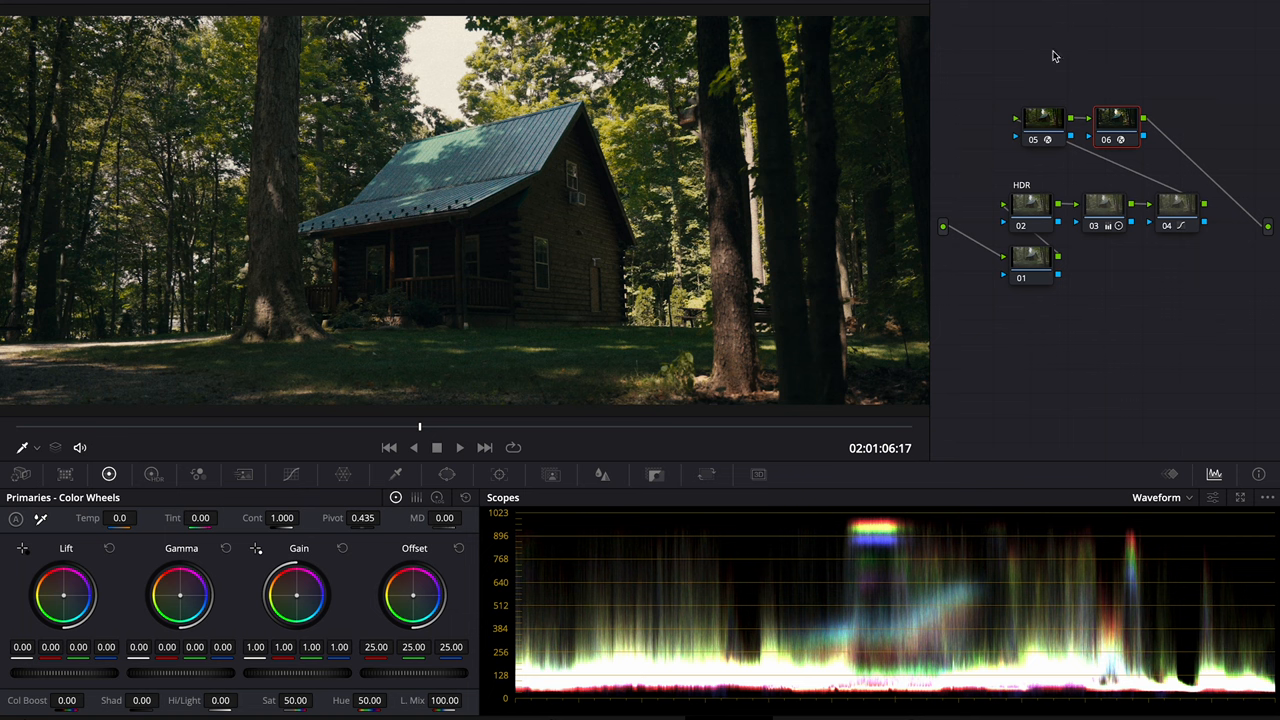
mouse_move(1091, 42)
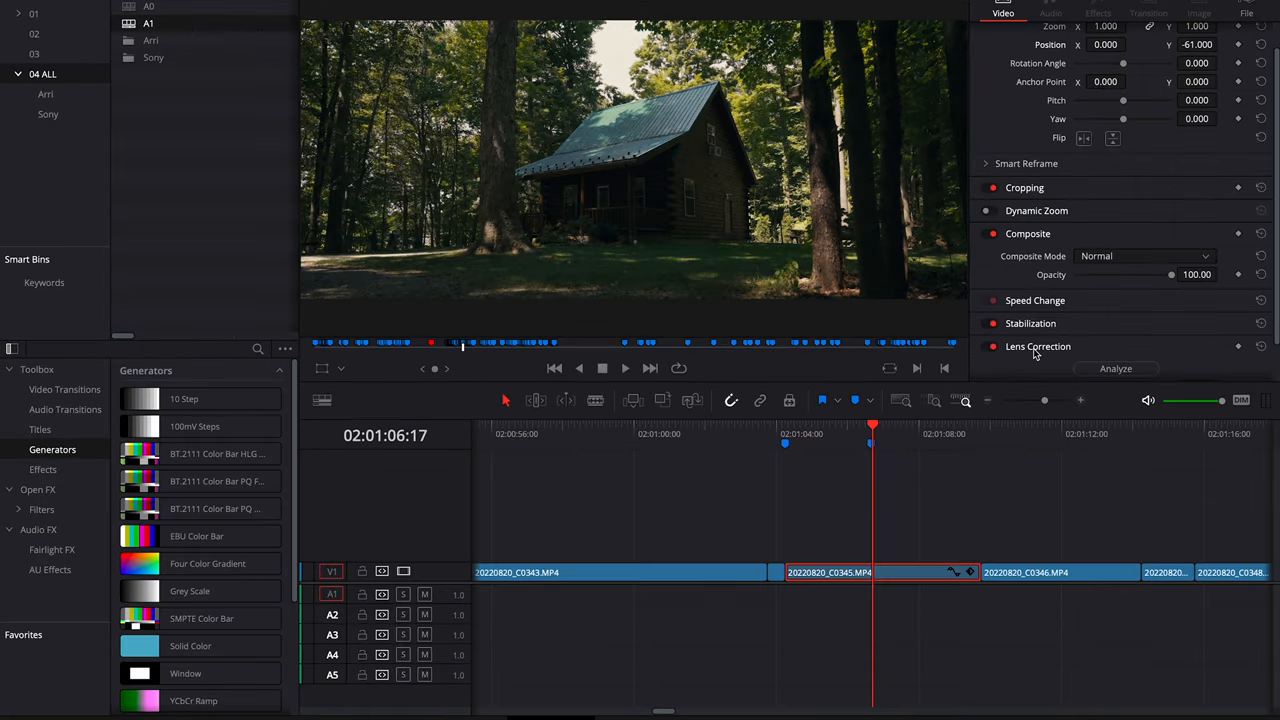
Set the cabin clip's Lens Correction distortion to -0.053, then toggle the correction off
scroll(down, 3)
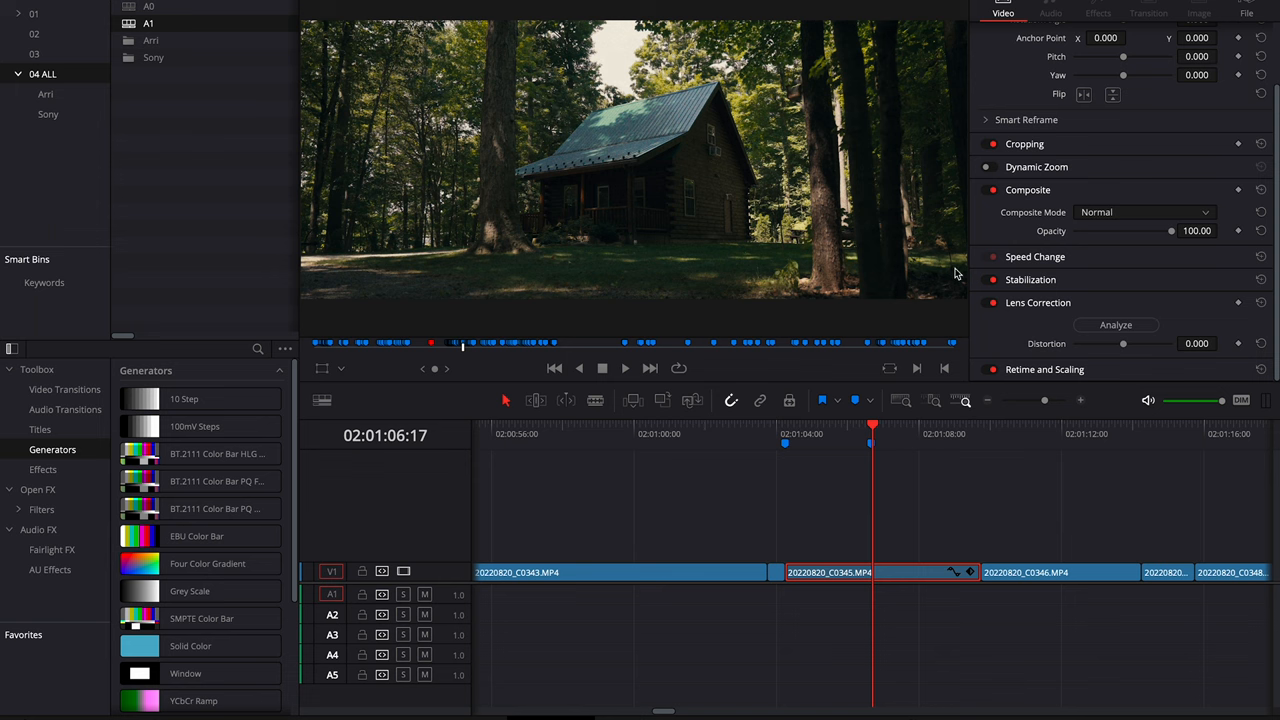
drag(1123, 343, 1125, 343)
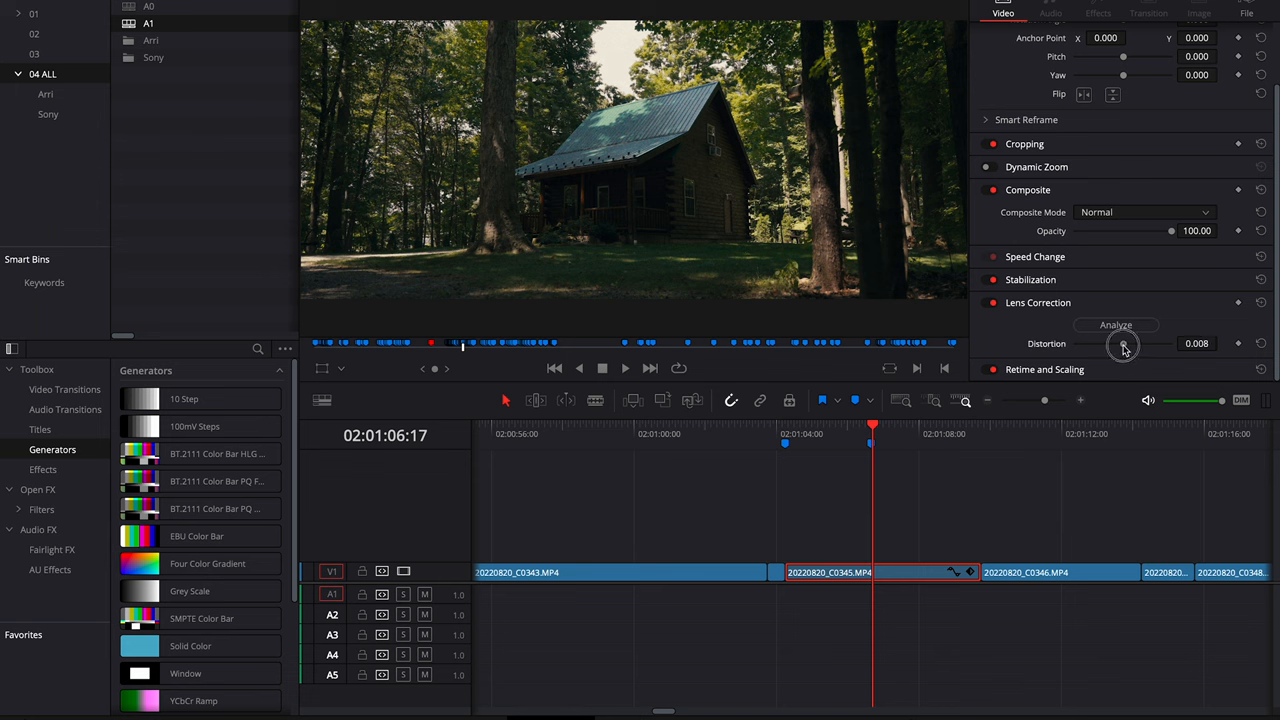
drag(1123, 343, 1120, 343)
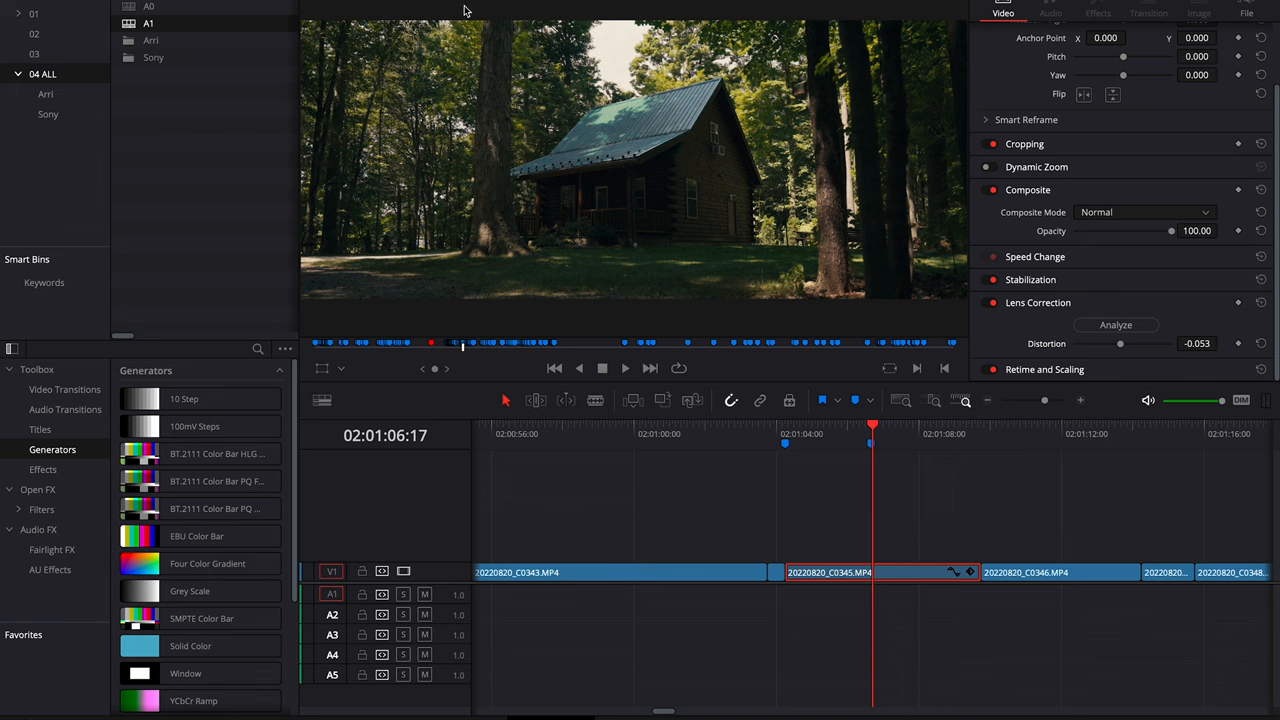
mouse_move(910, 106)
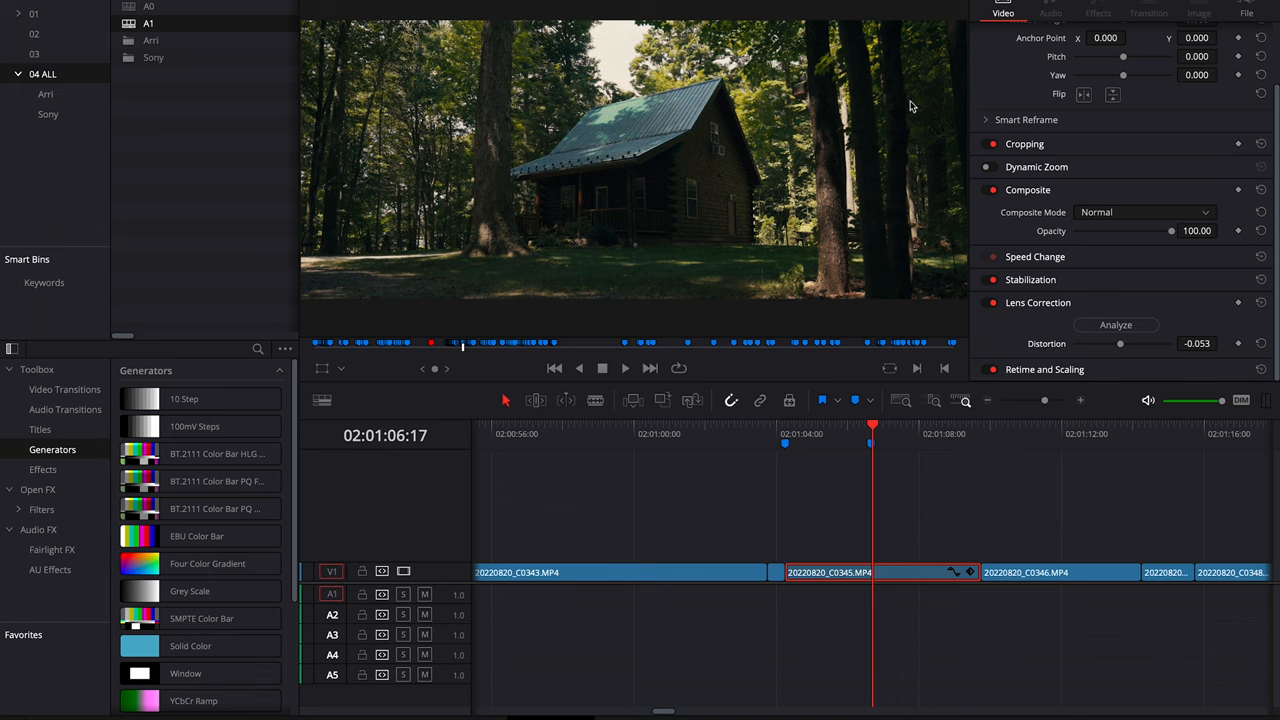
mouse_move(437, 62)
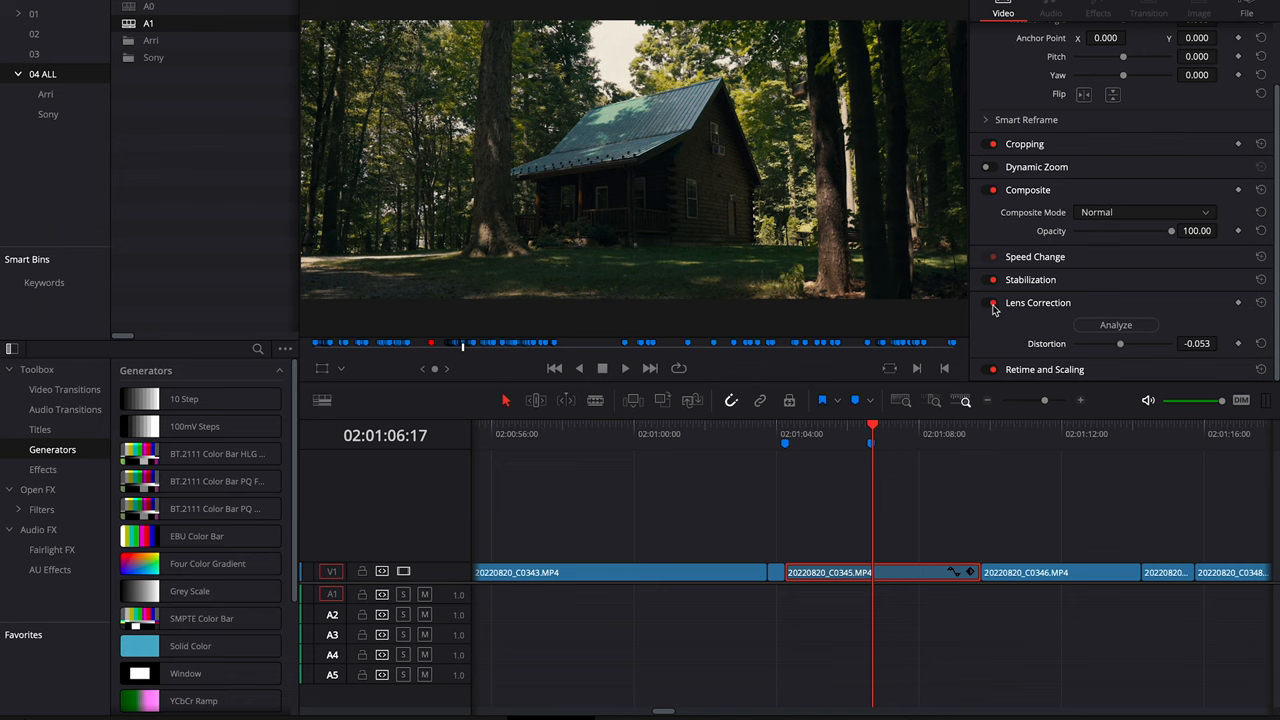
click(993, 303)
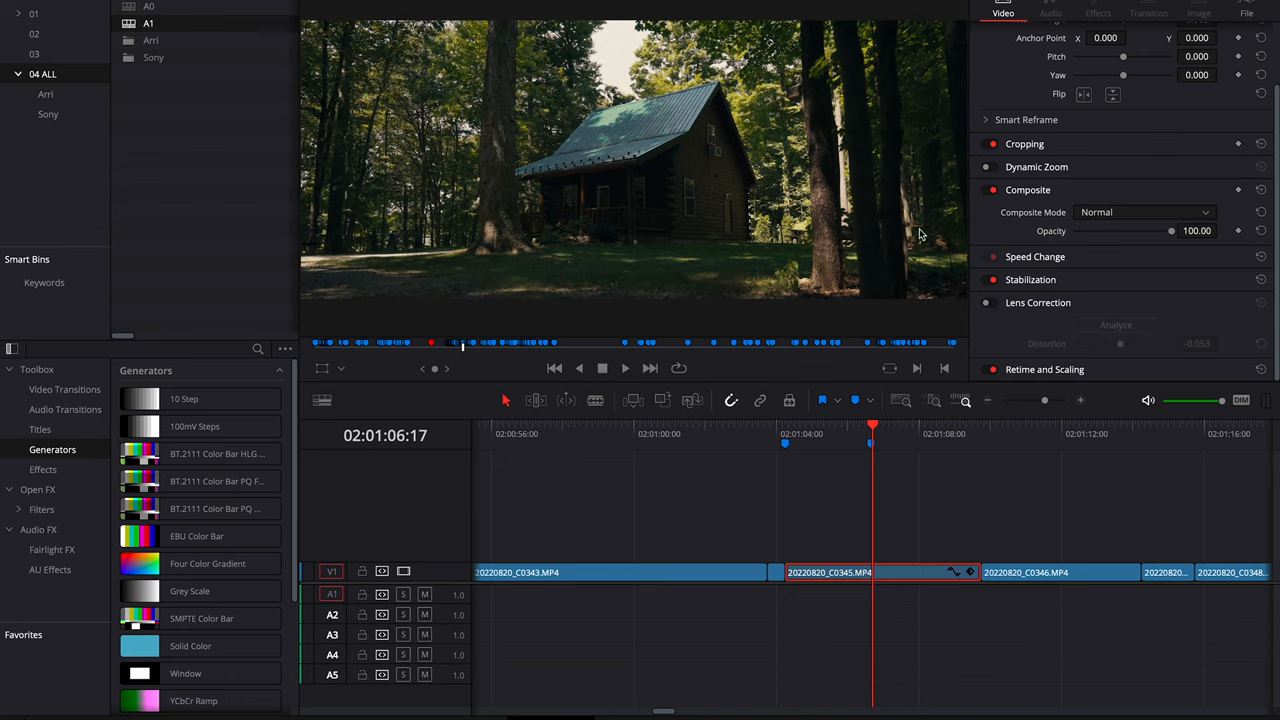
click(992, 303)
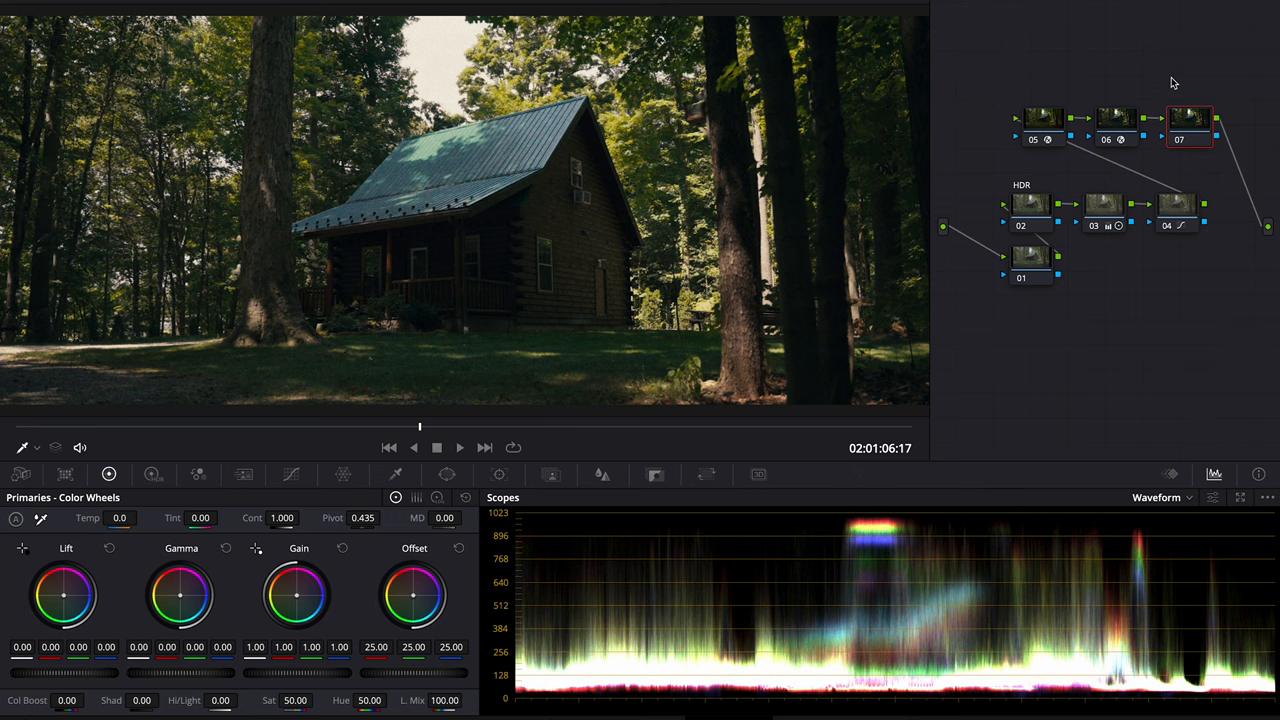
mouse_move(1043, 118)
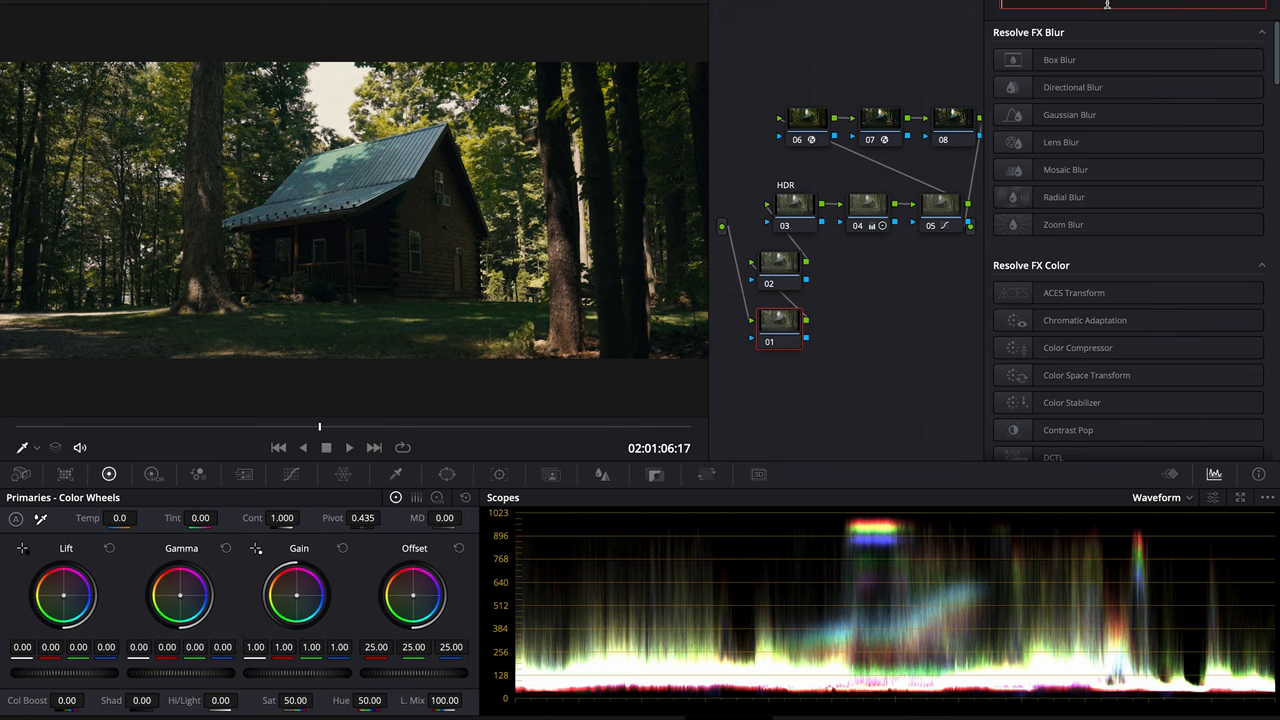
Apply Radial Blur to the new node, masked by a wide oval circle window around the cabin
drag(1063, 196, 790, 320)
text(rad)
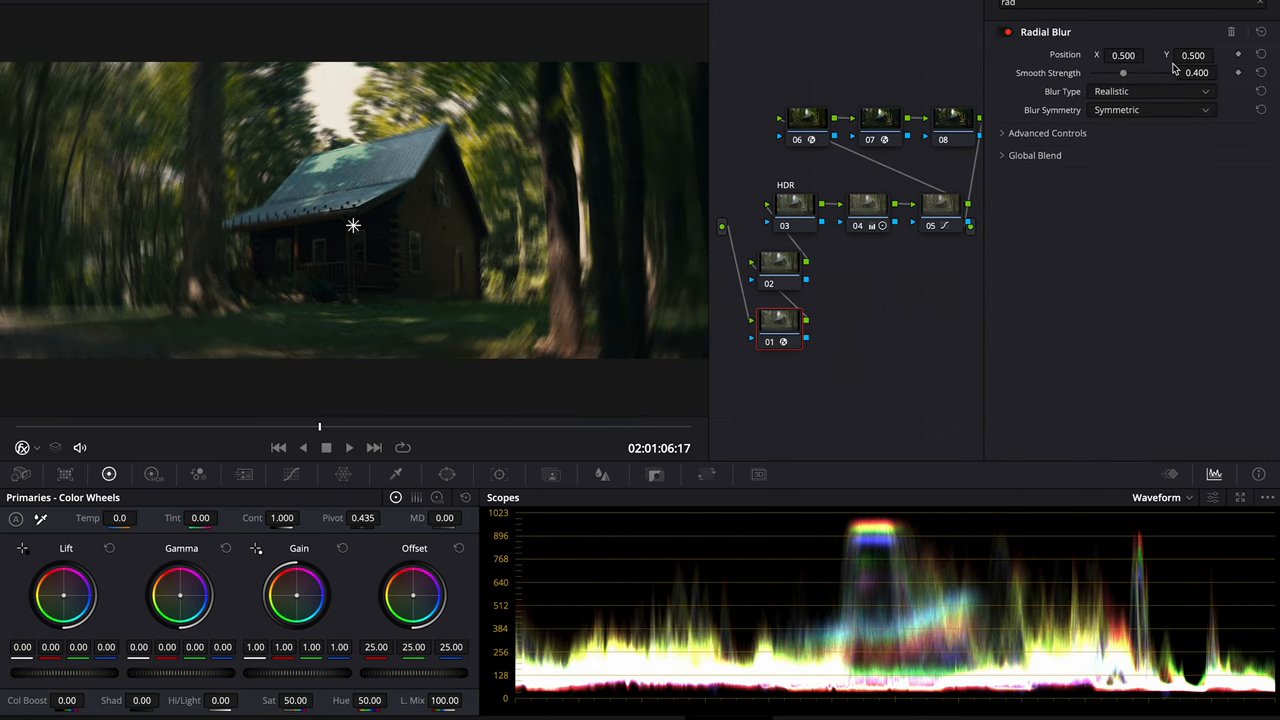
click(290, 474)
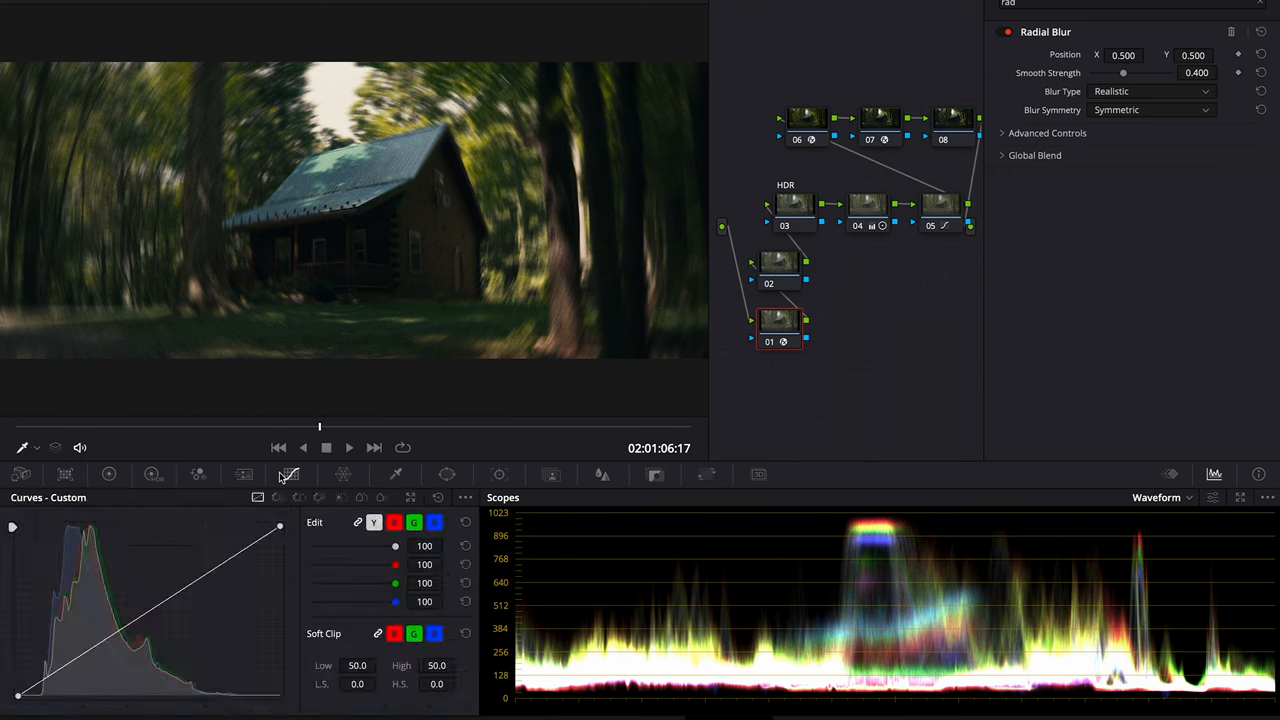
click(446, 474)
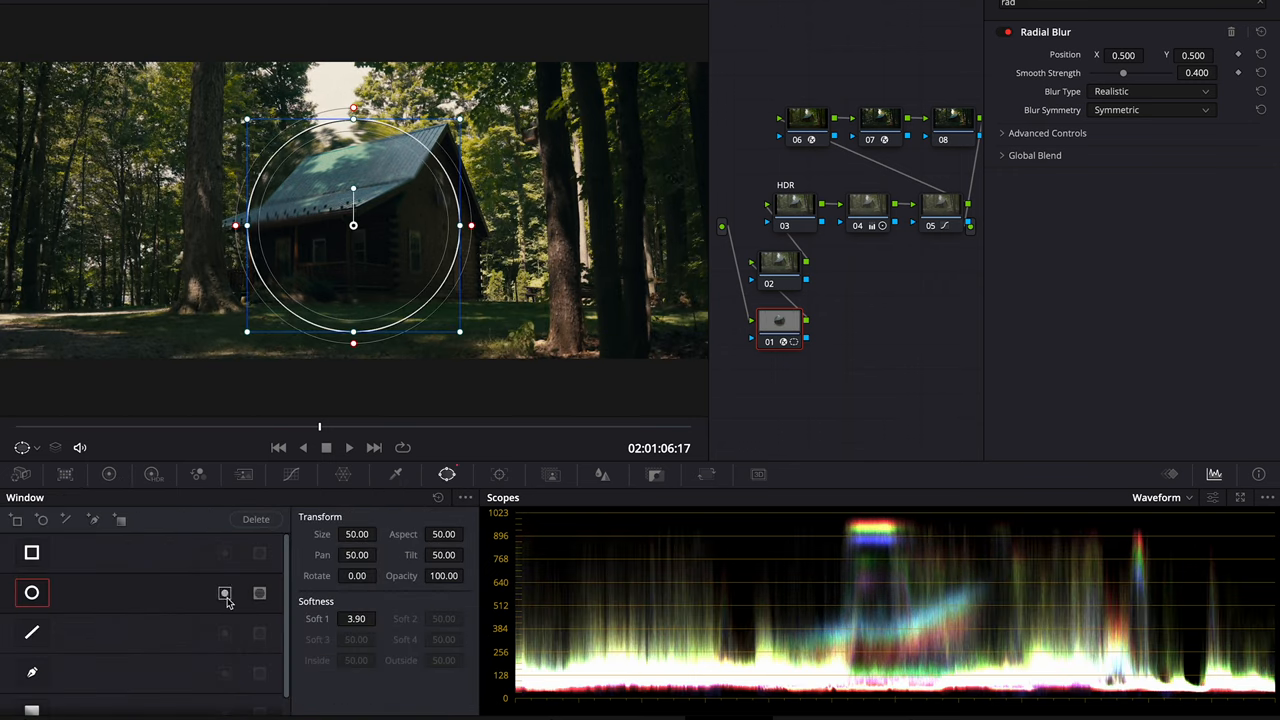
drag(472, 225, 535, 225)
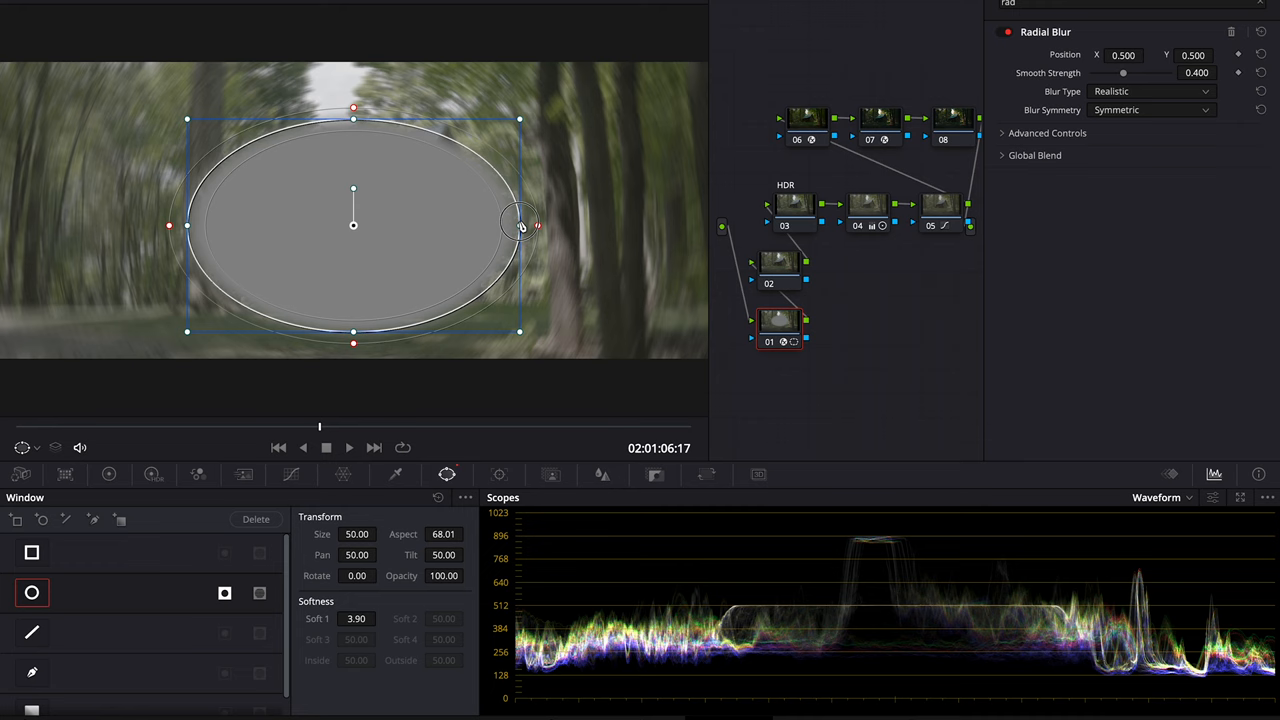
drag(520, 225, 662, 218)
text(glow)
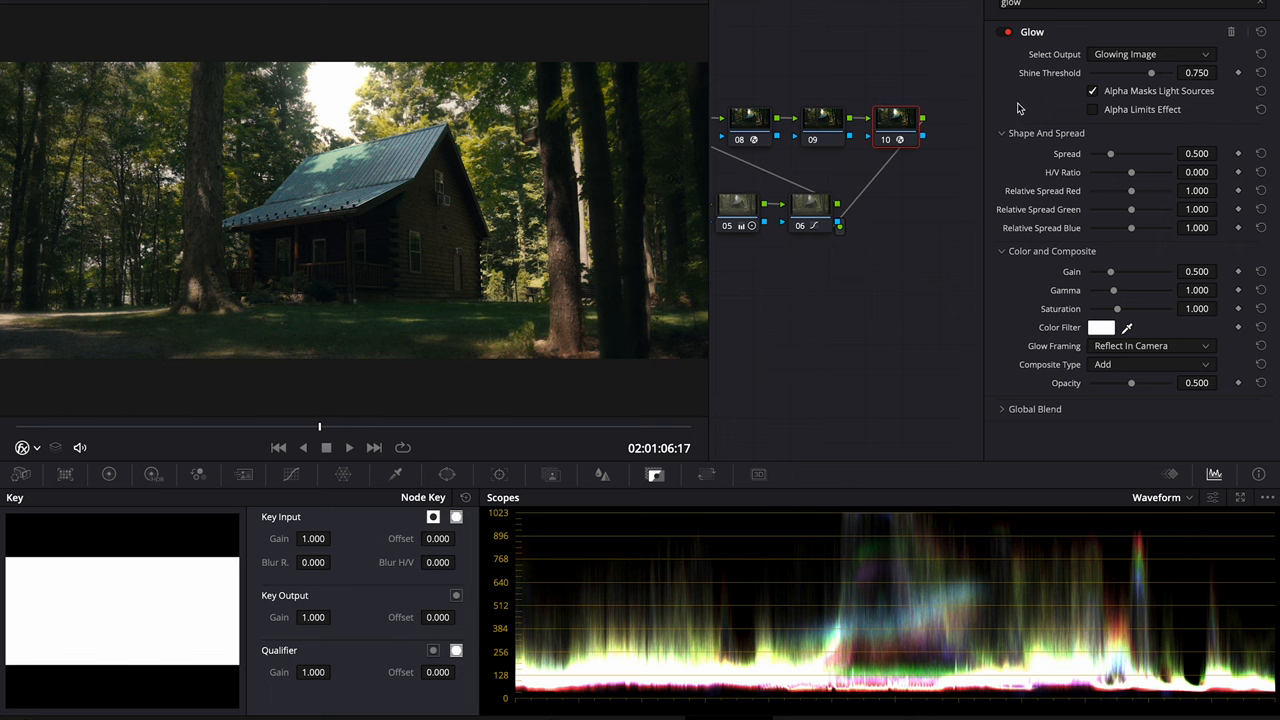
Fine-tune the Glow effect's Shine Threshold slider in the Open FX settings
drag(1151, 72, 1172, 72)
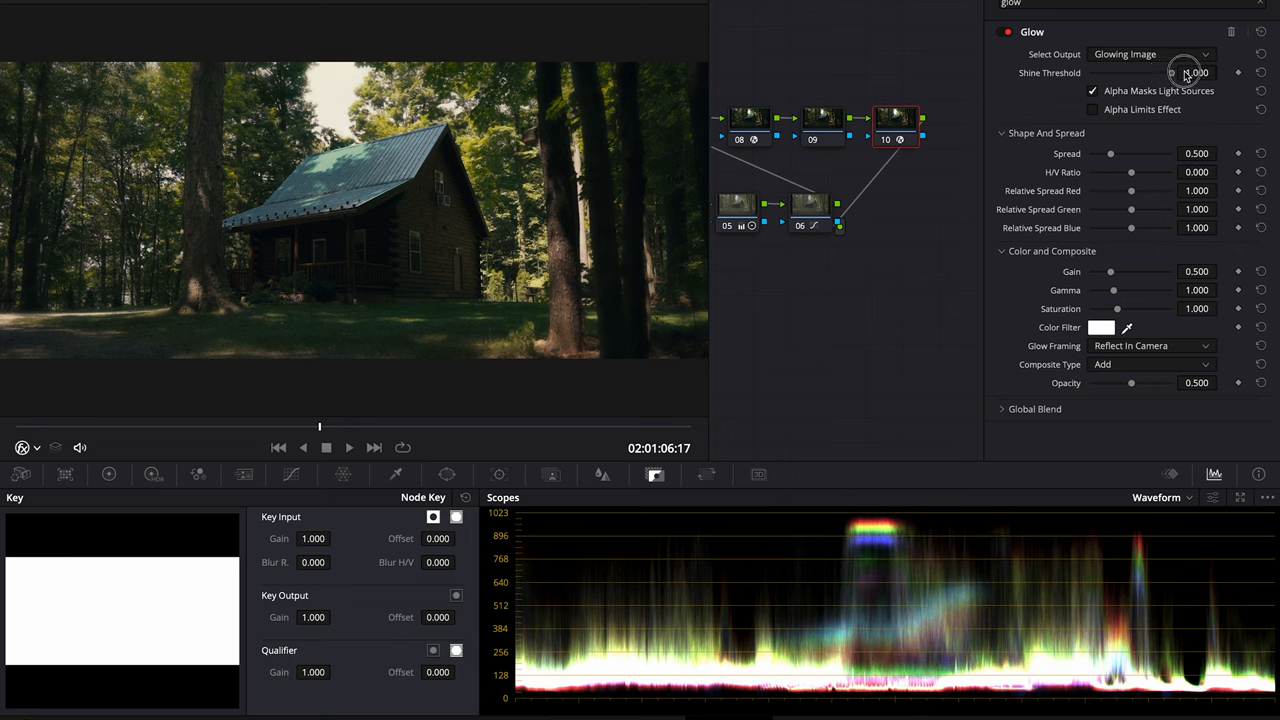
drag(1190, 72, 1165, 72)
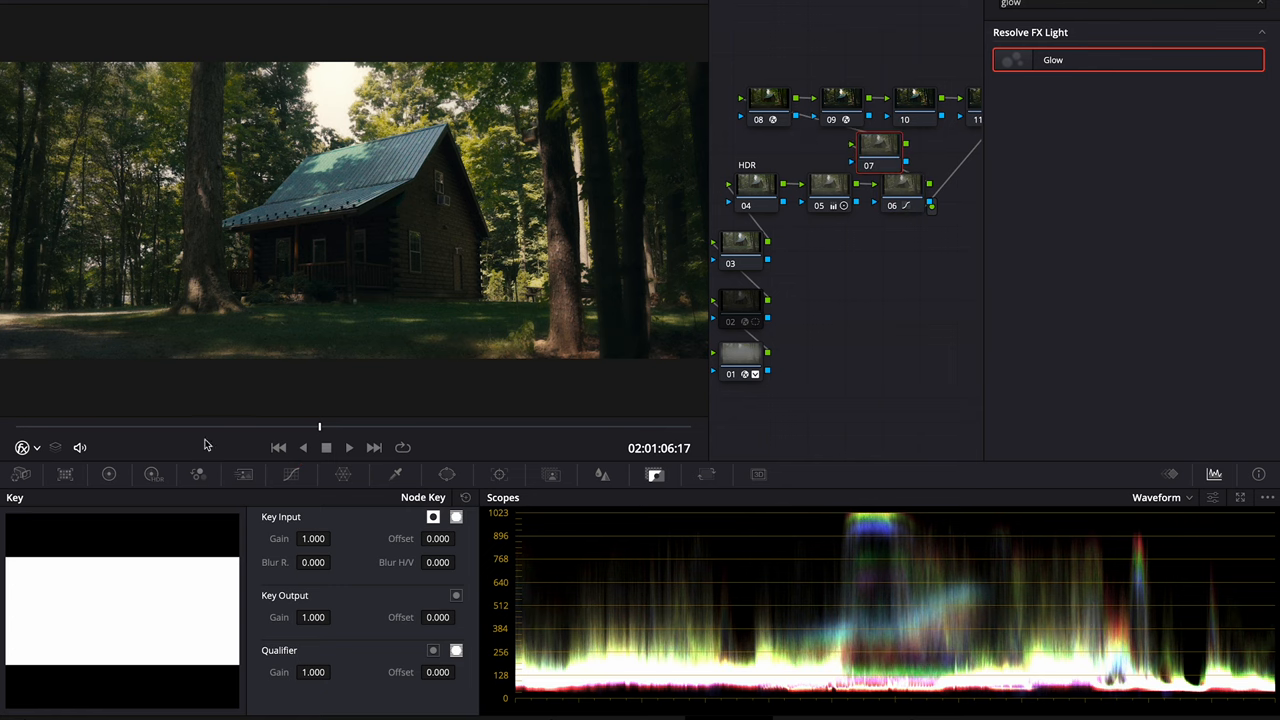
Mask the new node with a porch oval and set Key Output Gain to 0.618
click(447, 474)
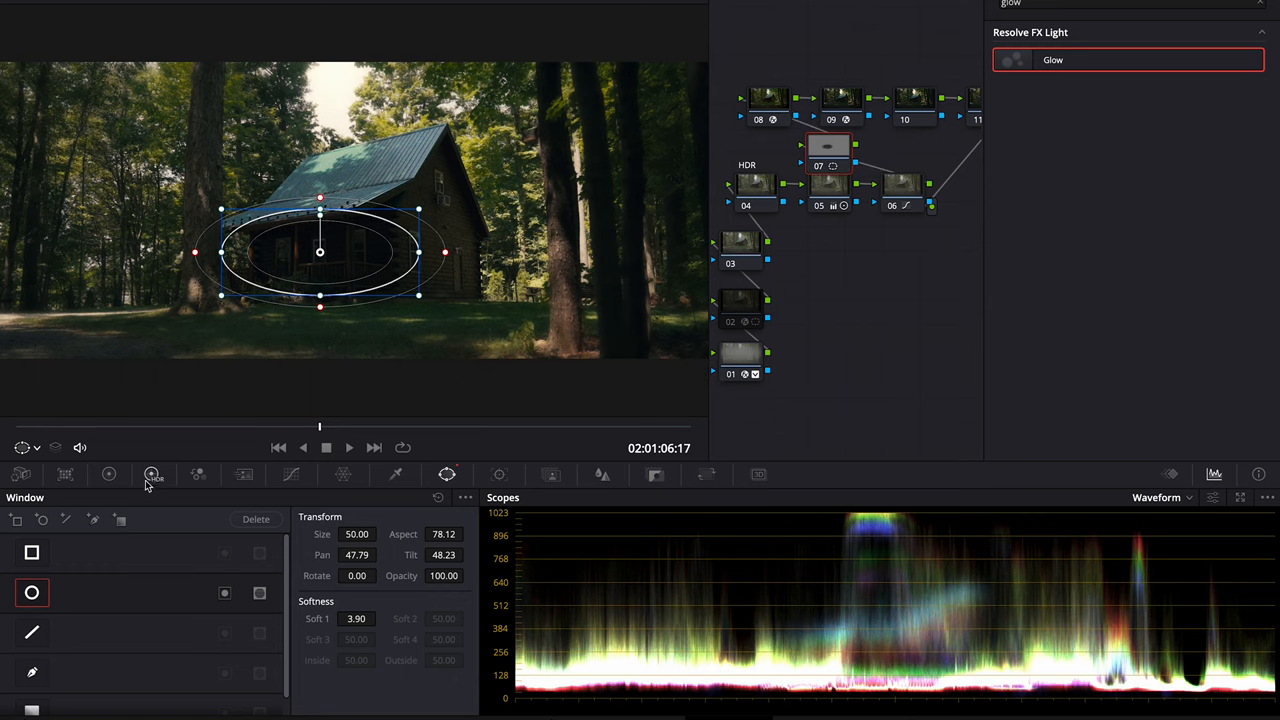
click(109, 474)
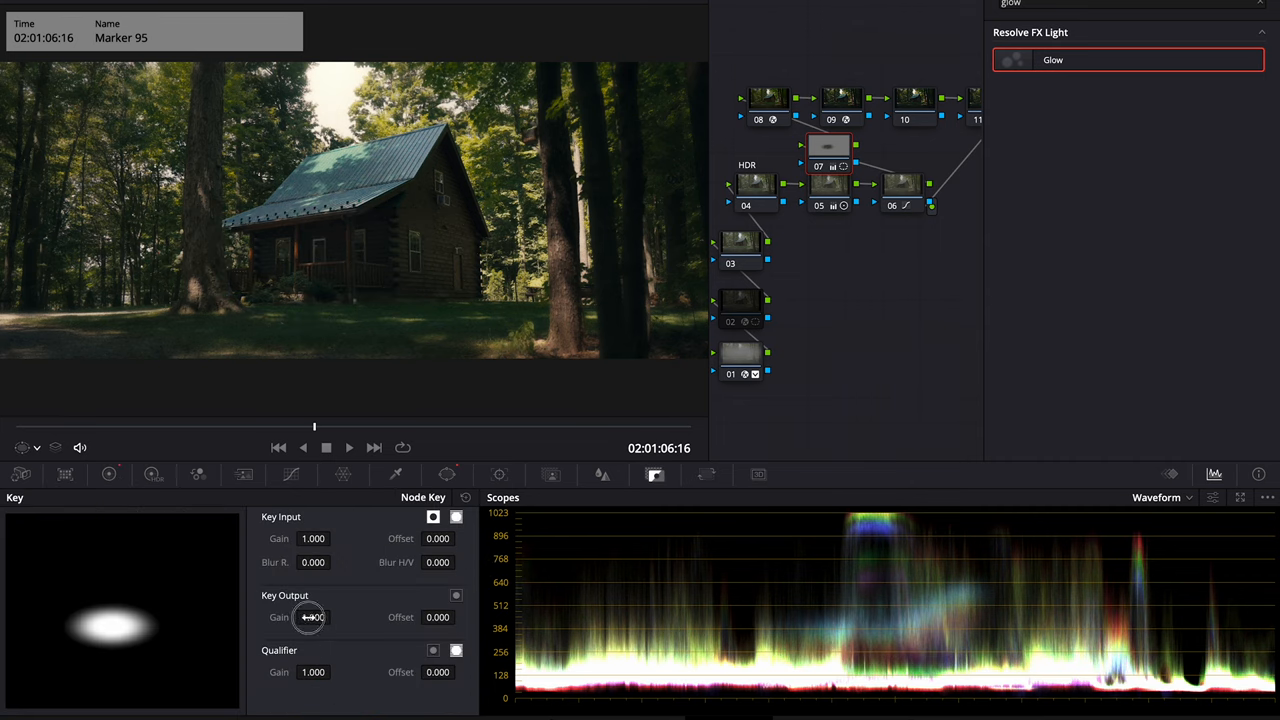
drag(330, 617, 308, 617)
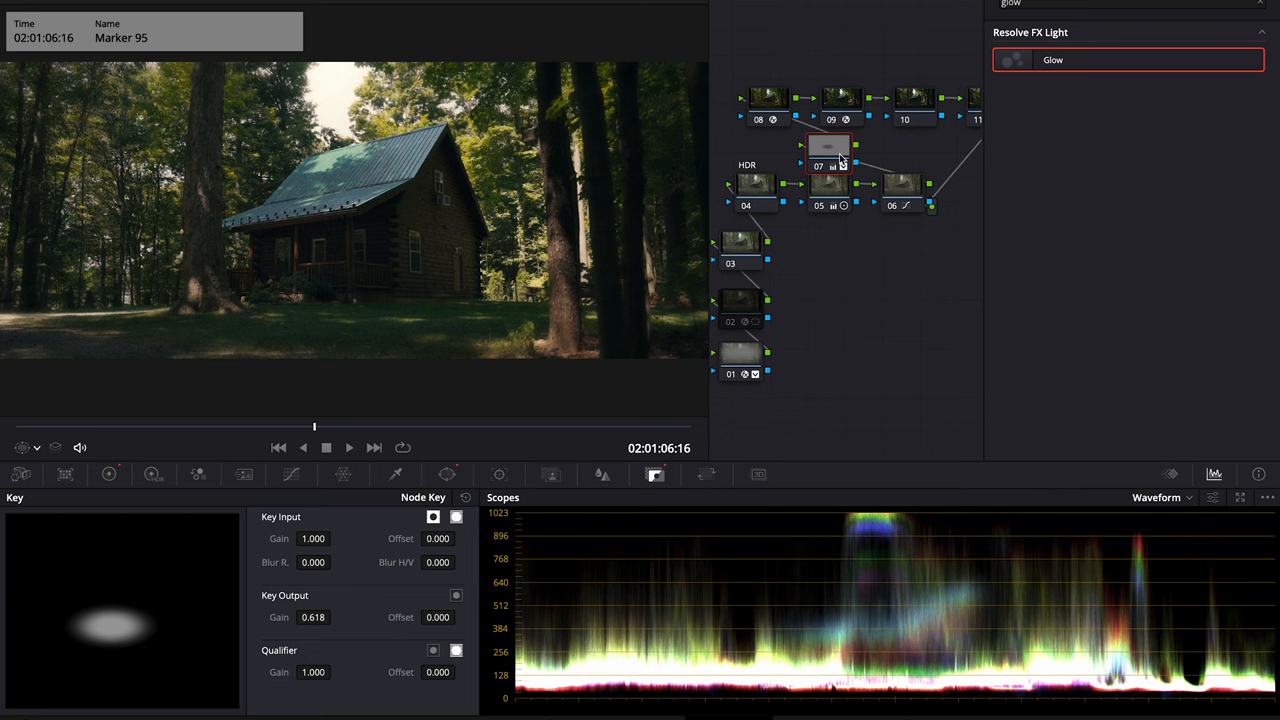
right_click(845, 293)
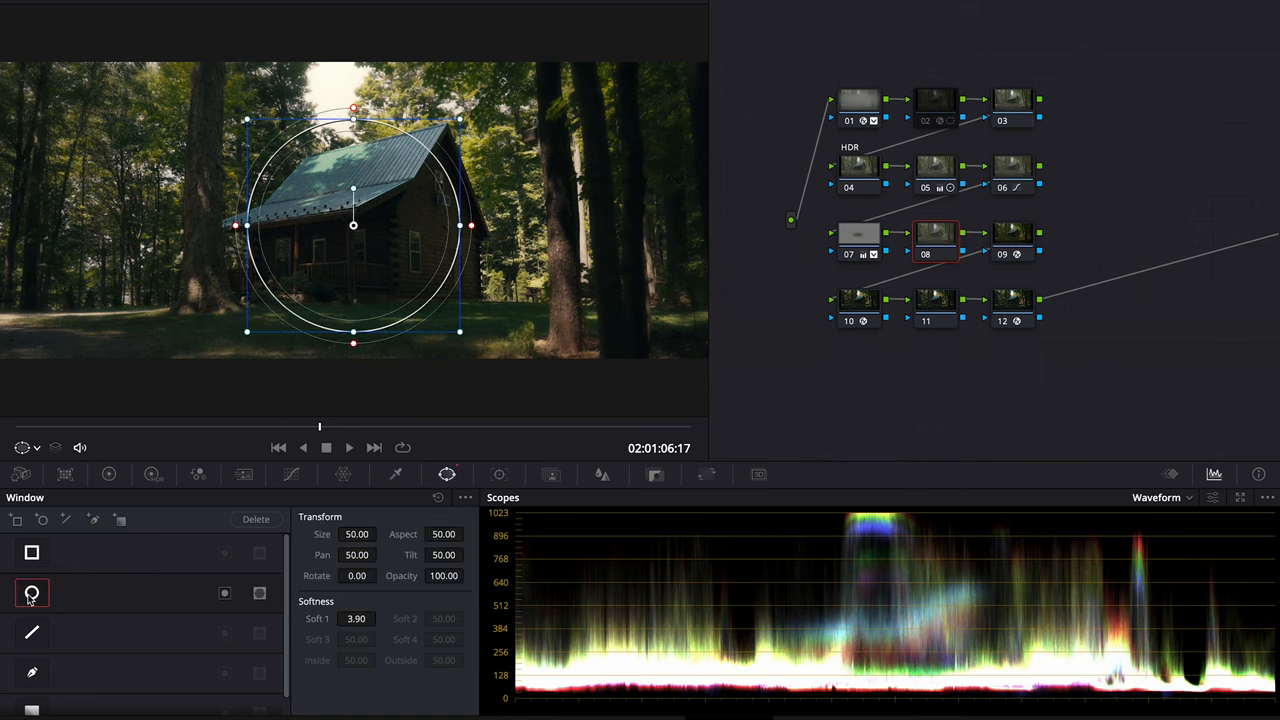
Stretch node 08's circle window across the cabin frame, widen its soft edge, and select the HDR node
drag(470, 225, 670, 225)
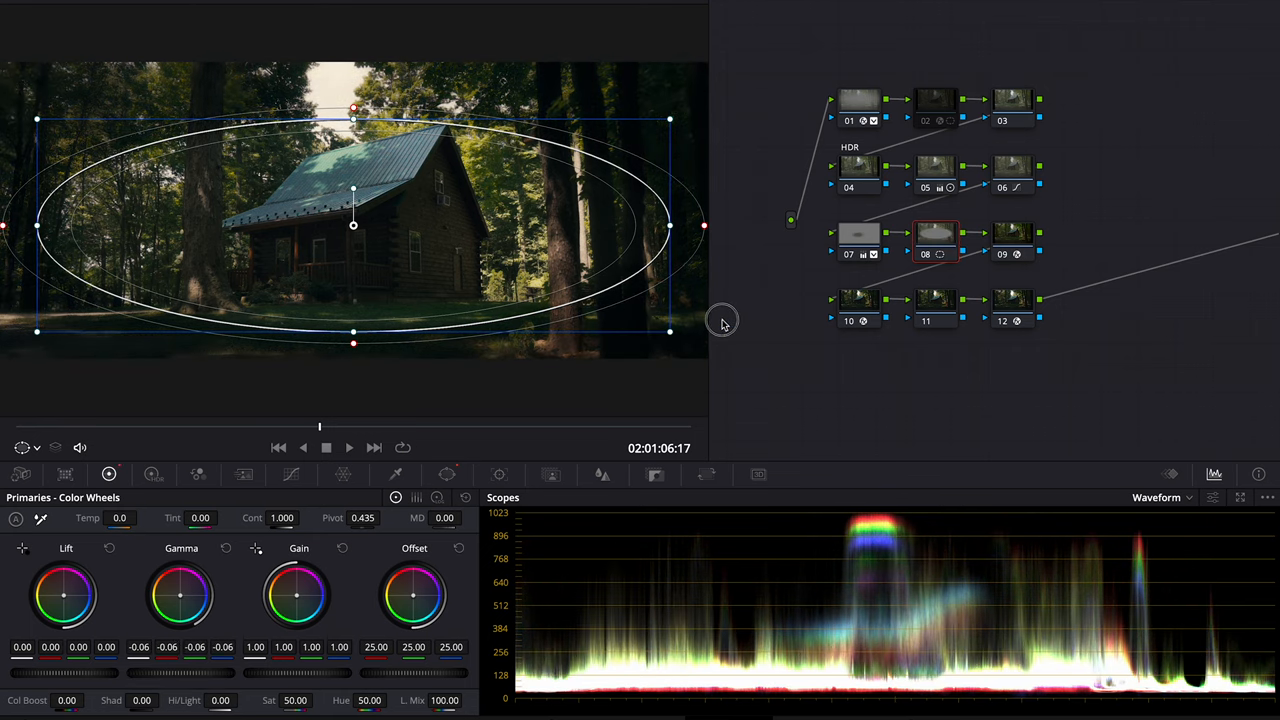
drag(353, 108, 353, 35)
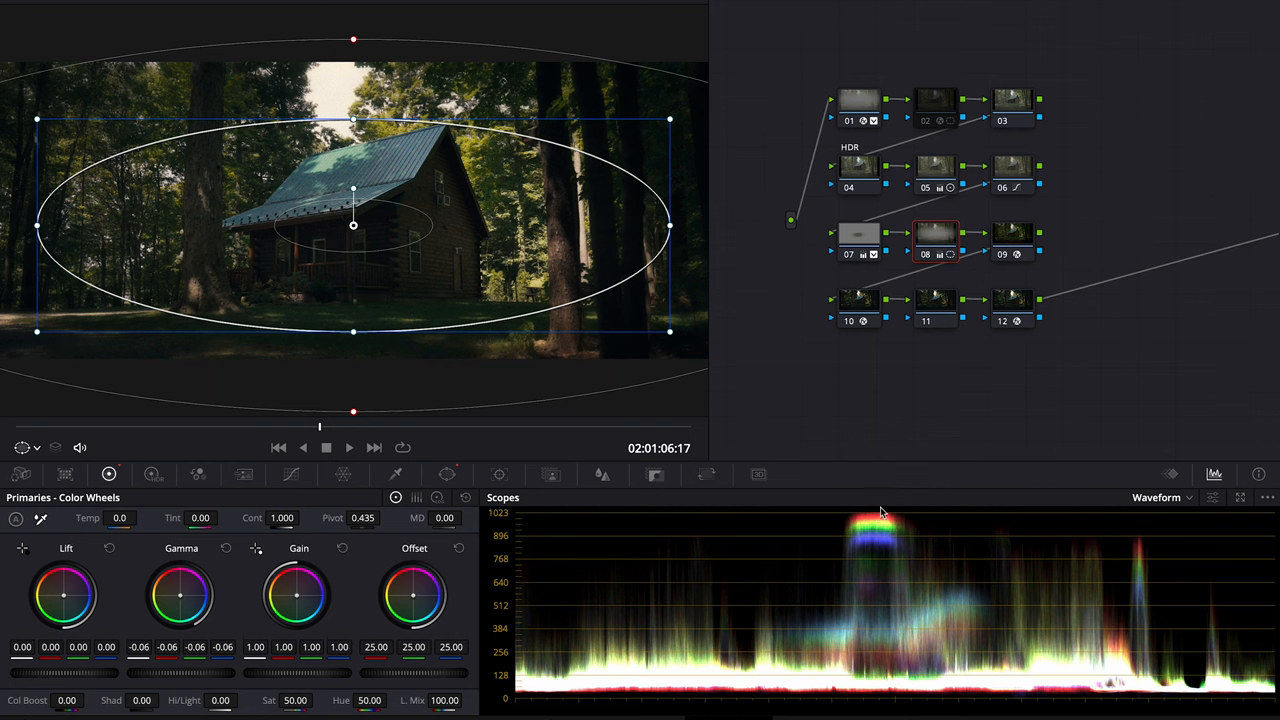
mouse_move(866, 167)
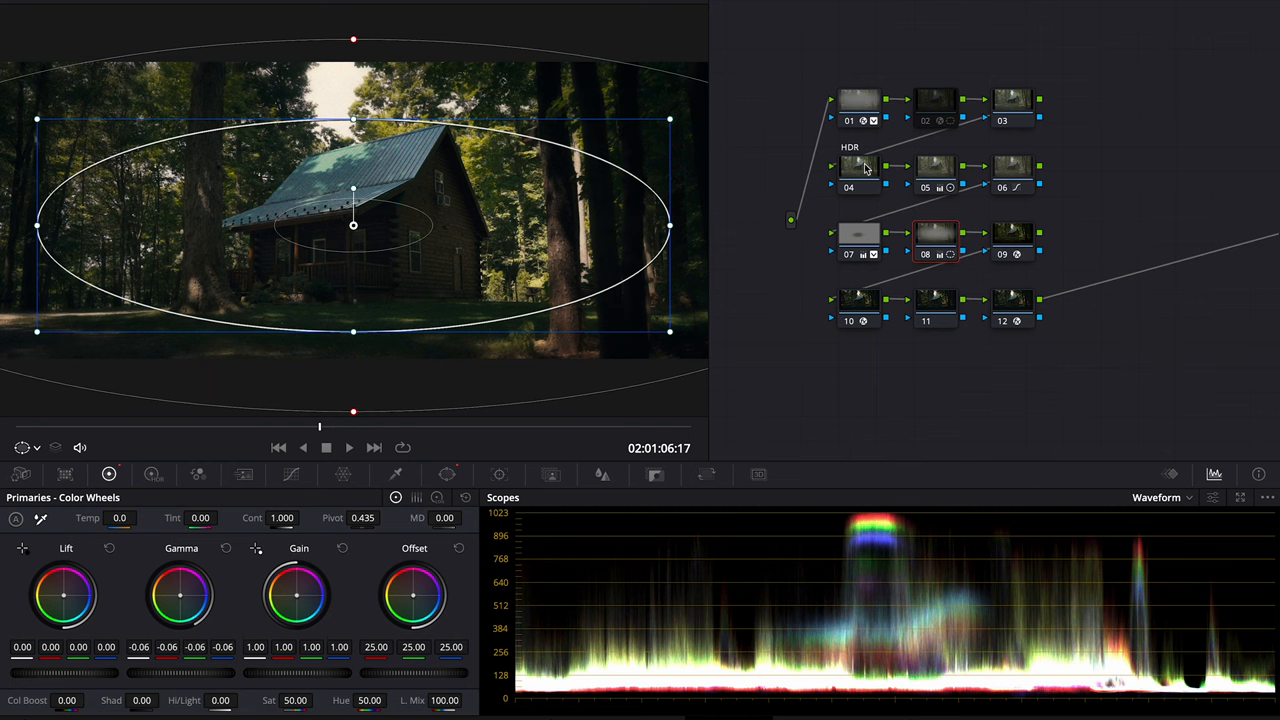
click(858, 168)
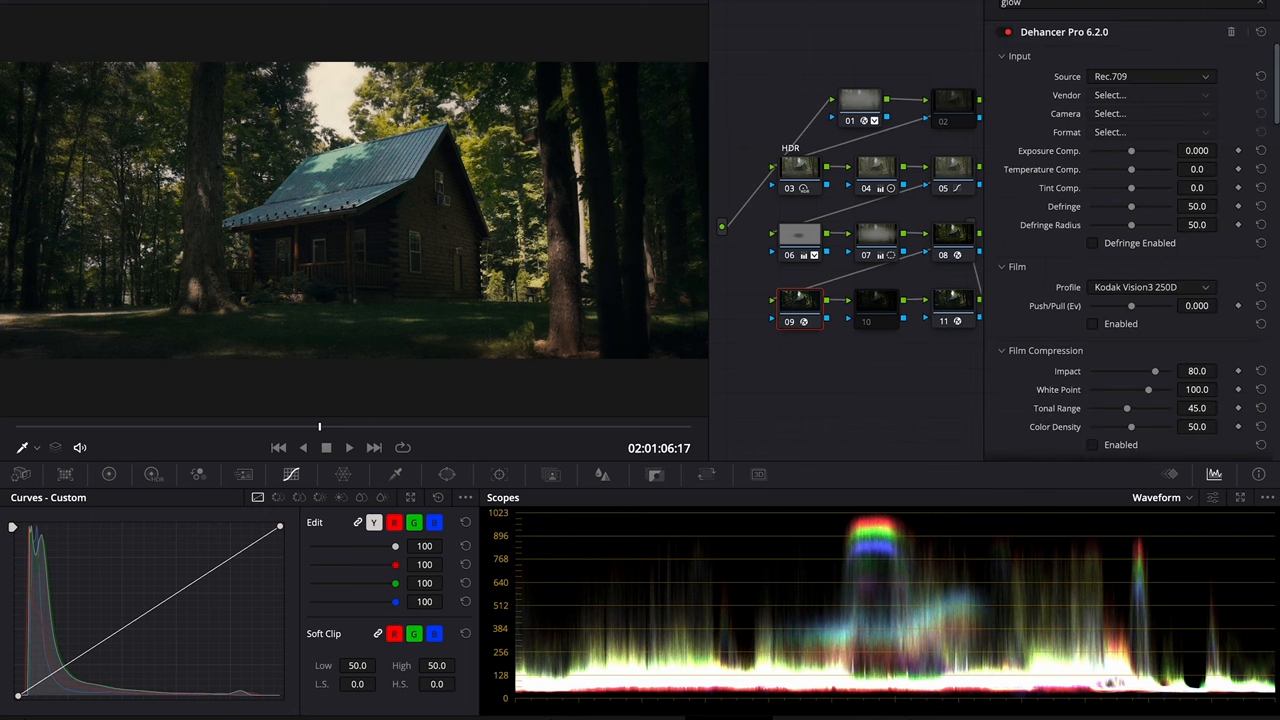
Enable Film Compression in the Dehancer Pro settings
click(1092, 323)
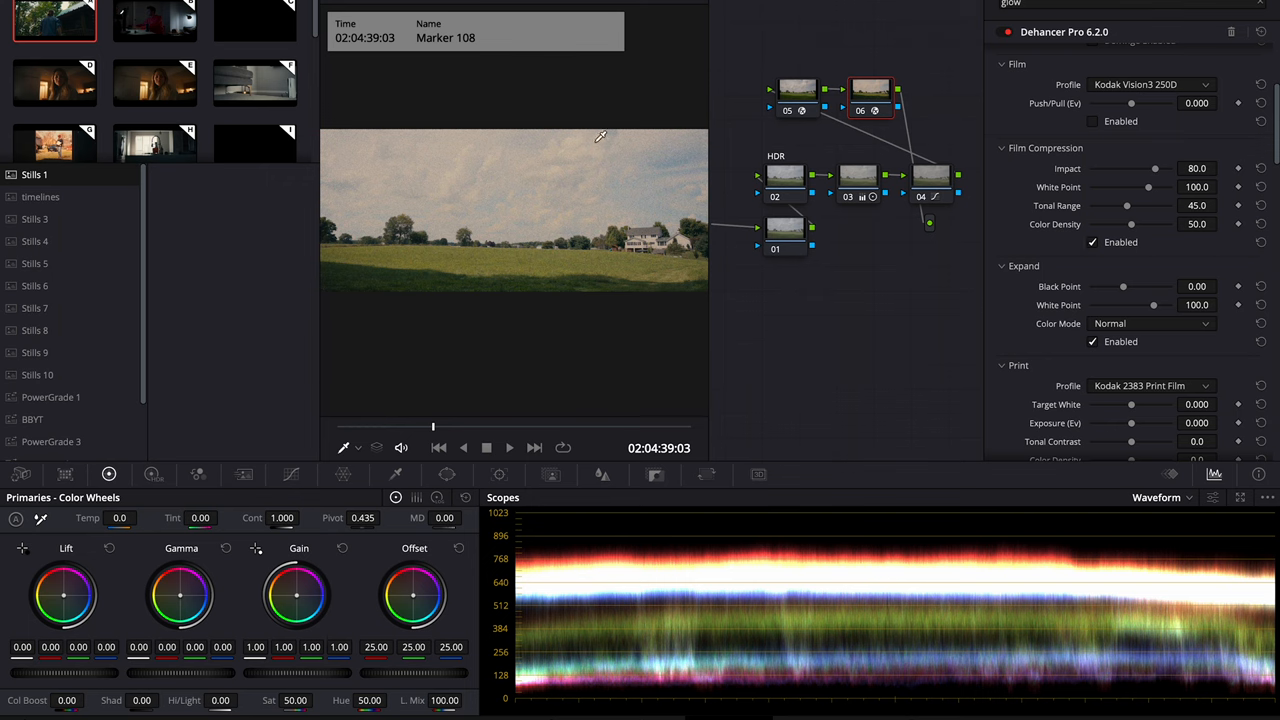
mouse_move(1090, 222)
text(grain)
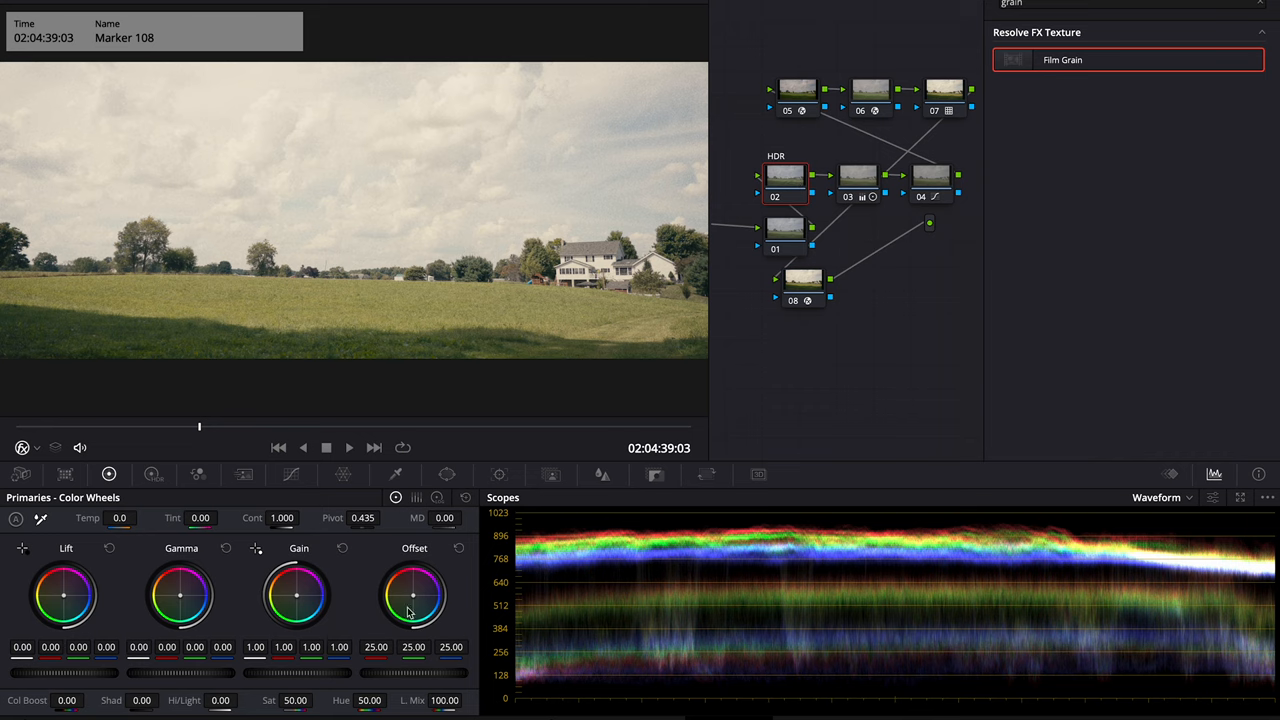
click(153, 474)
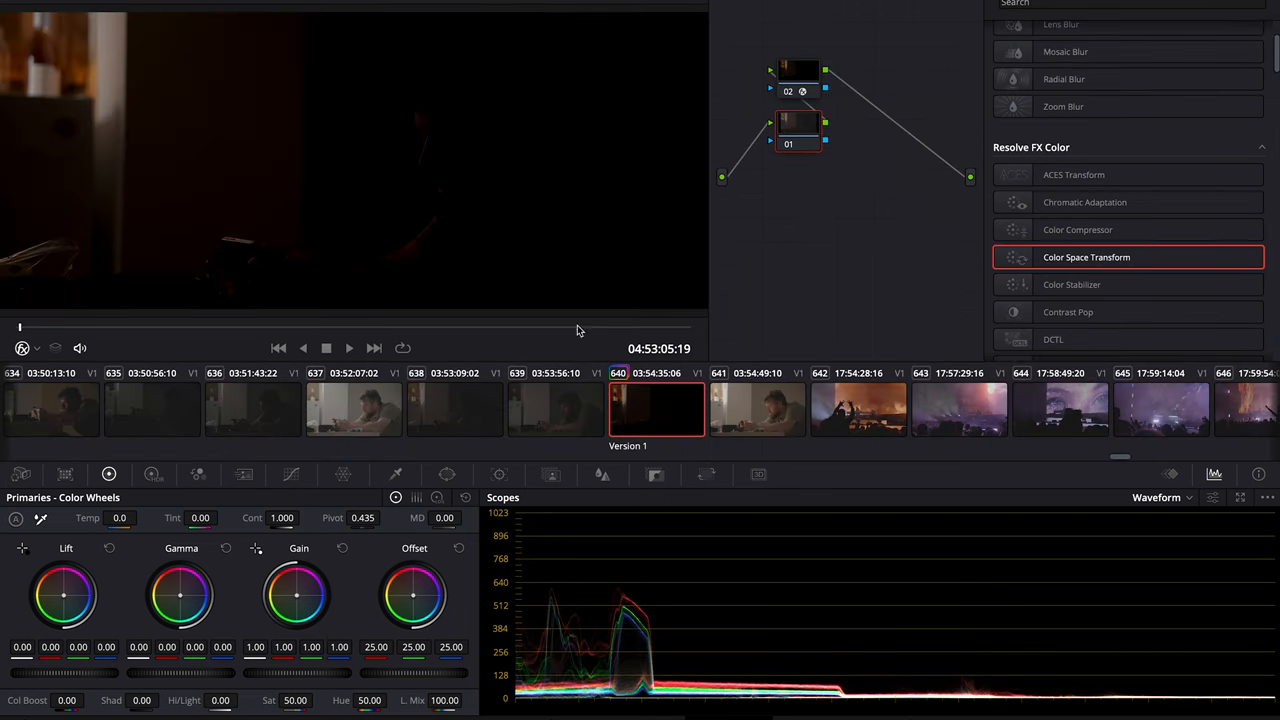
Add more nodes to the interior clip's node graph and bring up the primary colour adjustments
right_click(798, 130)
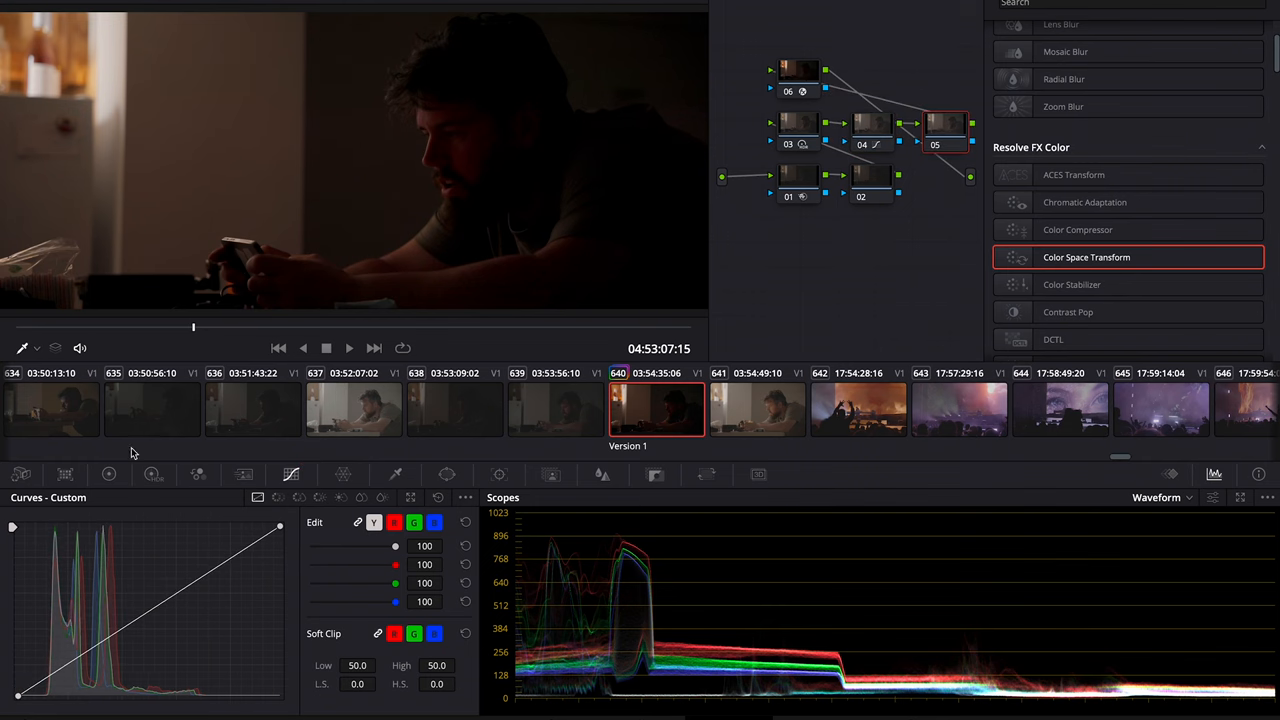
click(109, 474)
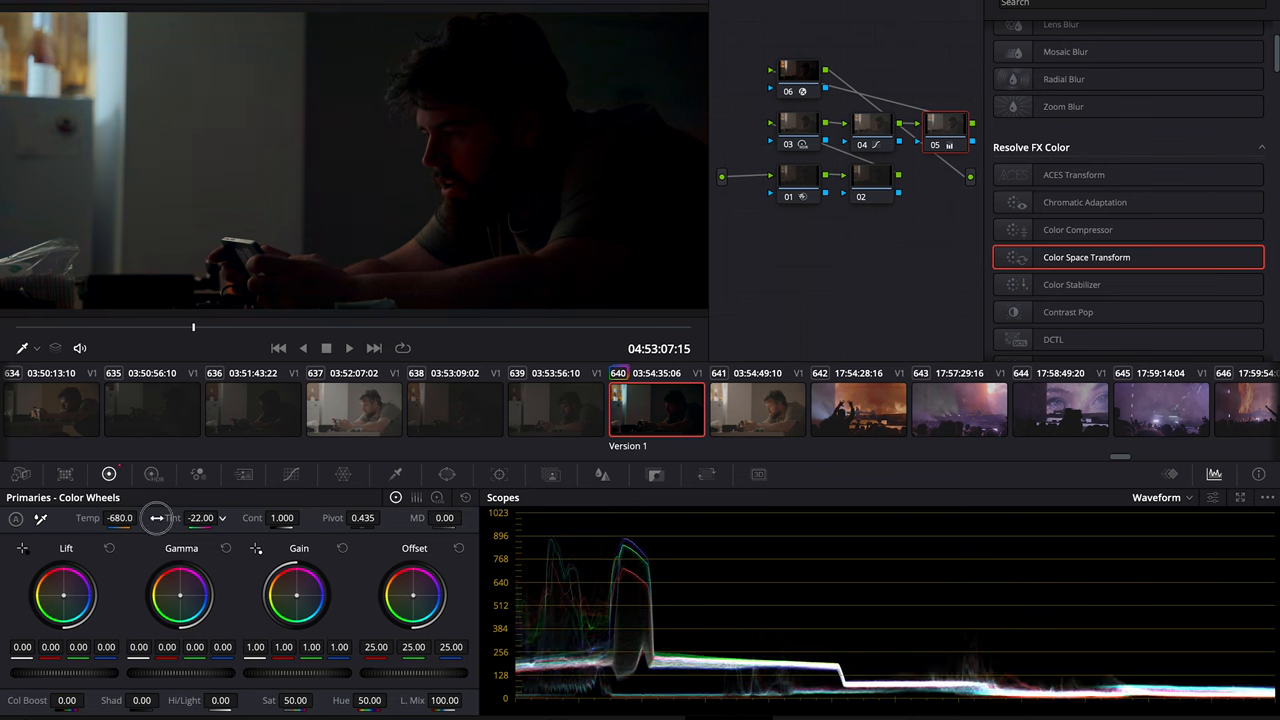